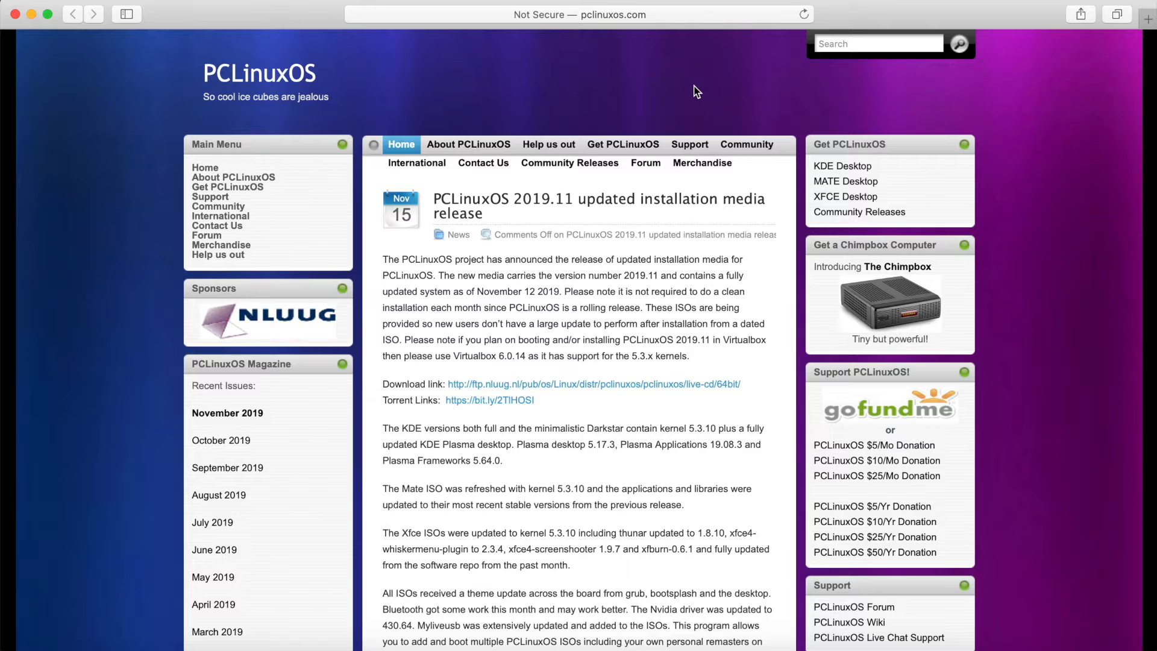
mouse_move(576, 90)
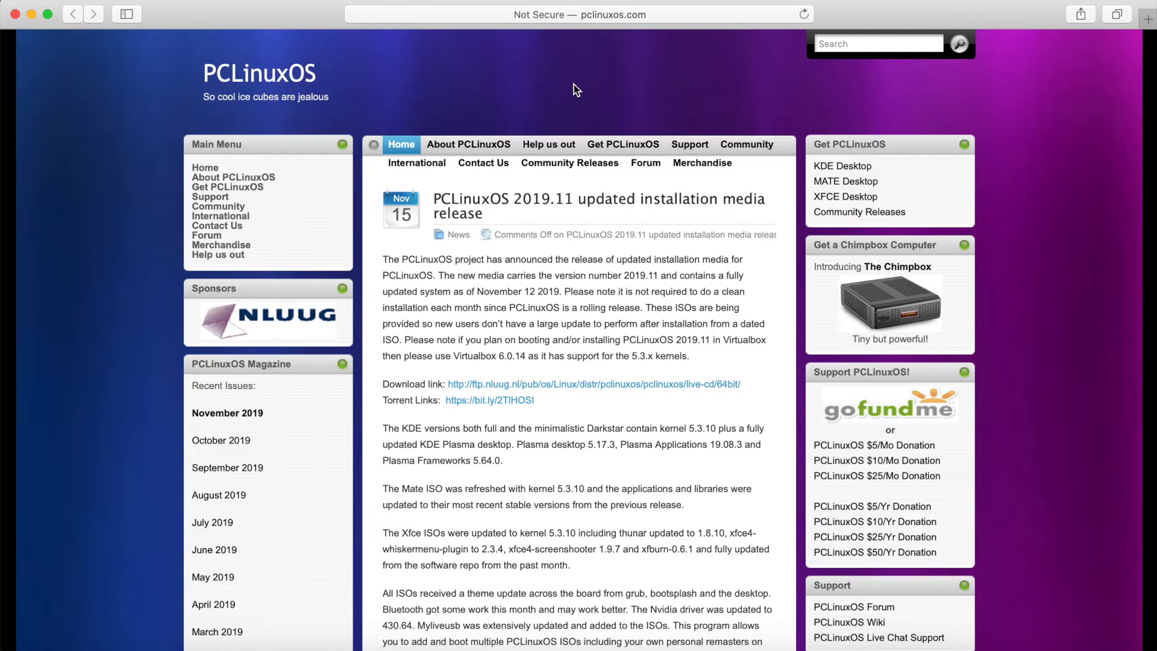
mouse_move(622, 78)
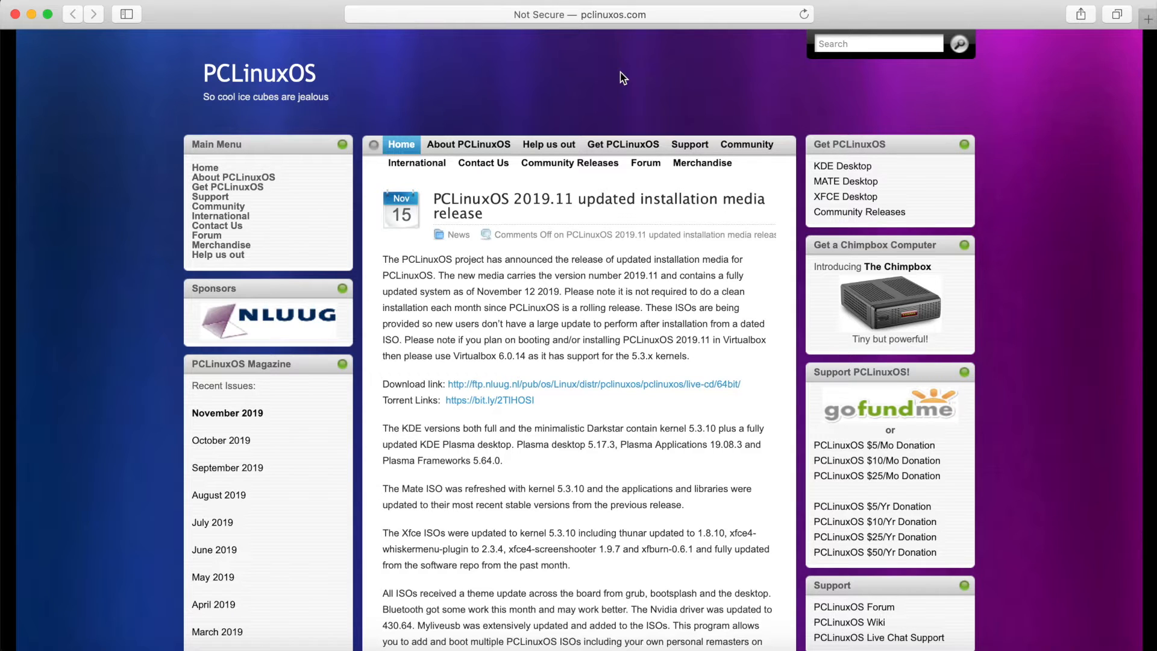
mouse_move(540, 215)
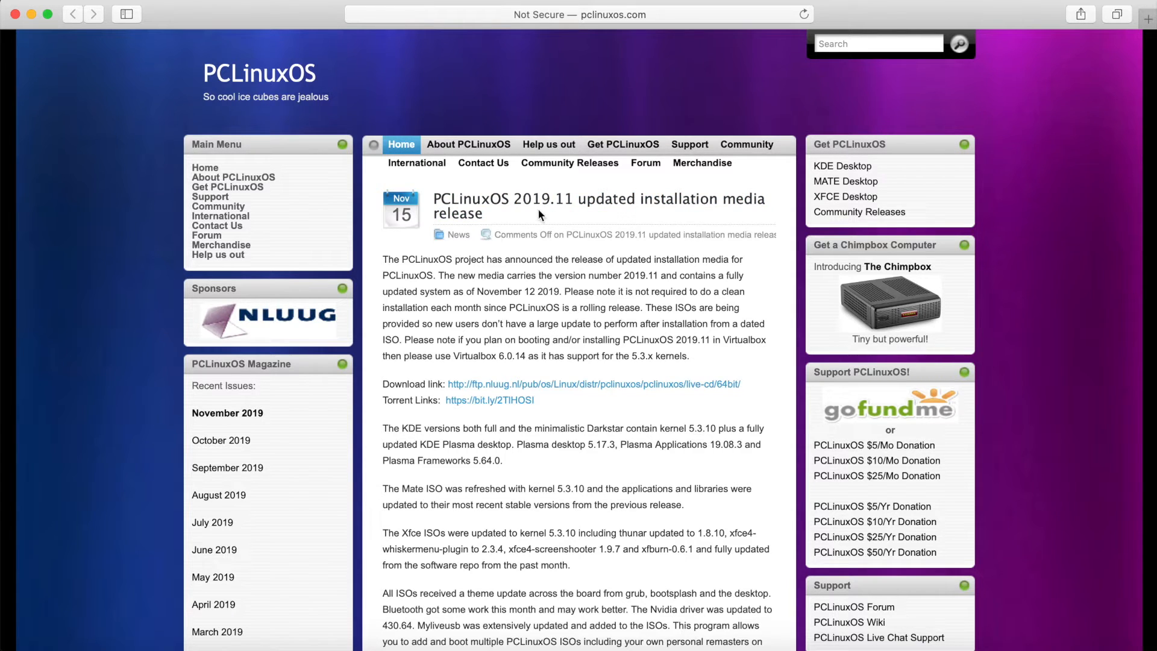
mouse_move(588, 293)
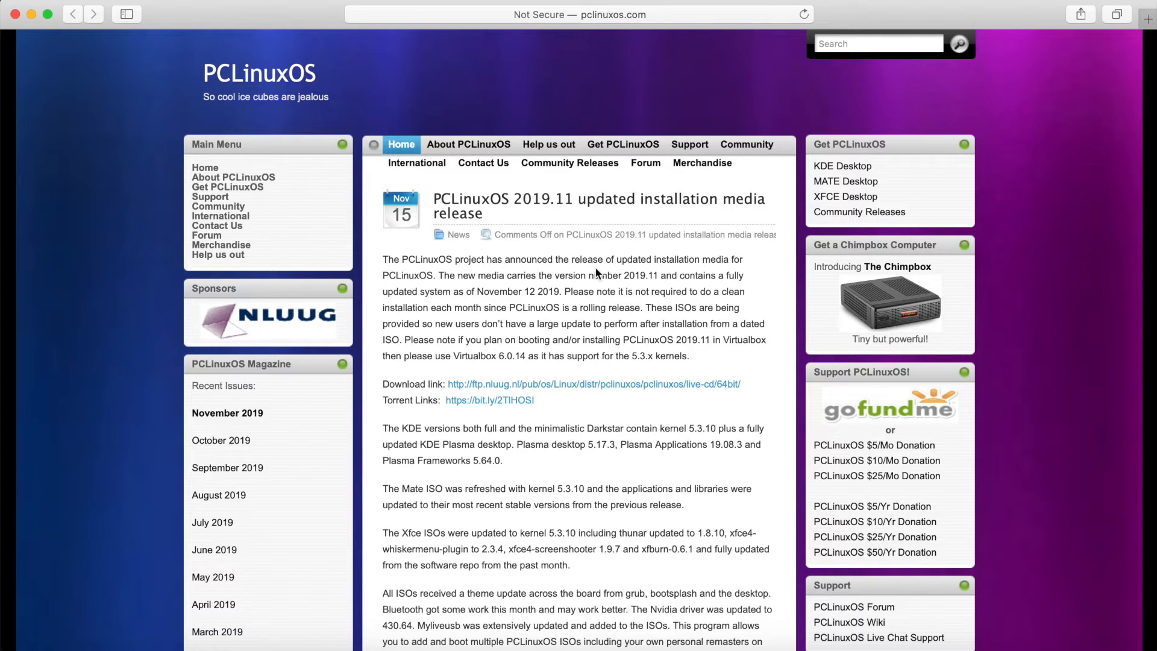
mouse_move(534, 319)
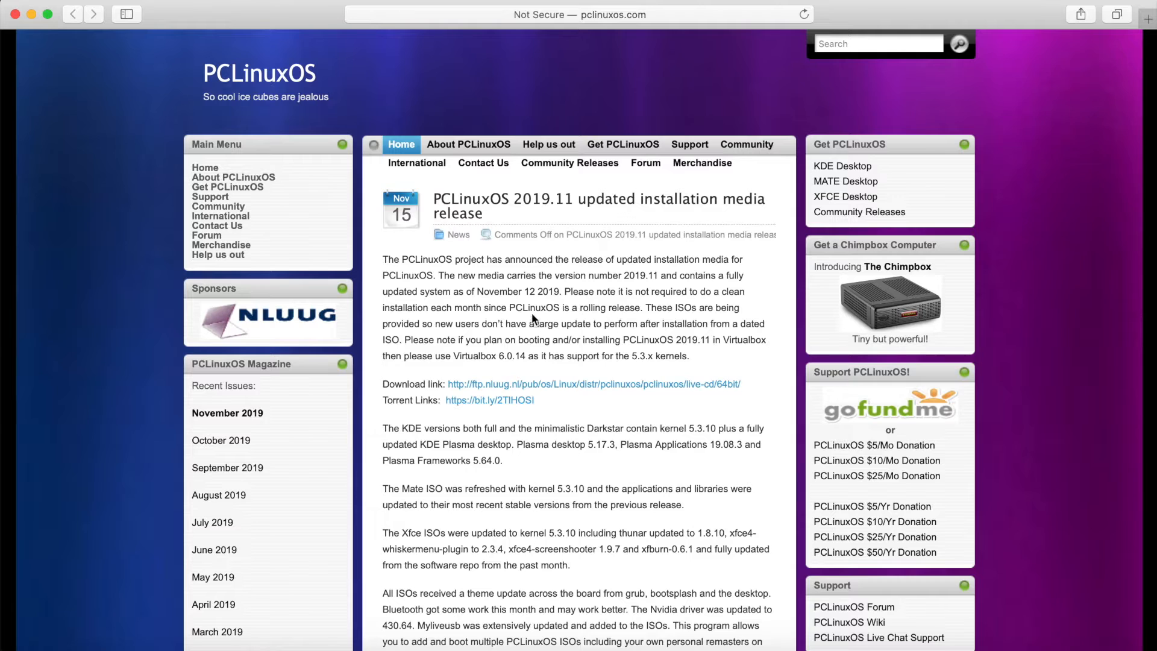
mouse_move(568, 310)
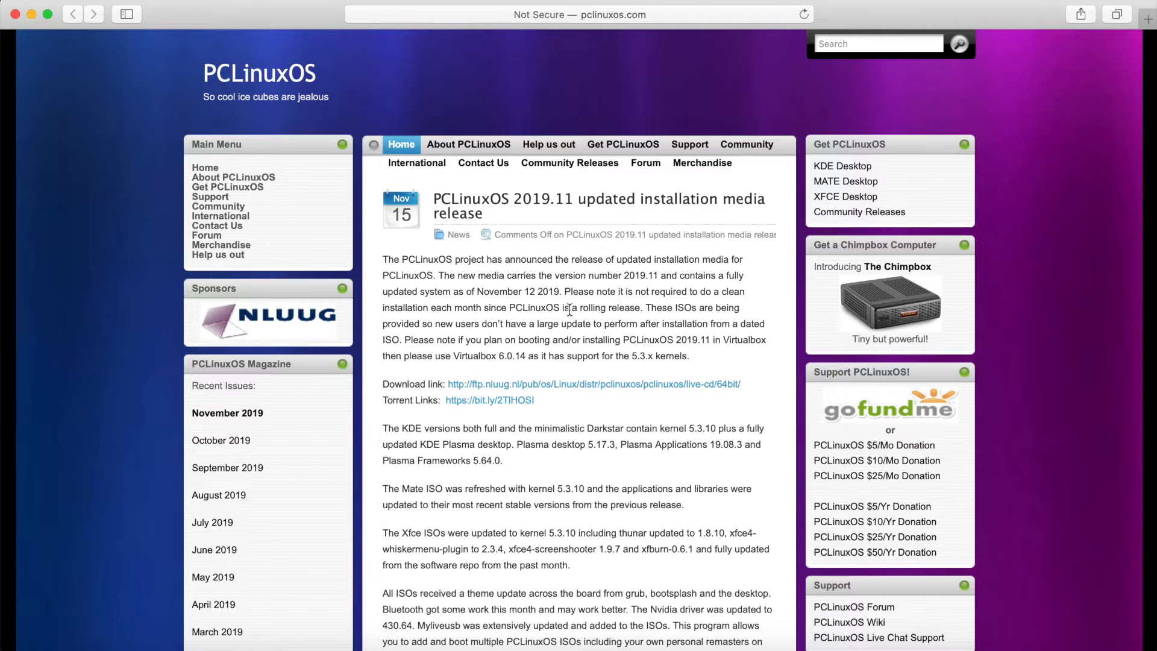
mouse_move(617, 235)
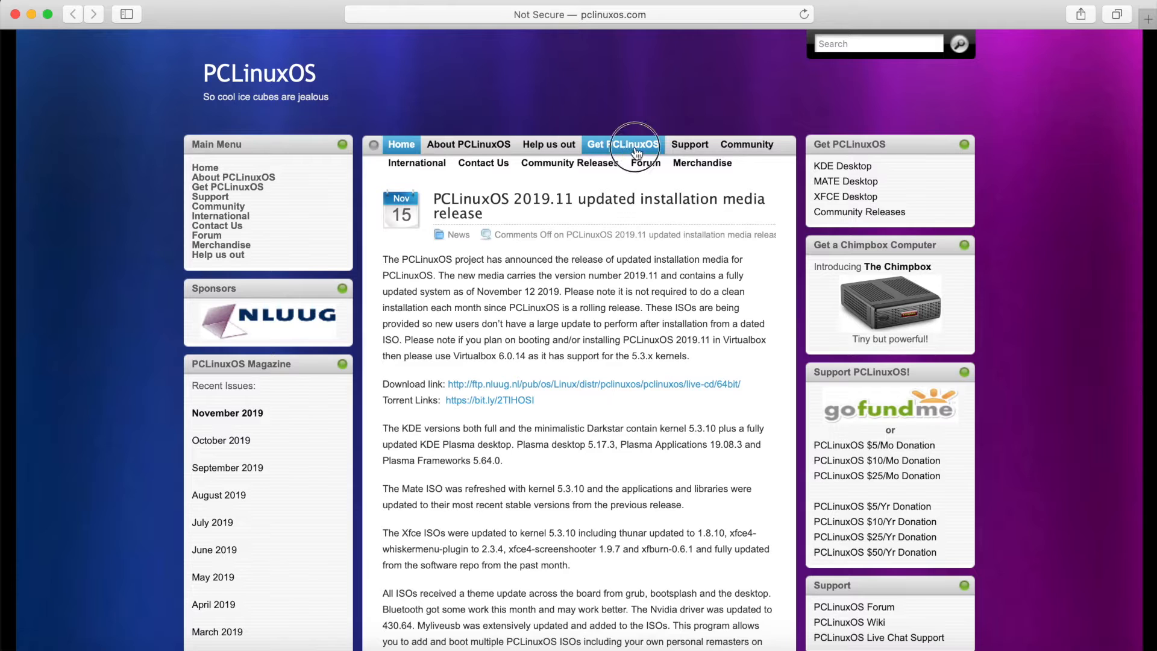
- Open the Get PCLinuxOS page listing the KDE, MATE and XFCE desktop editions
click(622, 144)
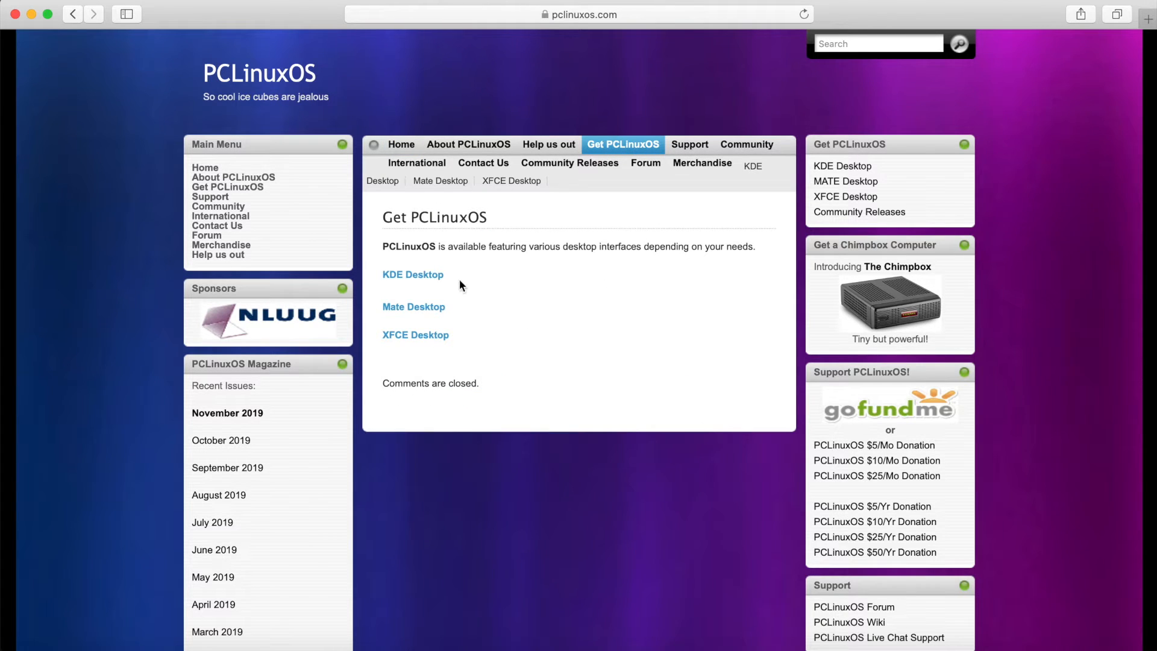
mouse_move(418, 313)
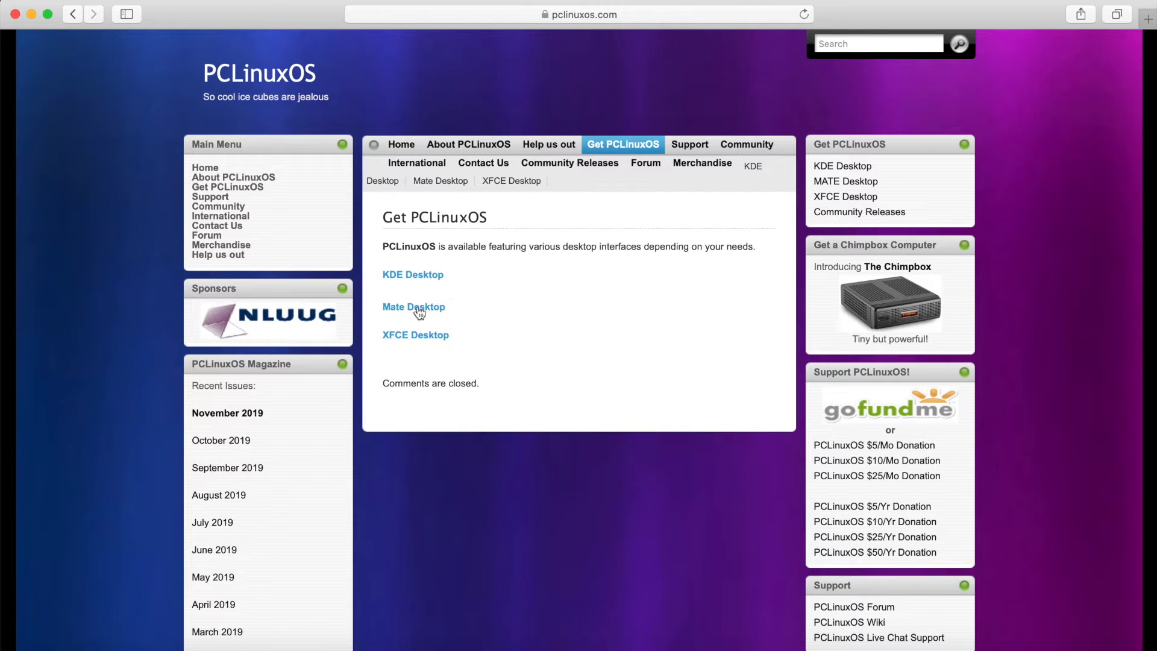
mouse_move(414, 335)
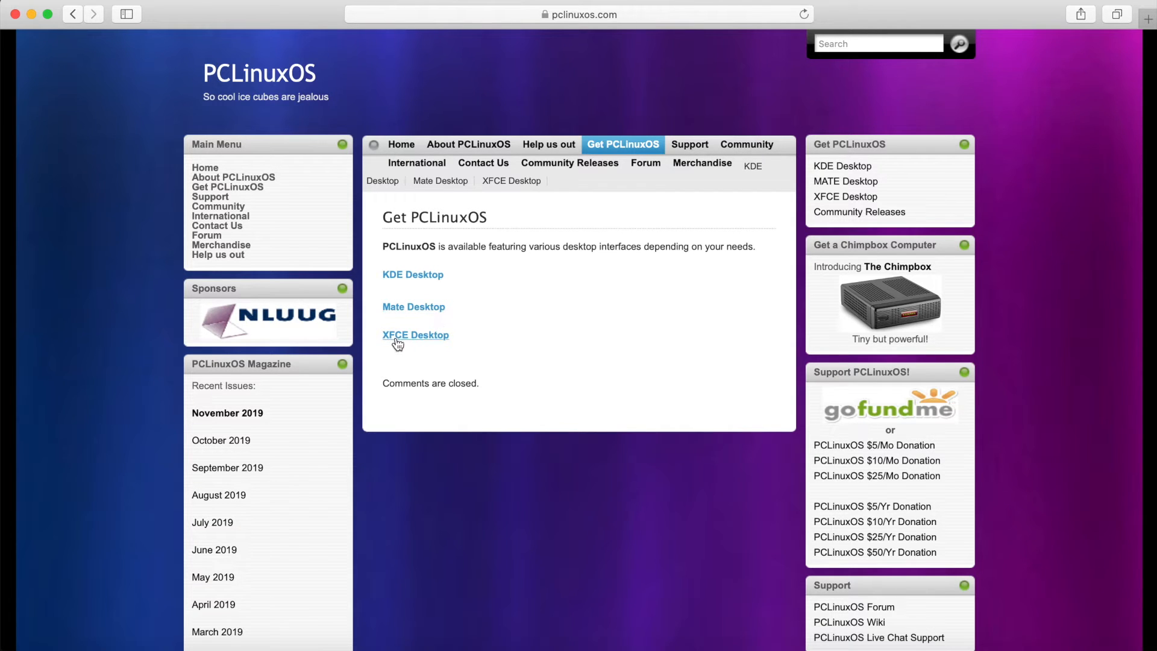
mouse_move(460, 272)
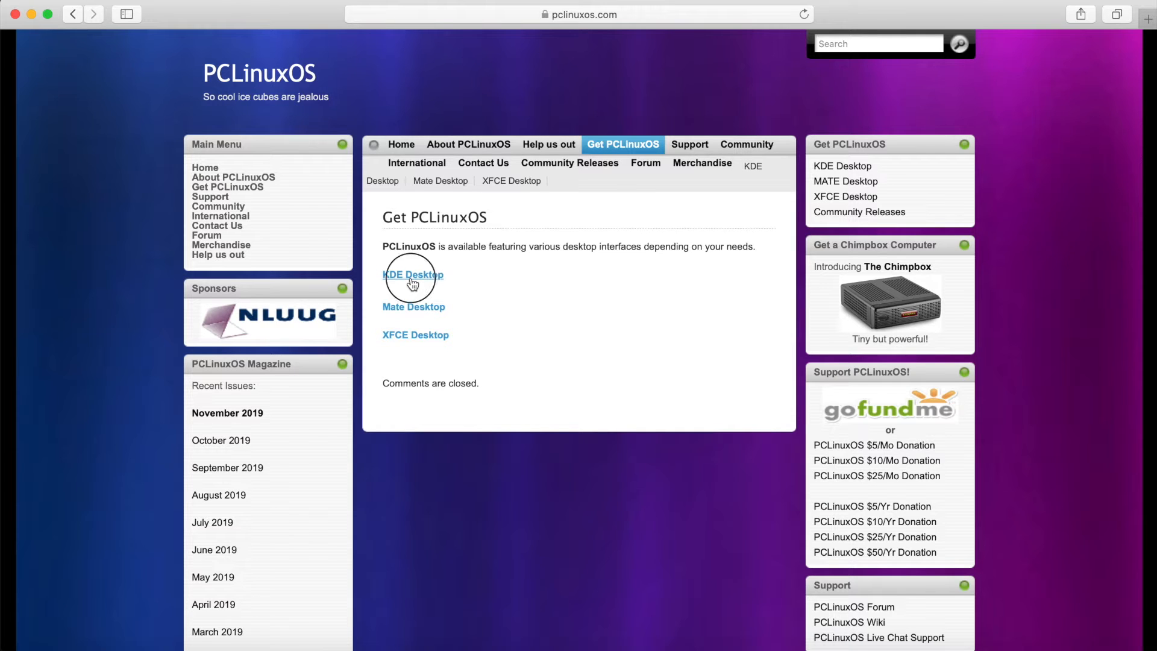
- Open the KDE Desktop page and scroll down to the PCLOS ISO Download Mirrors
click(412, 275)
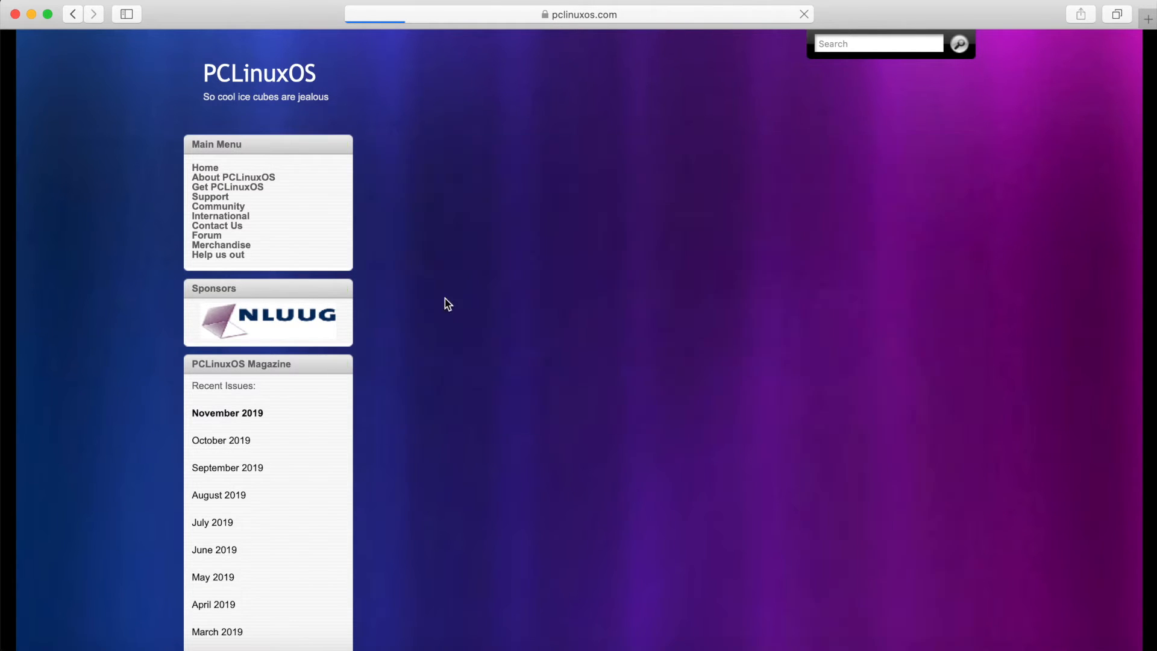
click(227, 187)
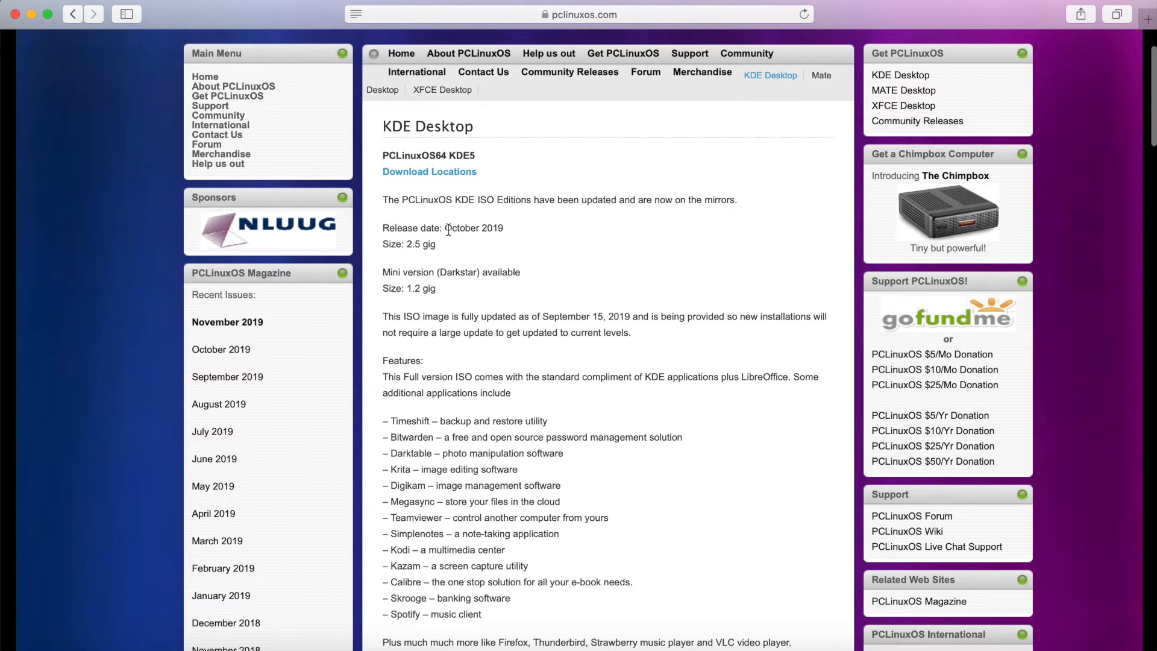
mouse_move(515, 241)
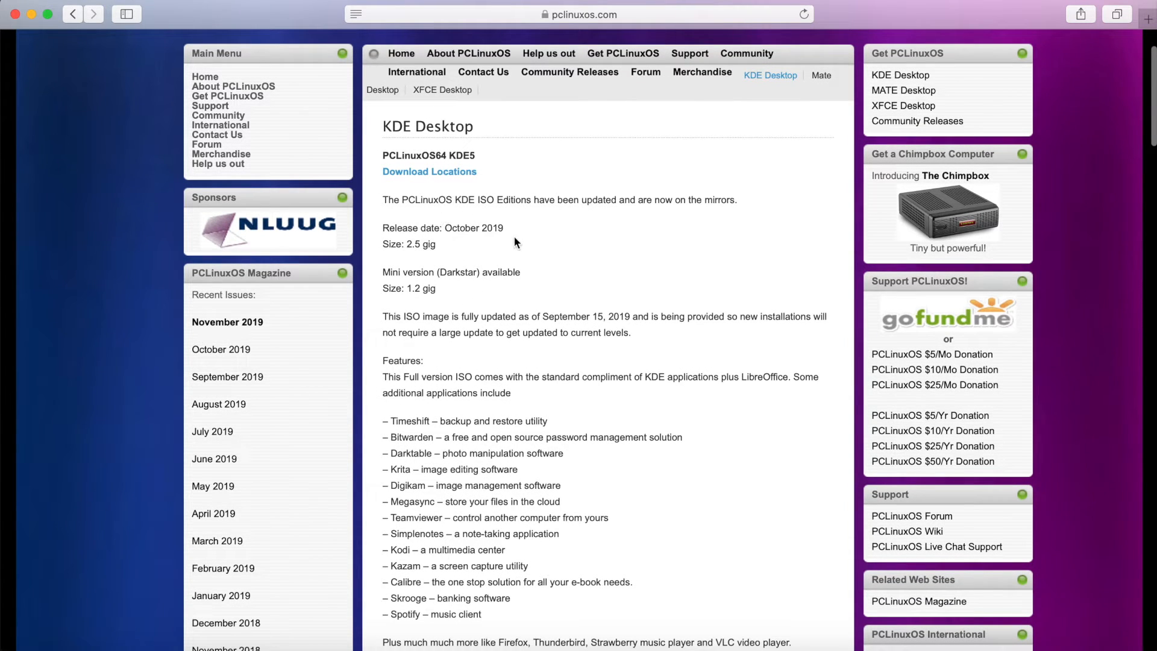
scroll(down, 3)
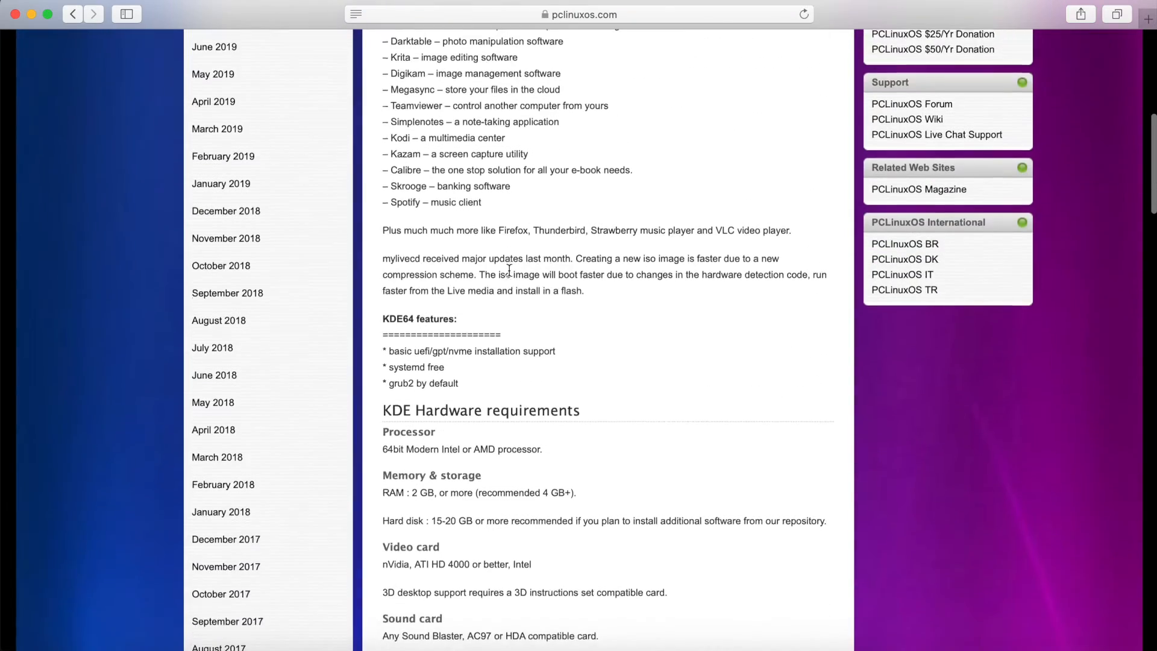
scroll(down, 3)
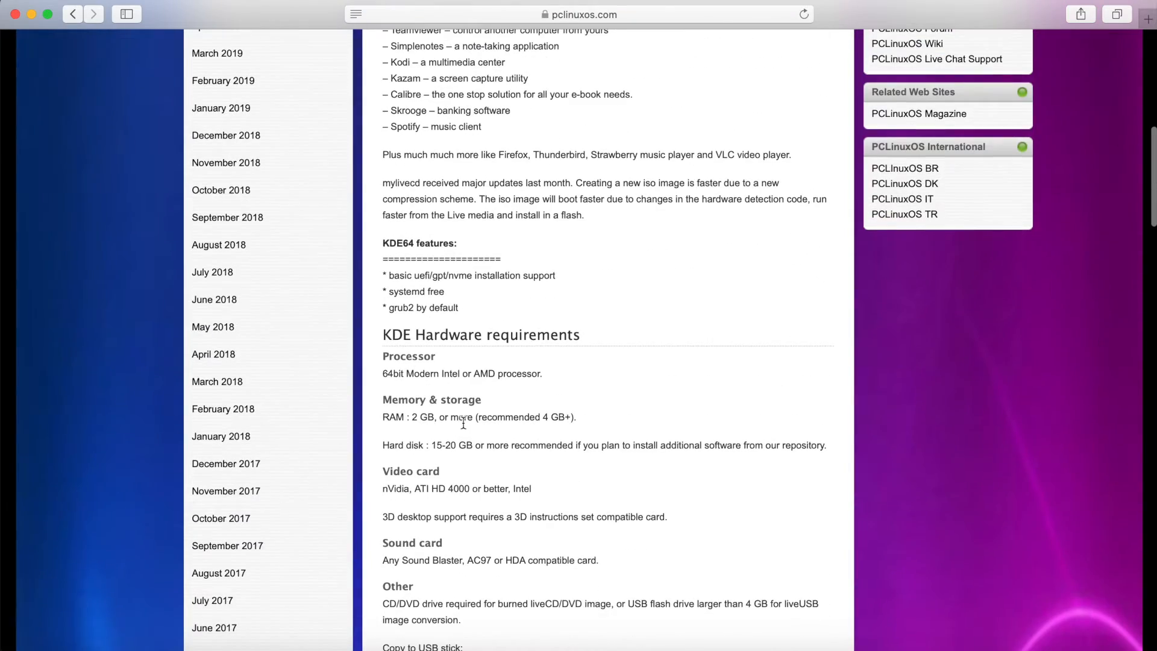
scroll(down, 3)
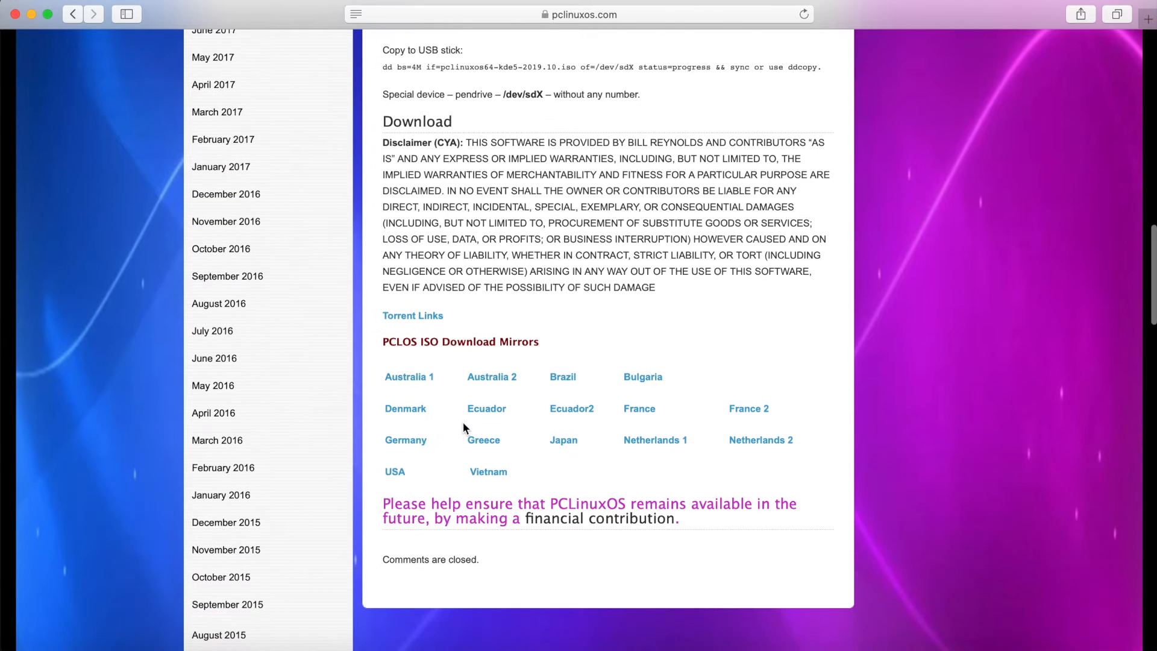
mouse_move(382, 343)
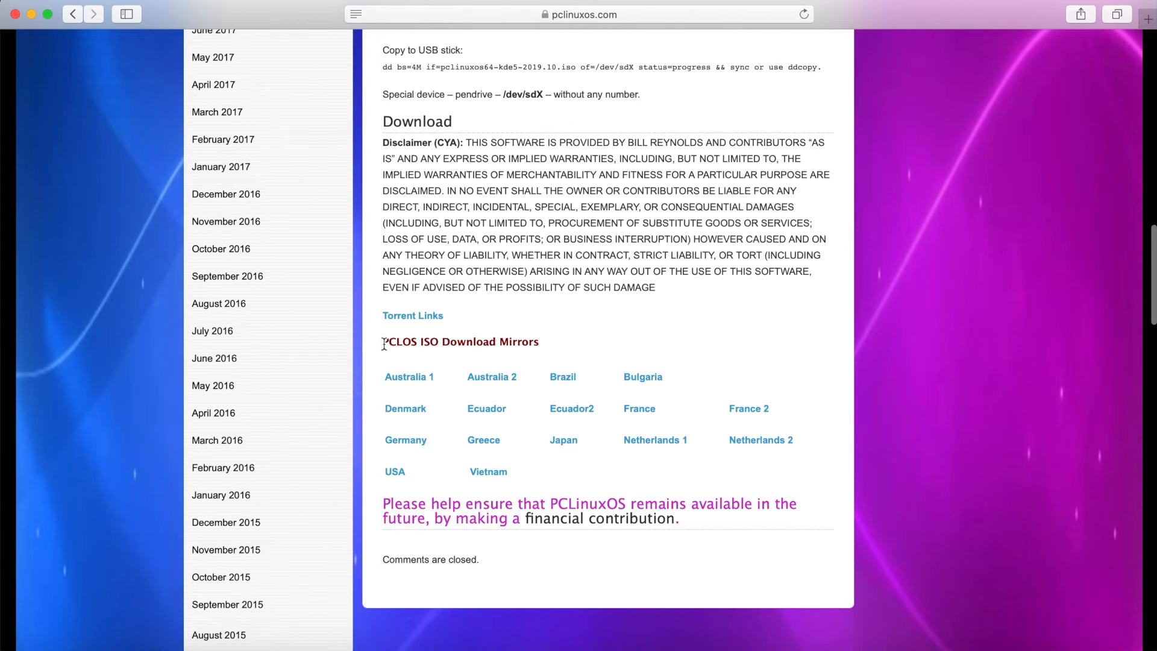
mouse_move(444, 447)
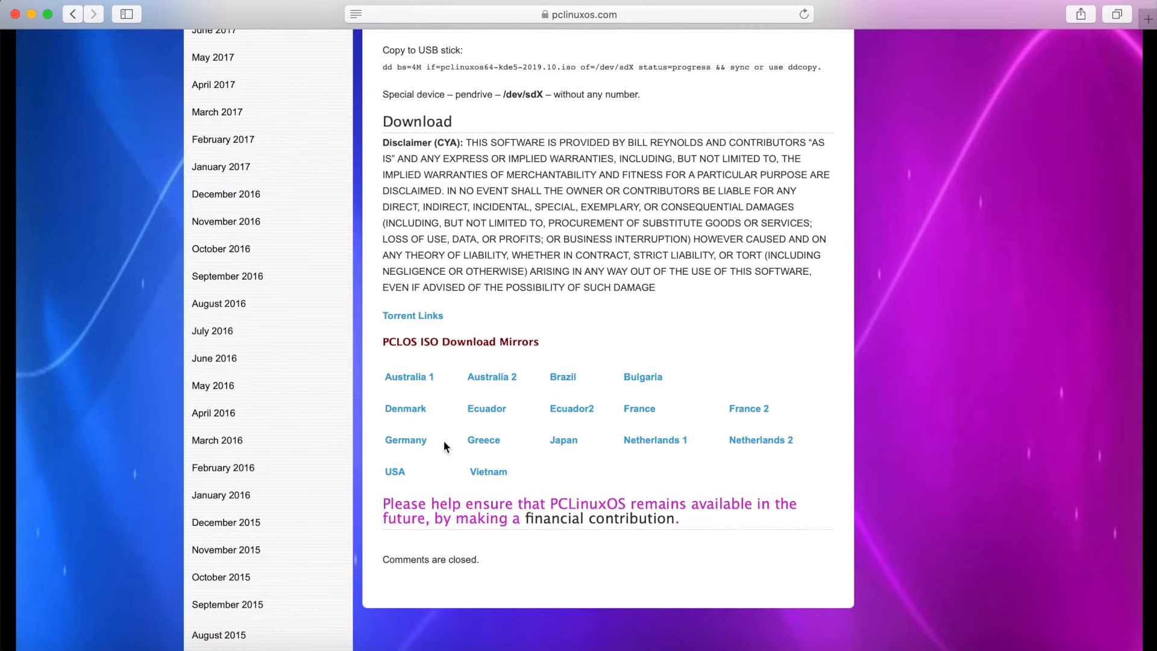
mouse_move(395, 473)
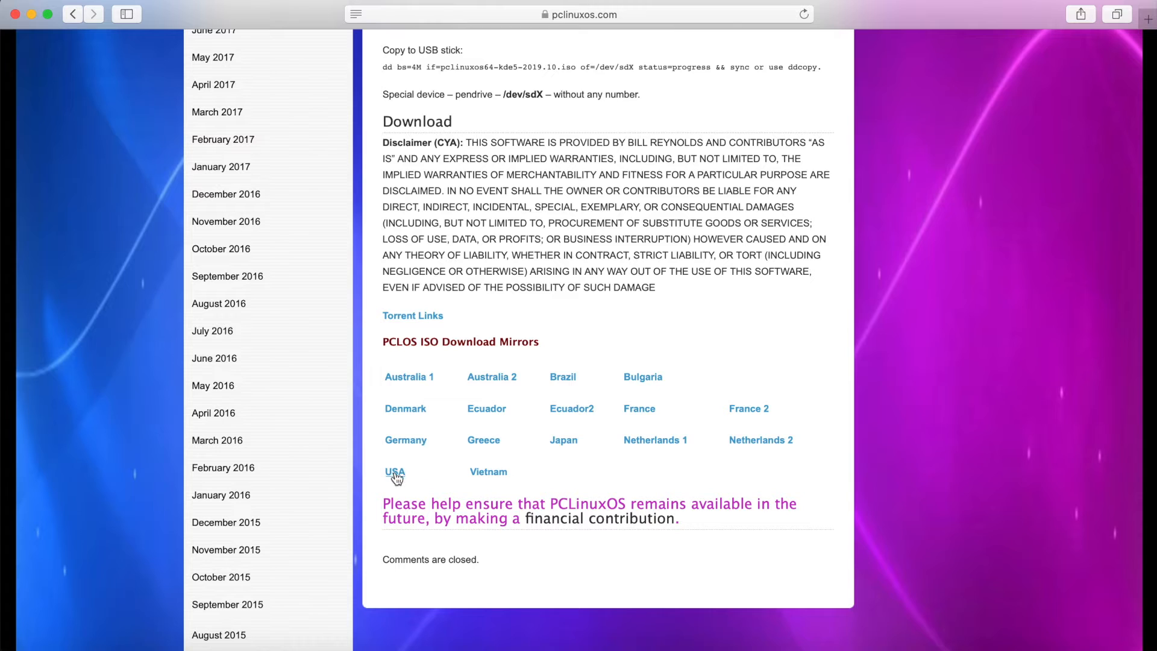
- Open the USA mirror's live-cd index on spout.ussg.indiana.edu in a new tab
click(394, 471)
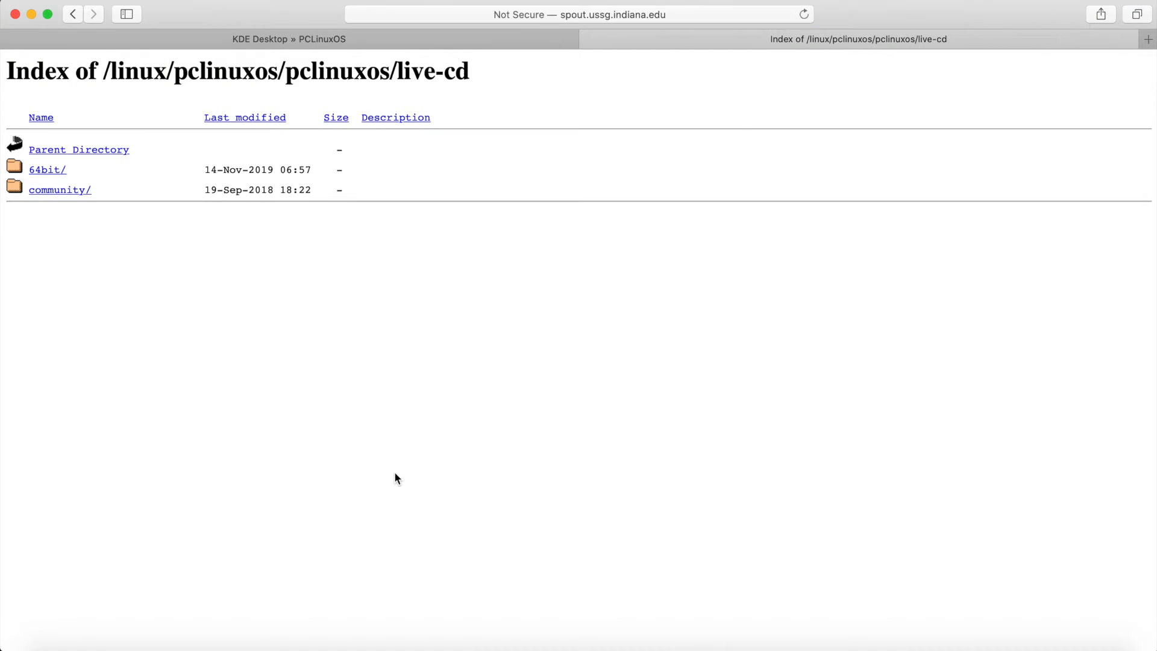
mouse_move(157, 283)
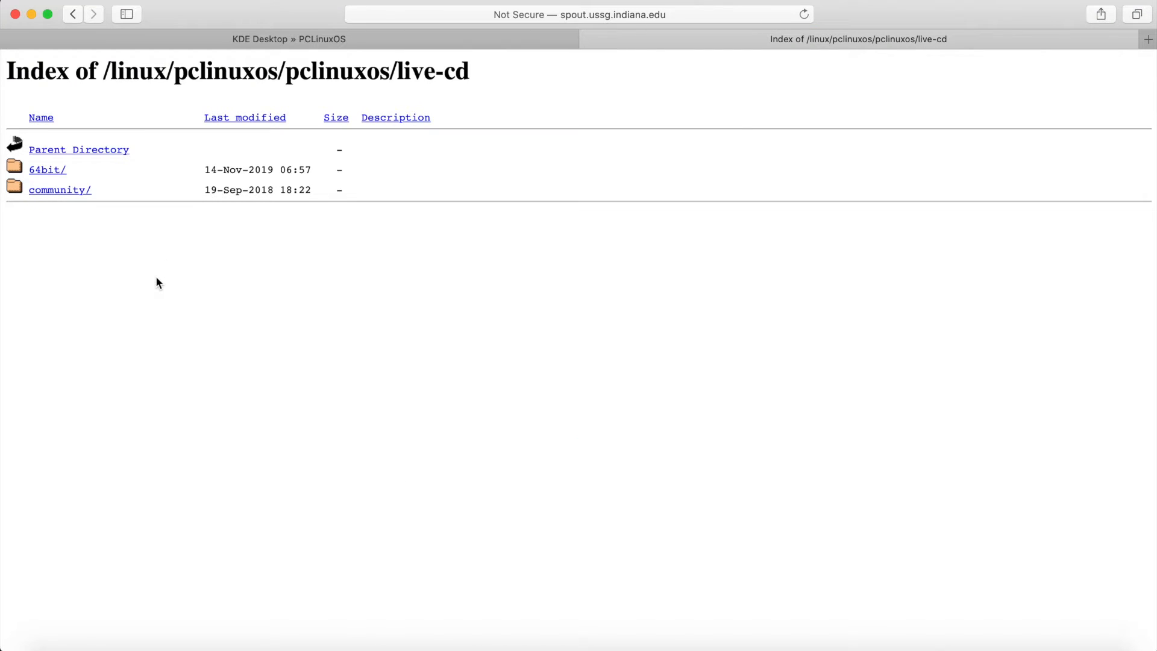
mouse_move(125, 185)
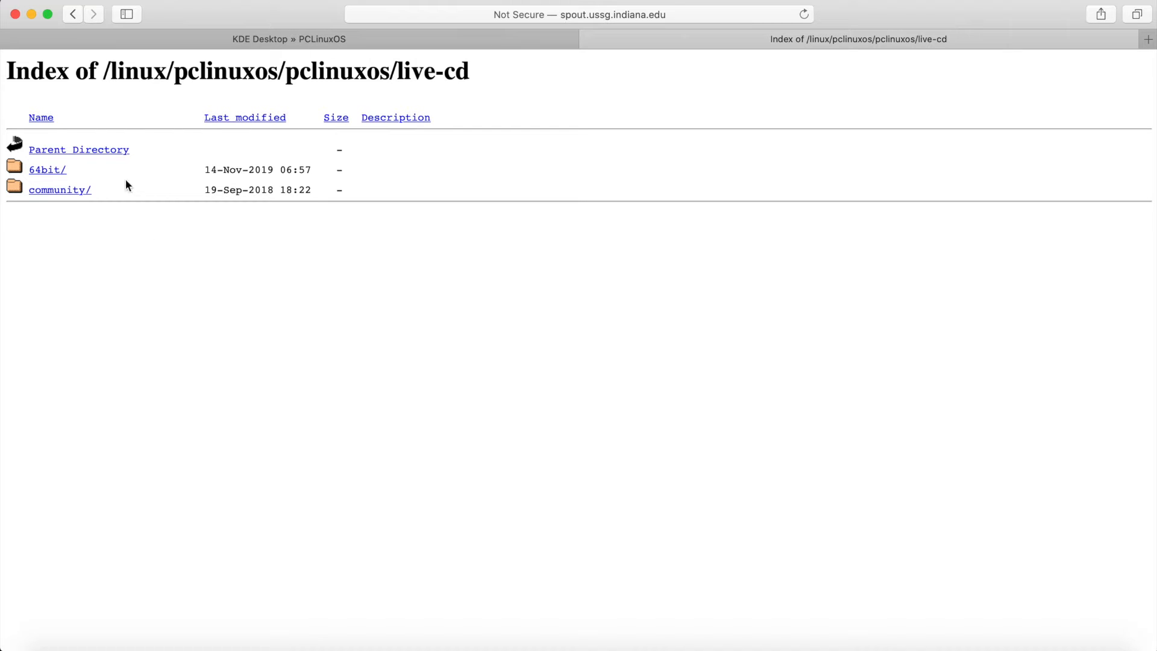
mouse_move(145, 249)
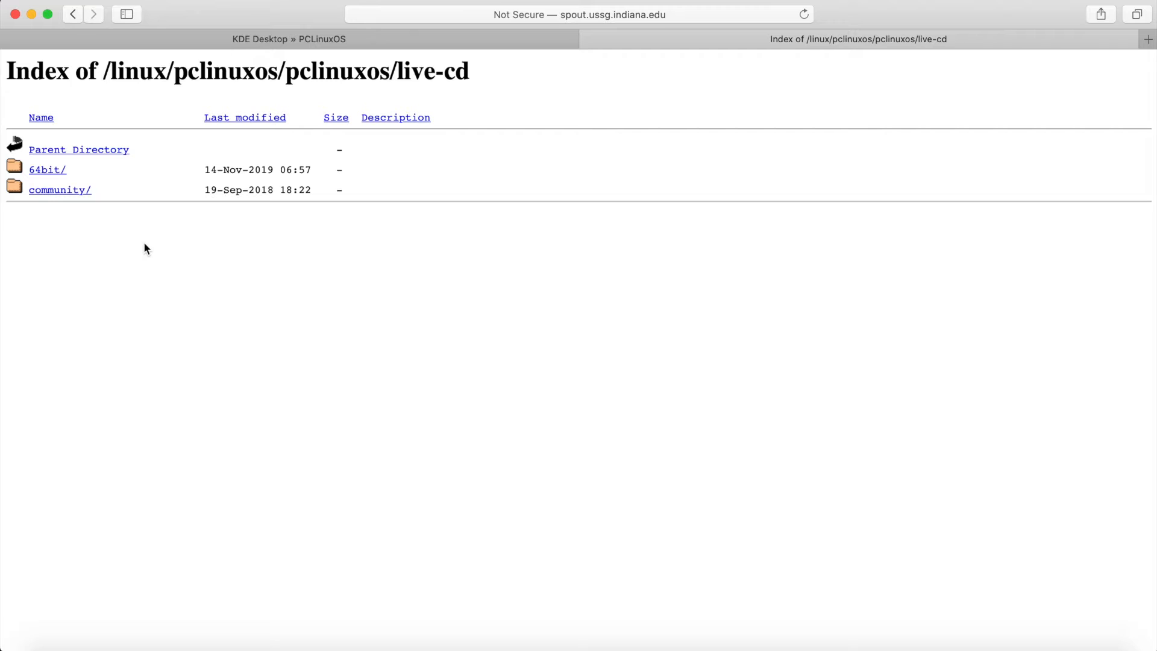
mouse_move(148, 203)
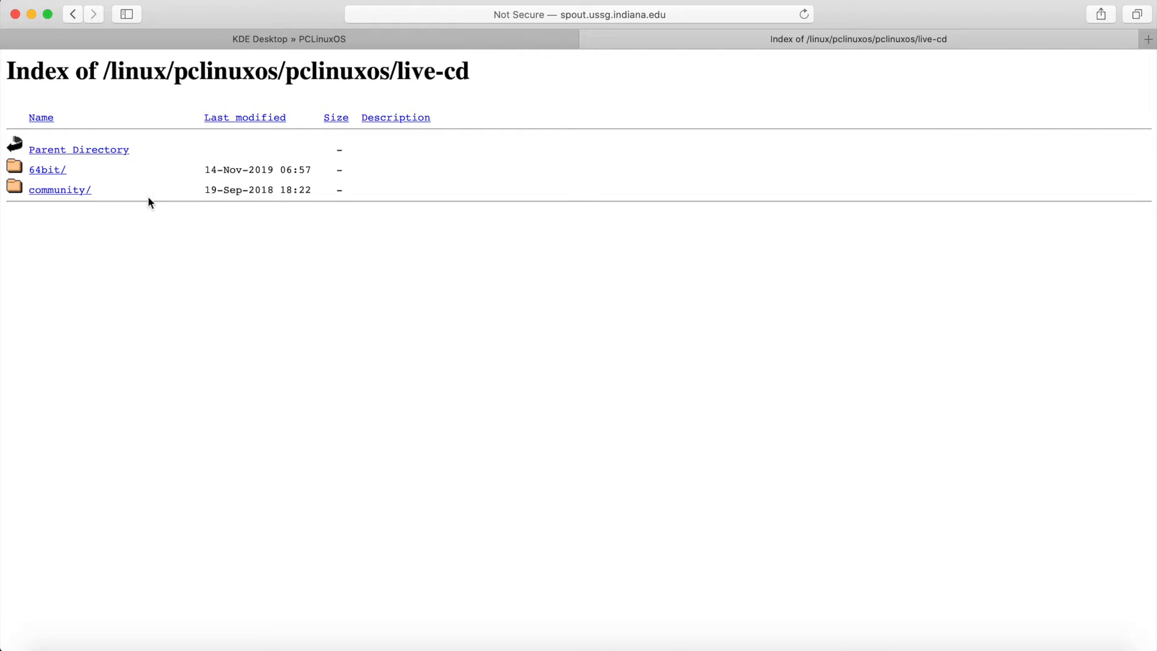
mouse_move(47, 181)
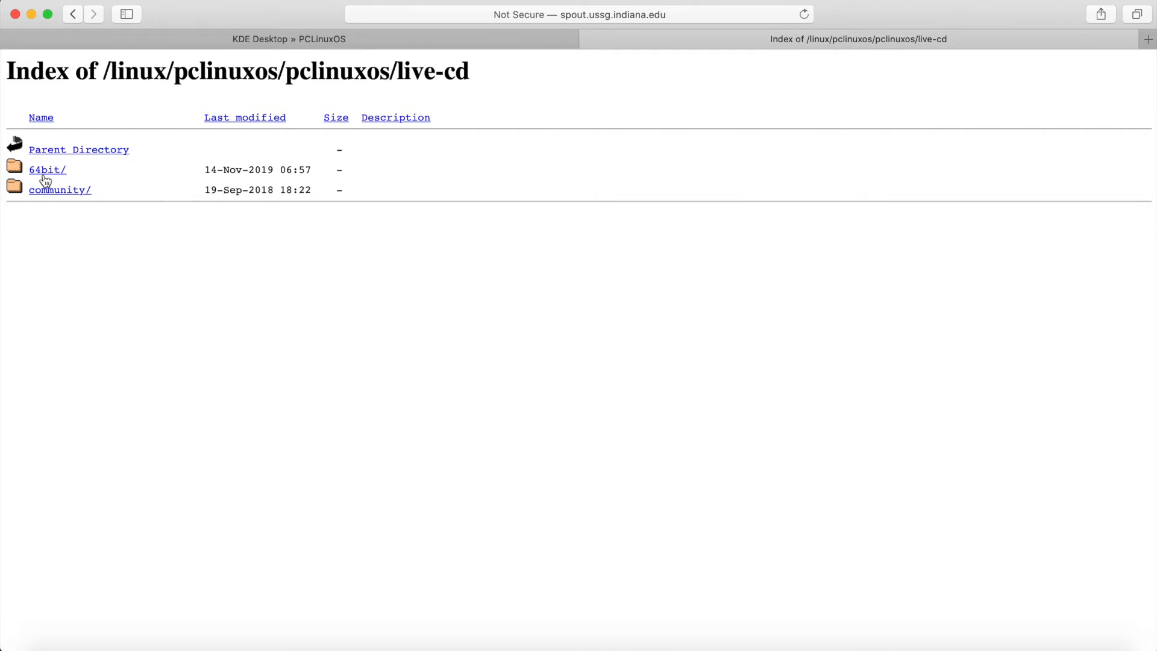
- Enter the 64bit folder and download pclinuxos64-kde5-2019.11.iso
click(47, 169)
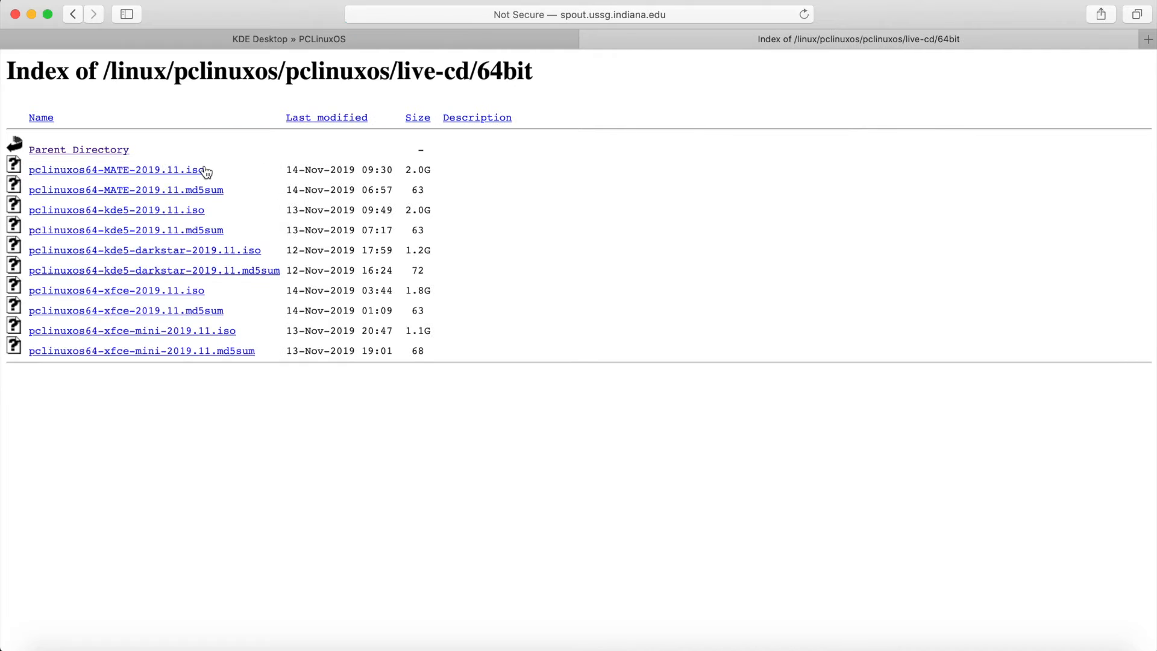
mouse_move(194, 178)
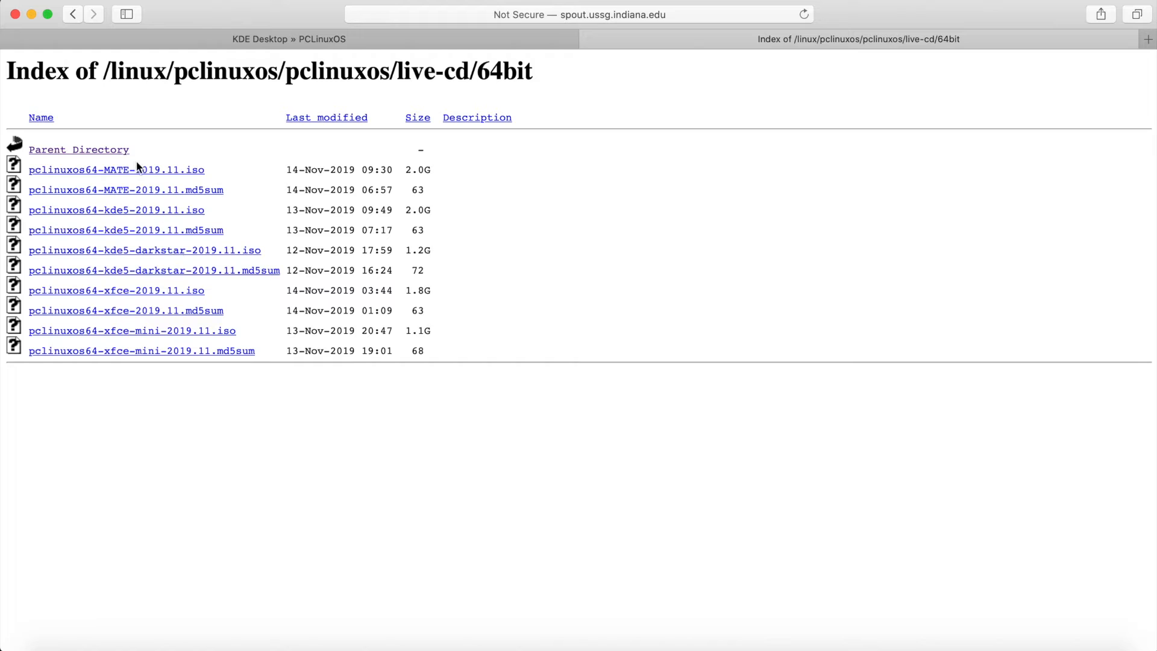
mouse_move(247, 215)
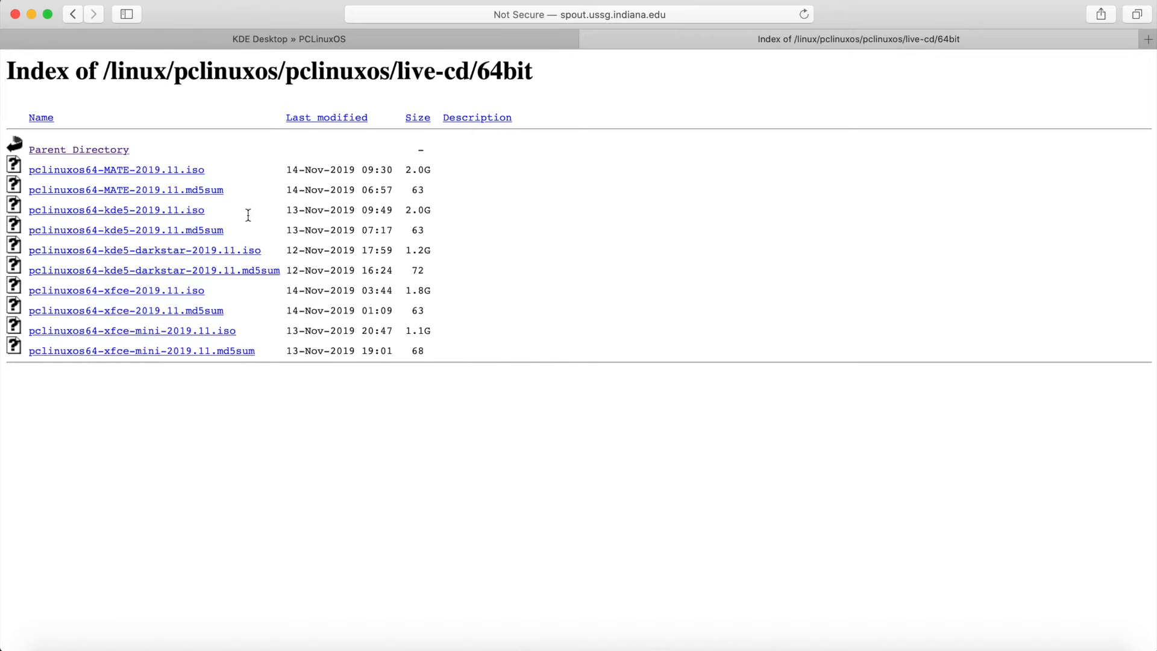
mouse_move(44, 220)
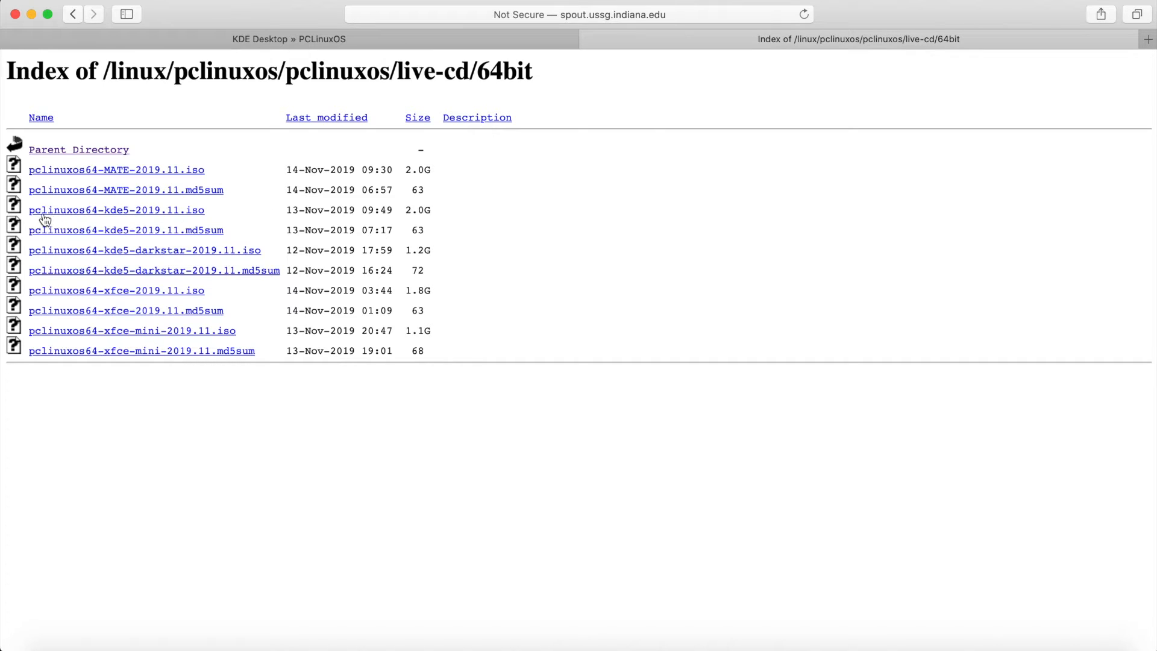
mouse_move(98, 219)
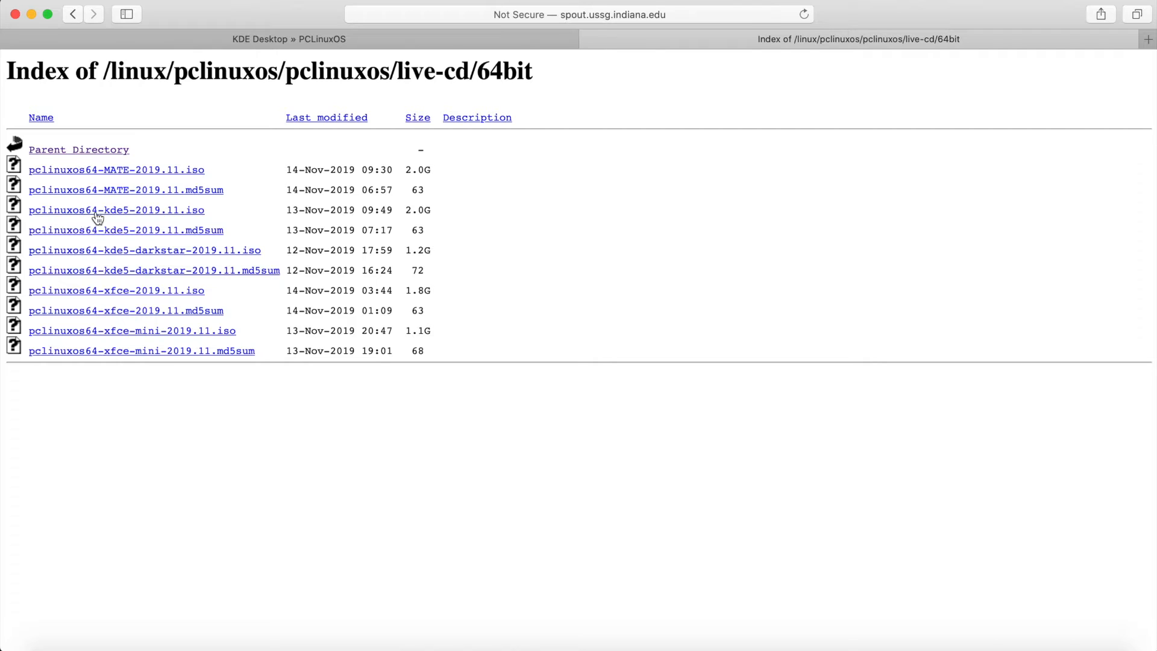
mouse_move(112, 222)
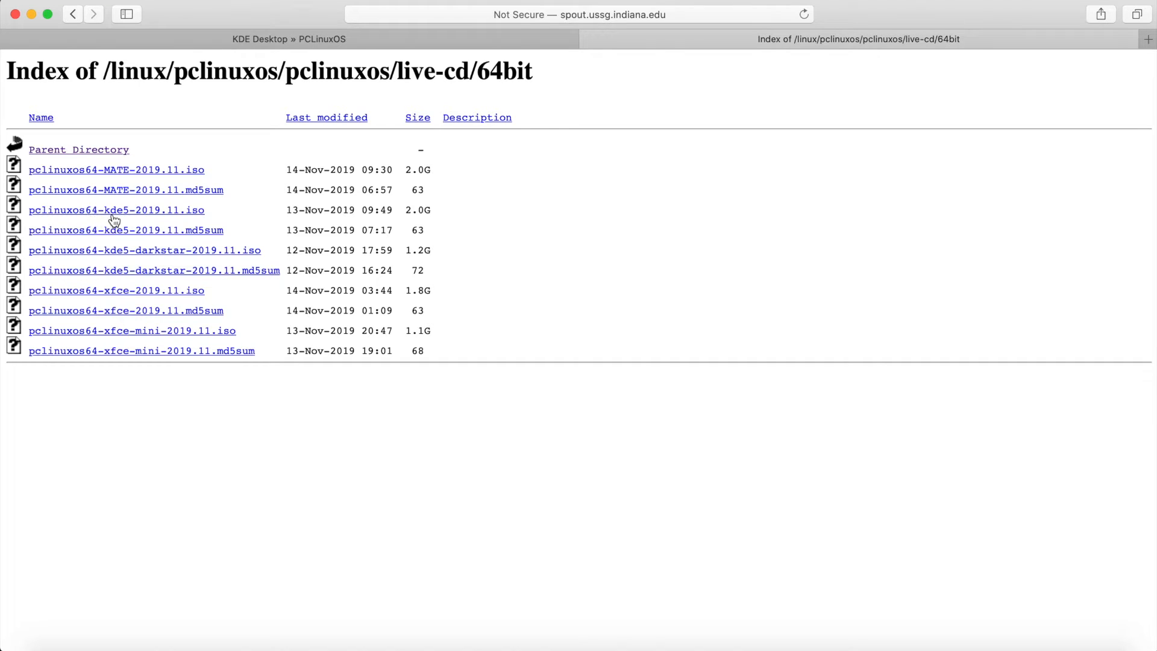
mouse_move(122, 220)
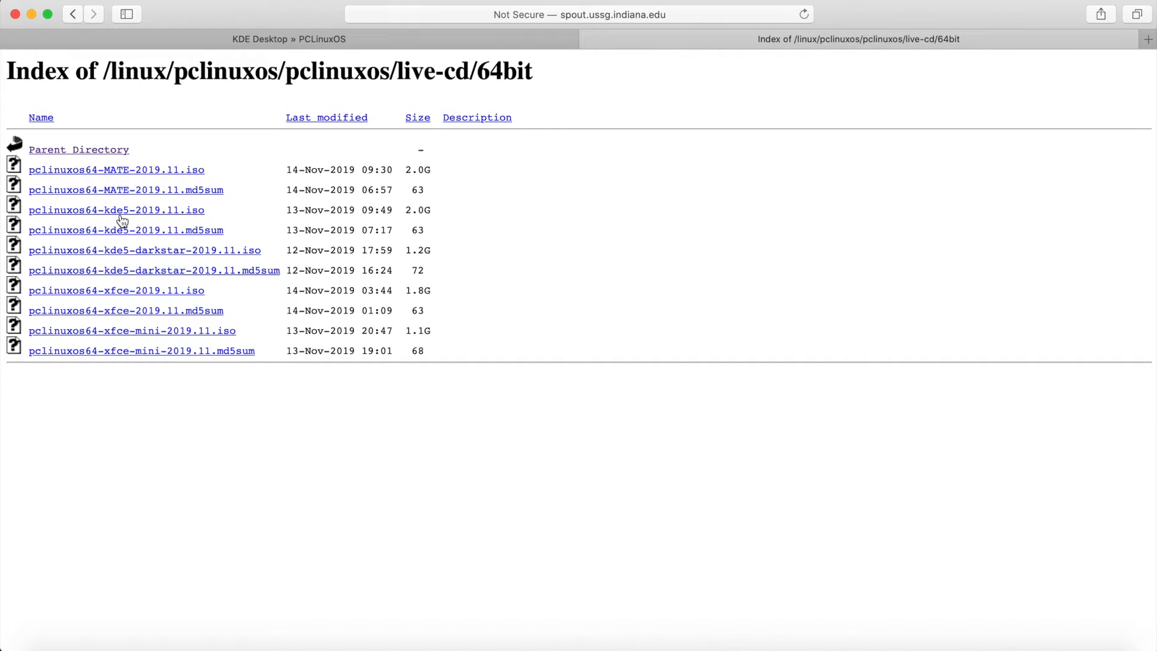
mouse_move(187, 220)
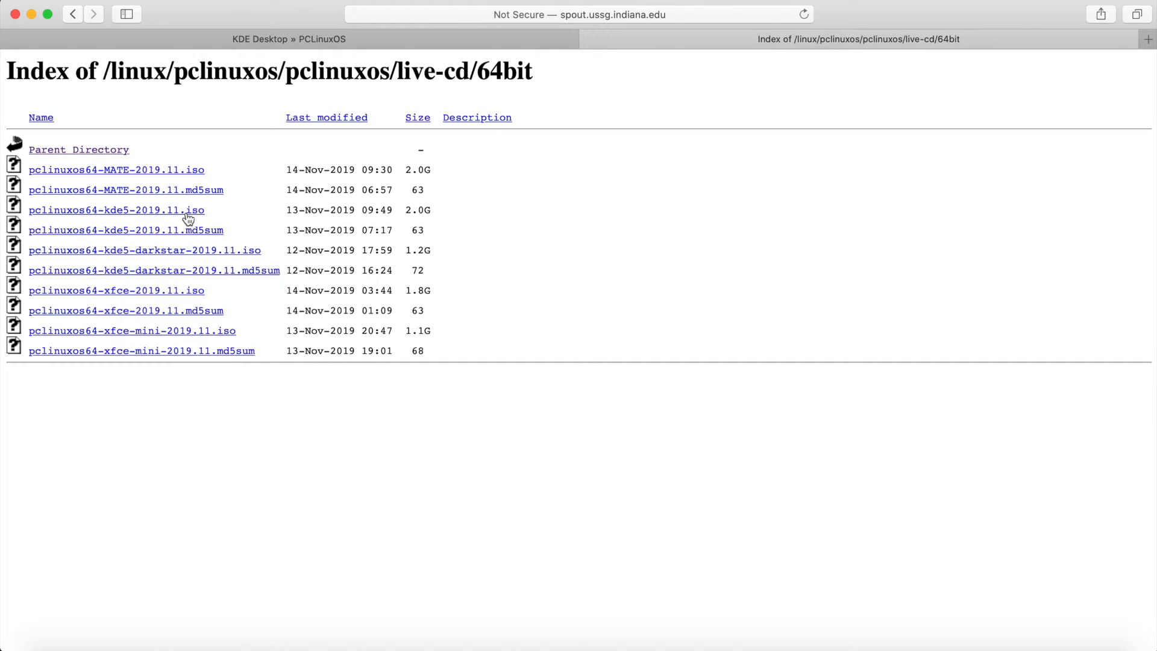
mouse_move(147, 220)
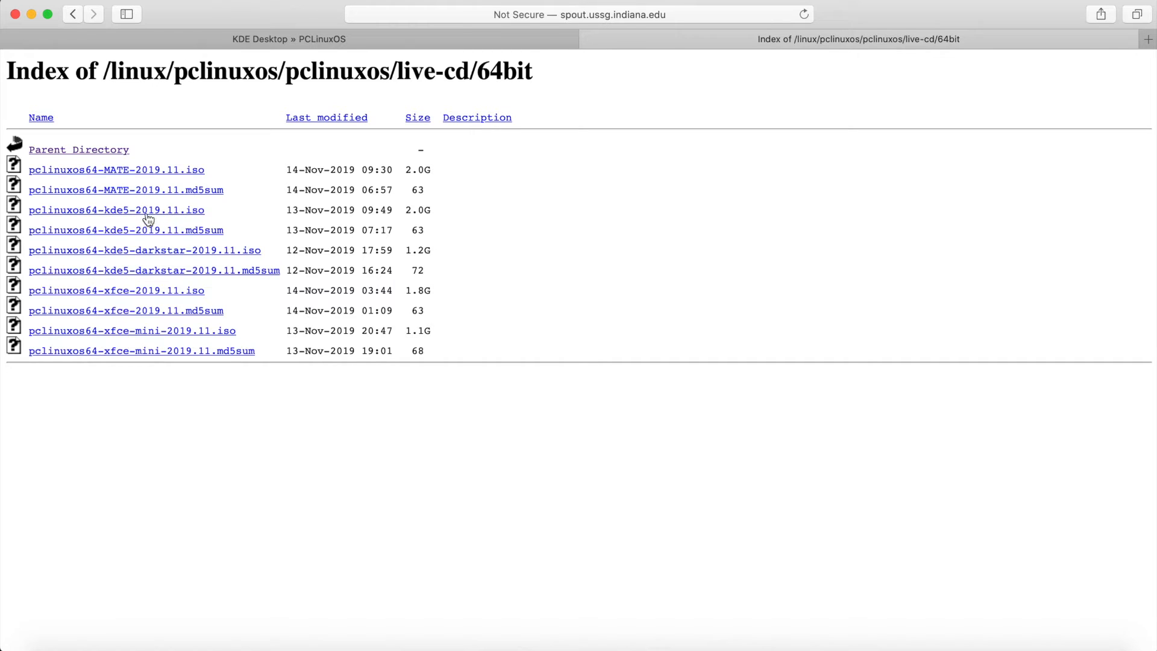
mouse_move(286, 243)
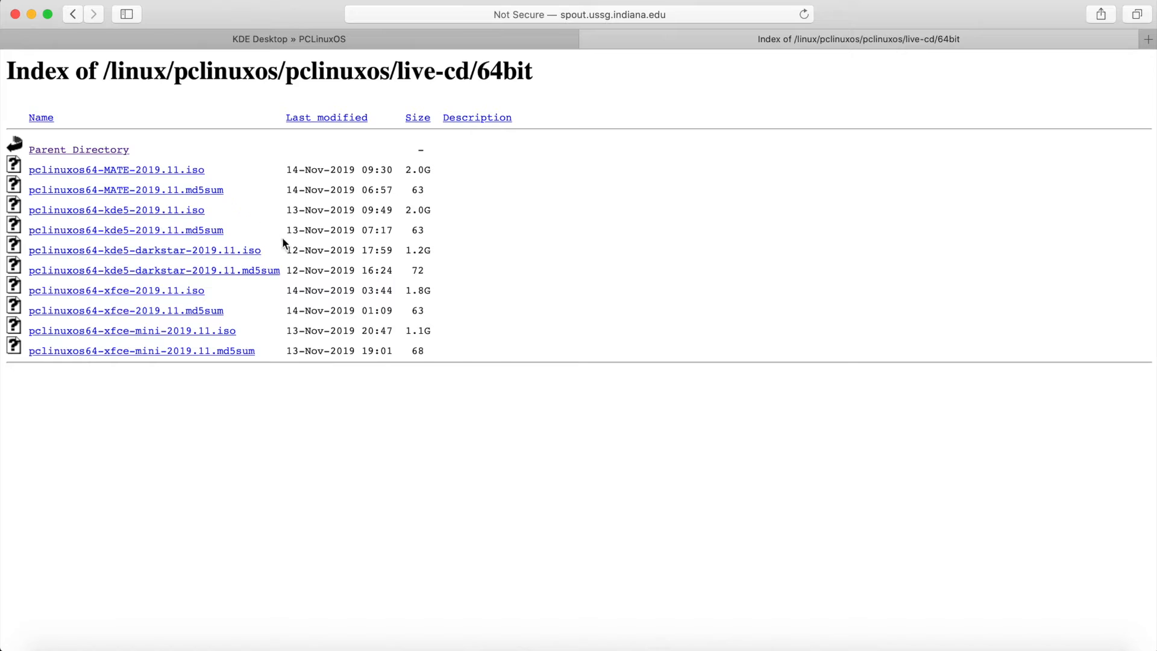
mouse_move(301, 357)
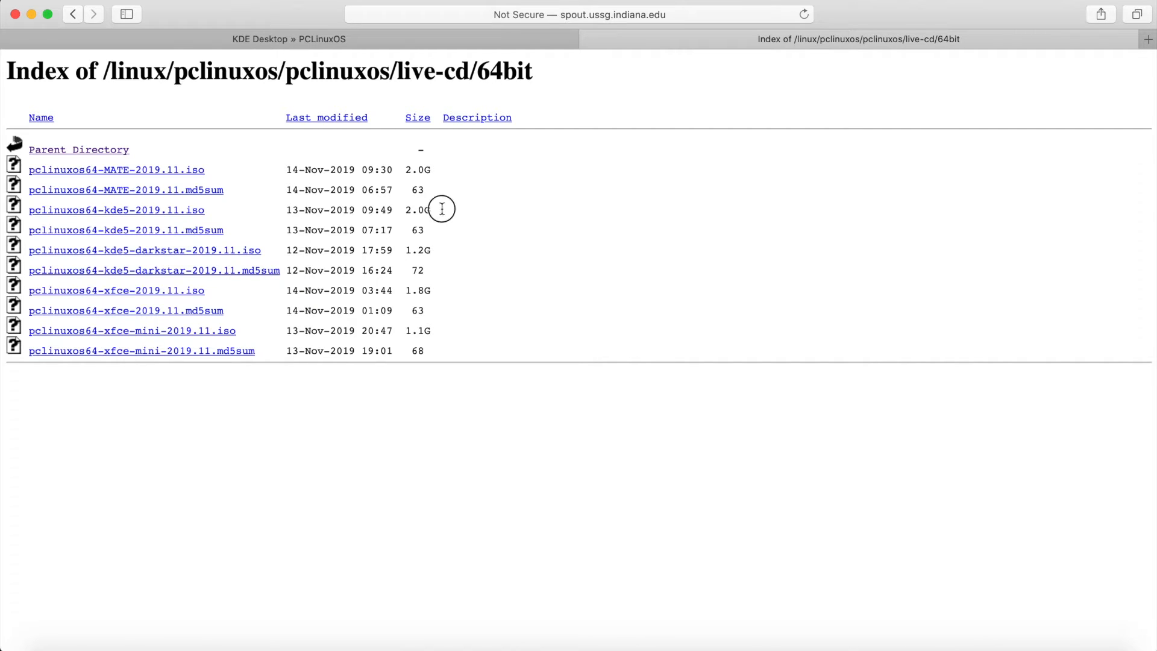
mouse_move(175, 214)
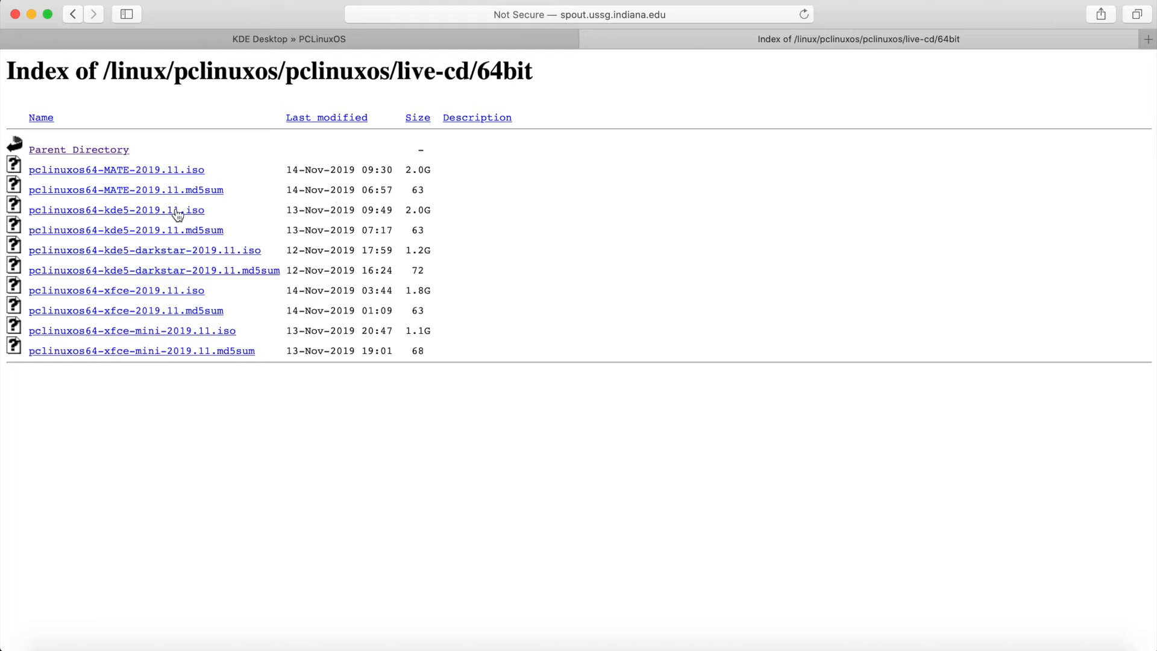
click(115, 209)
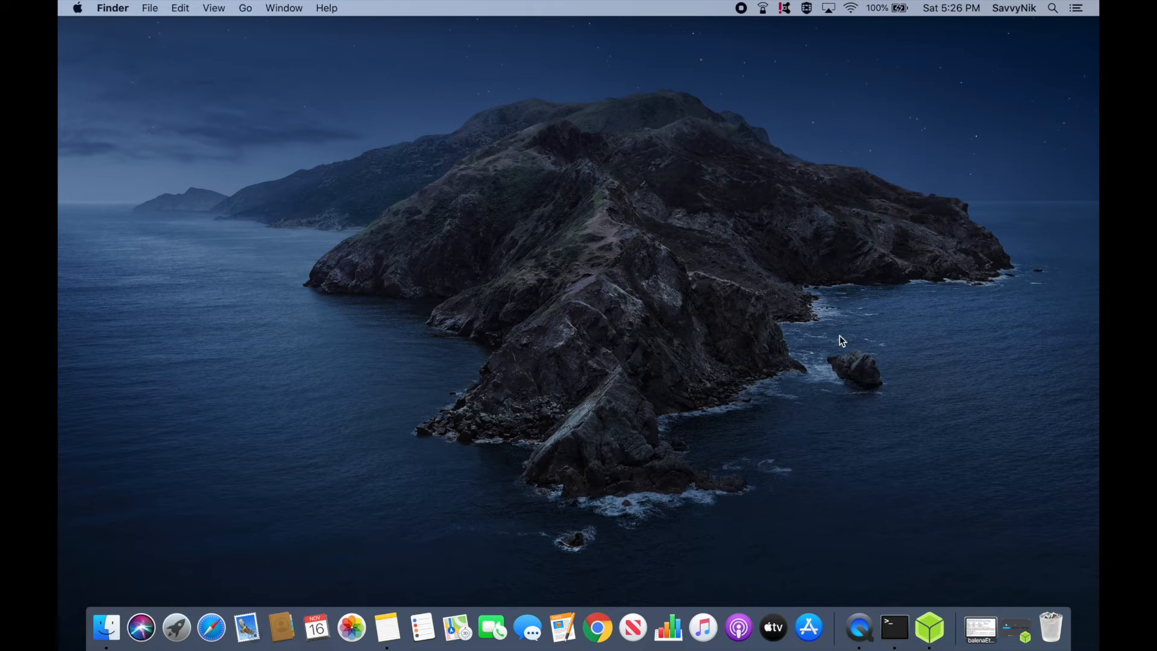
- Launch balenaEtcher from the Dock
click(978, 628)
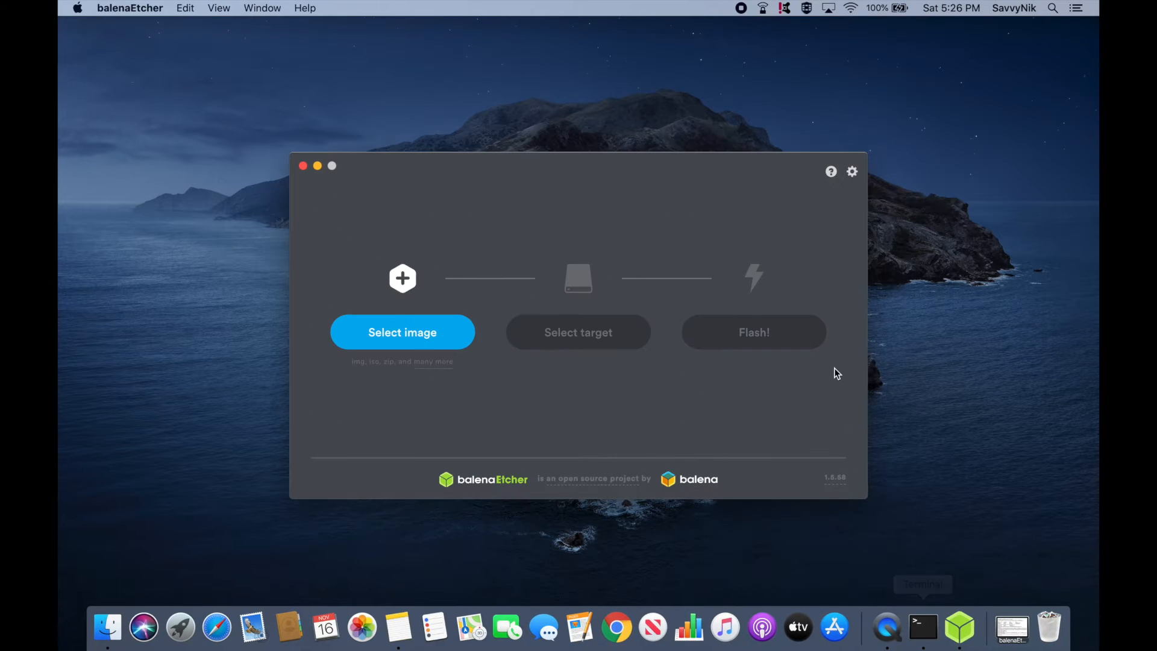
mouse_move(645, 369)
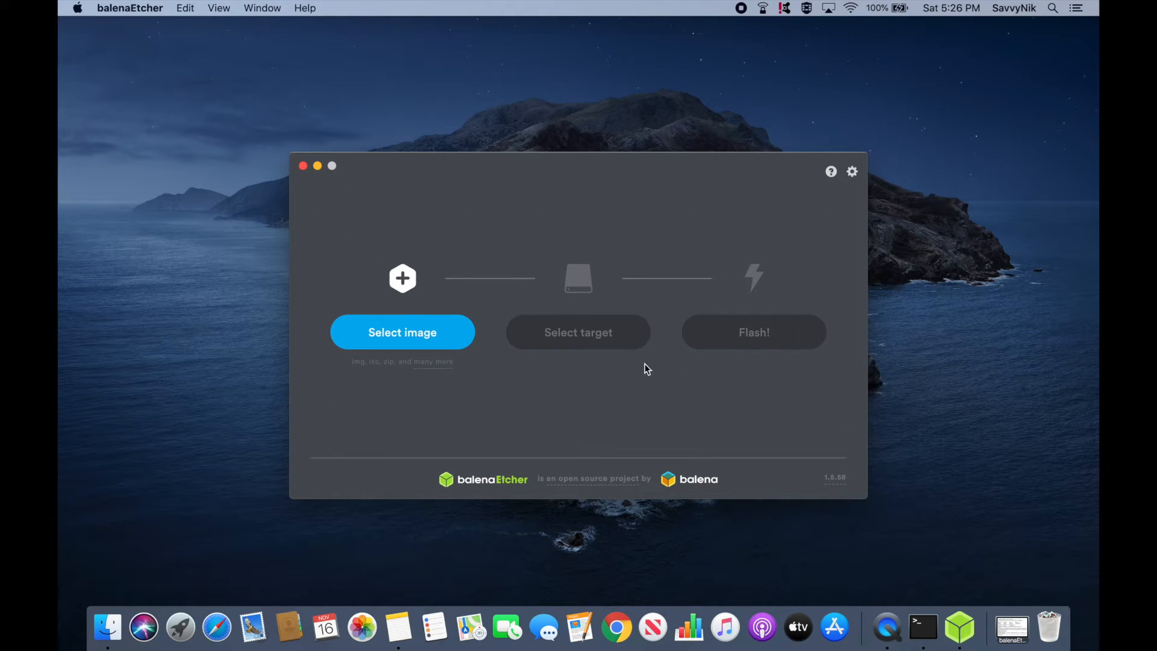
mouse_move(642, 367)
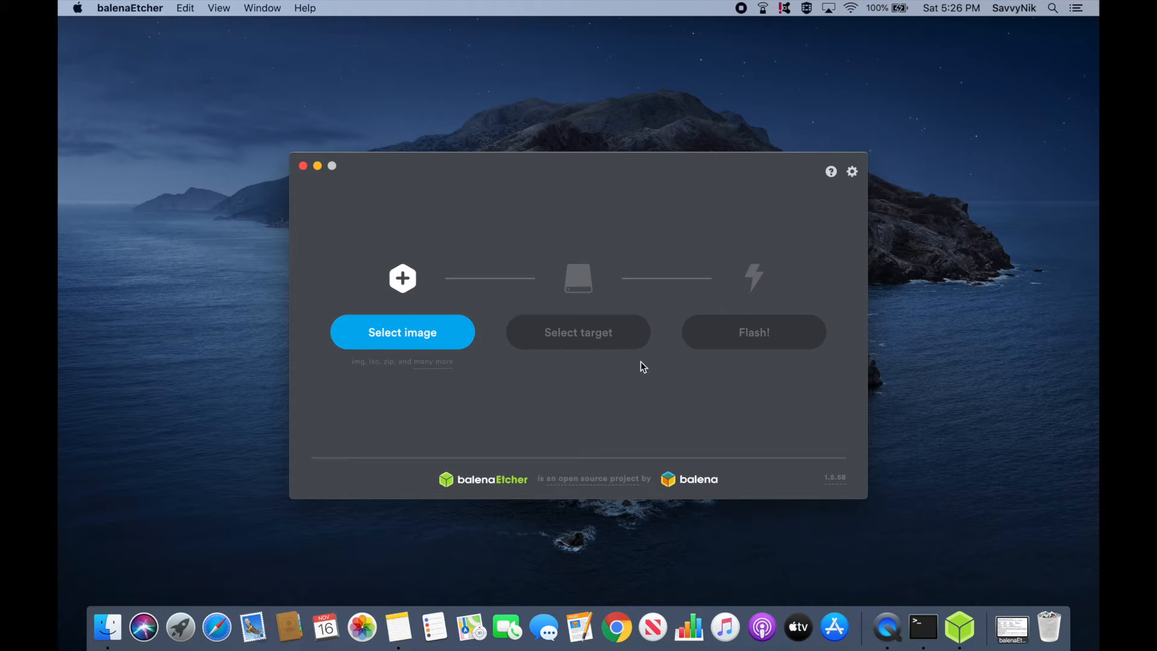
mouse_move(647, 320)
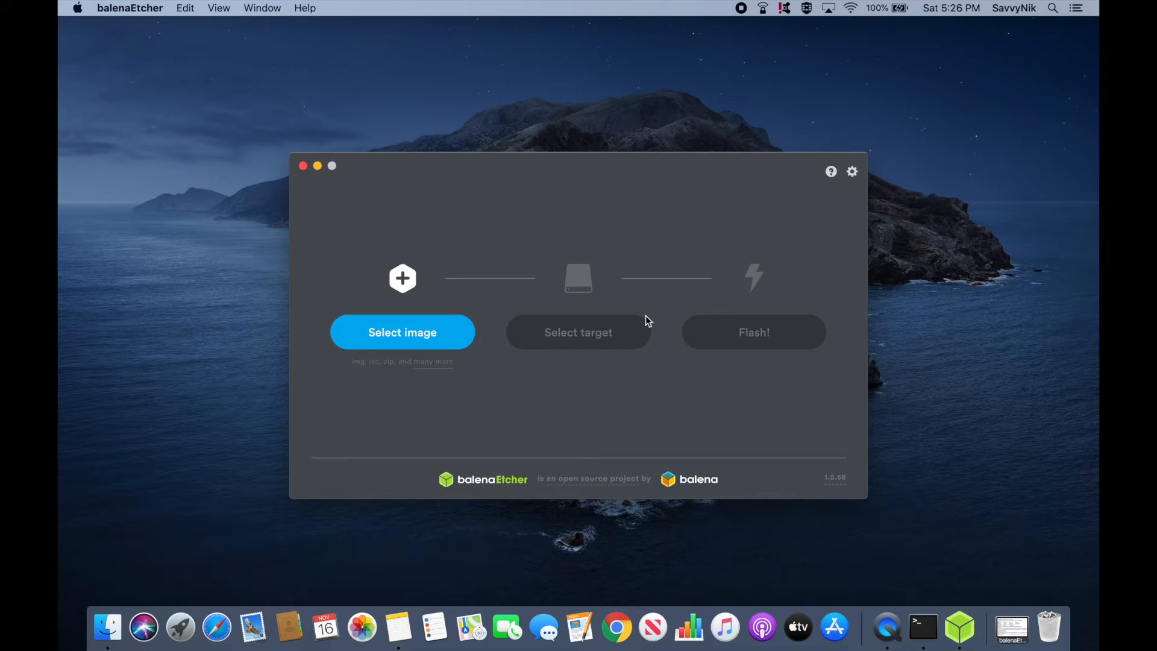
mouse_move(648, 275)
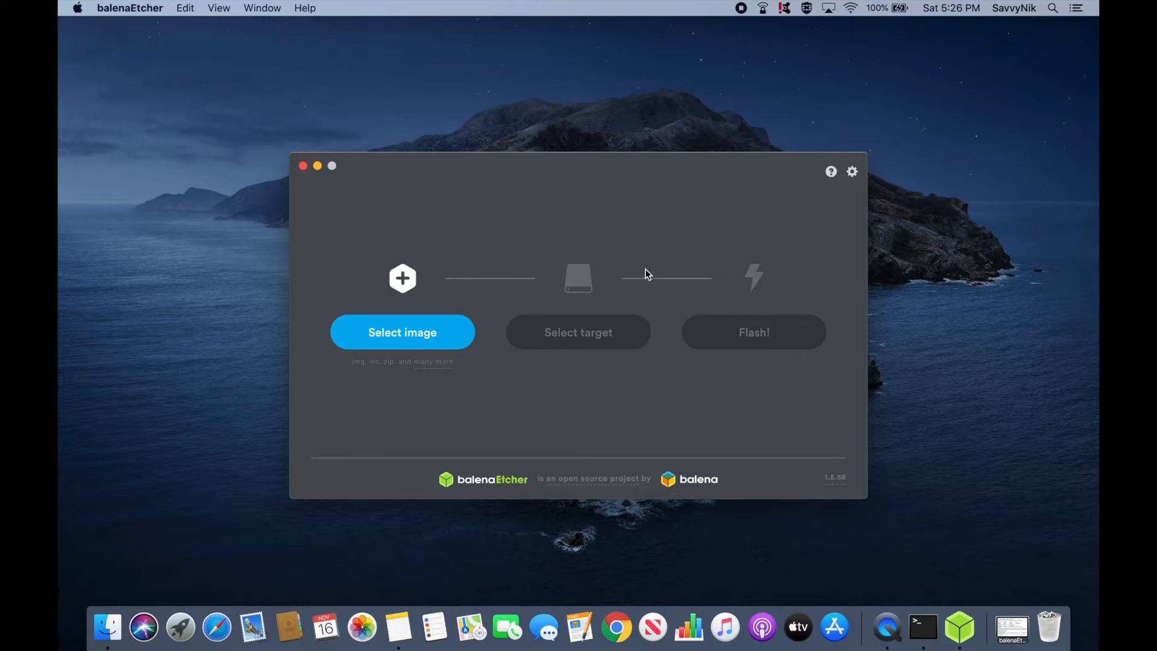
mouse_move(566, 240)
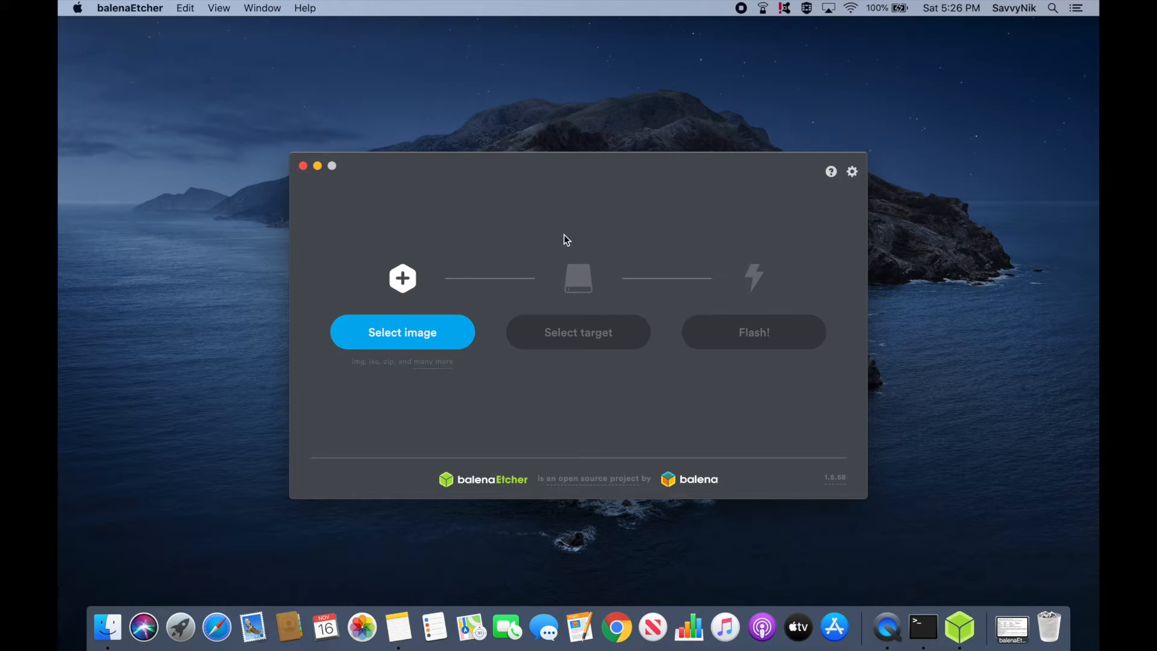
mouse_move(402, 332)
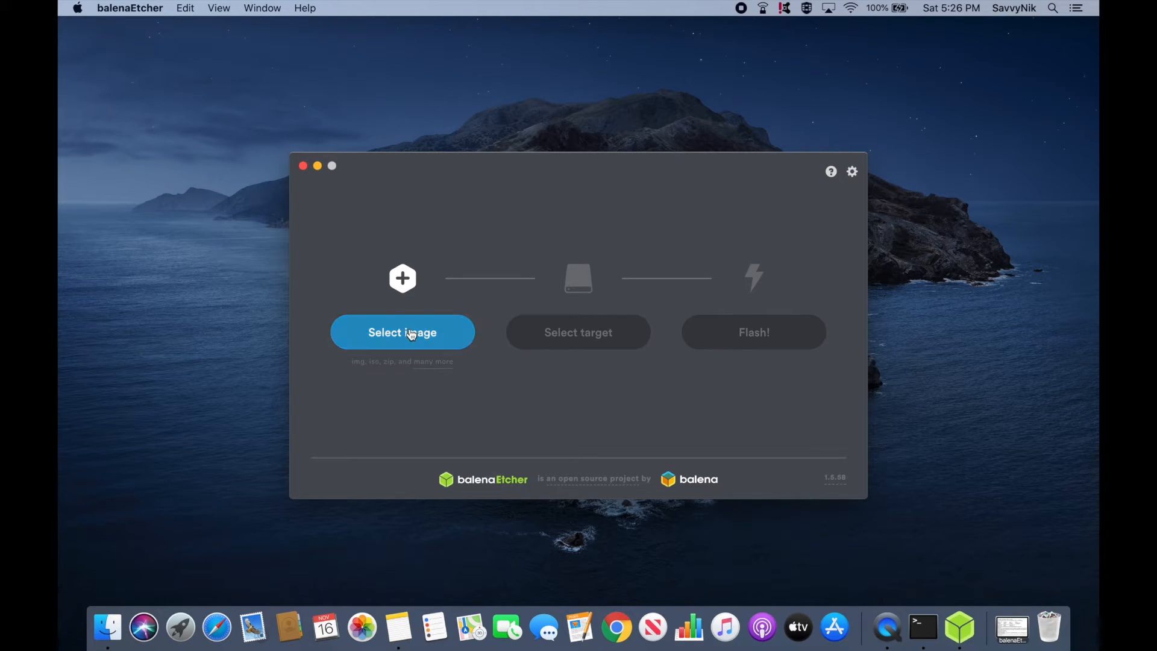
- Select pclinuxos64-kde5-2019.11.iso from Downloads as the image to flash
click(402, 332)
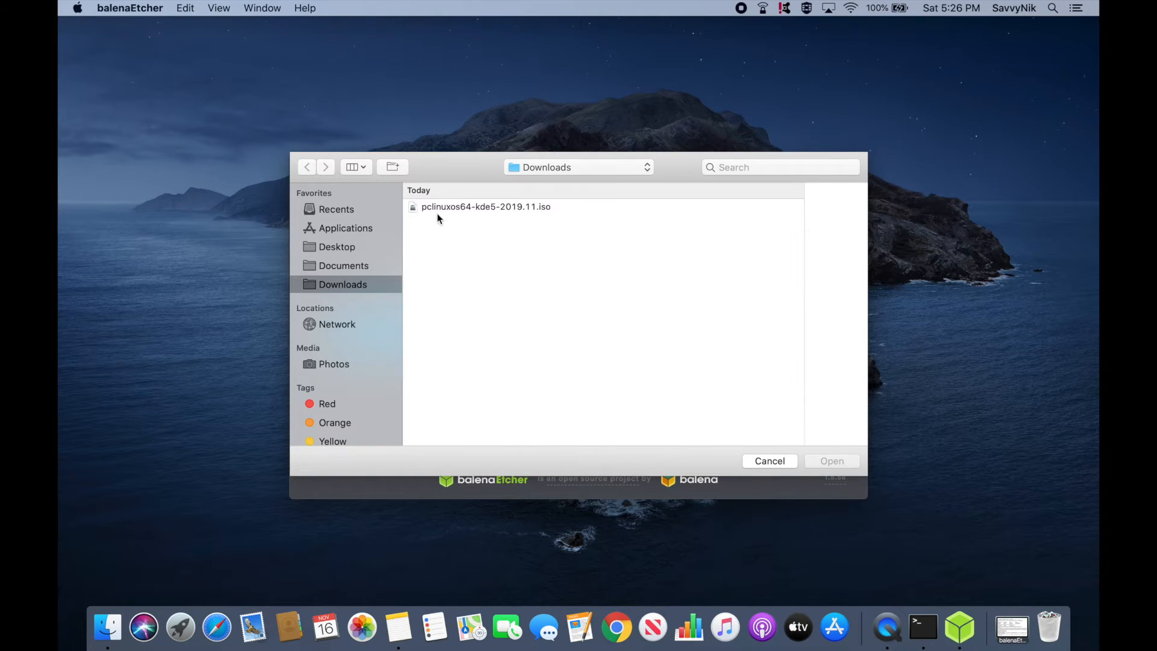
mouse_move(435, 213)
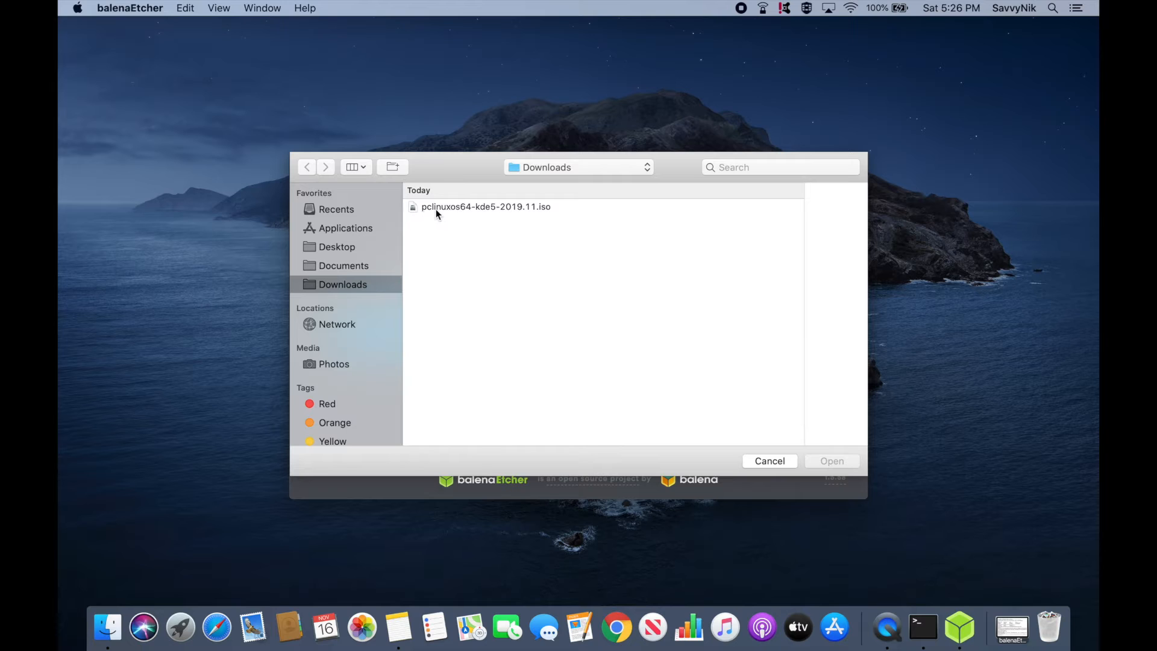
mouse_move(490, 214)
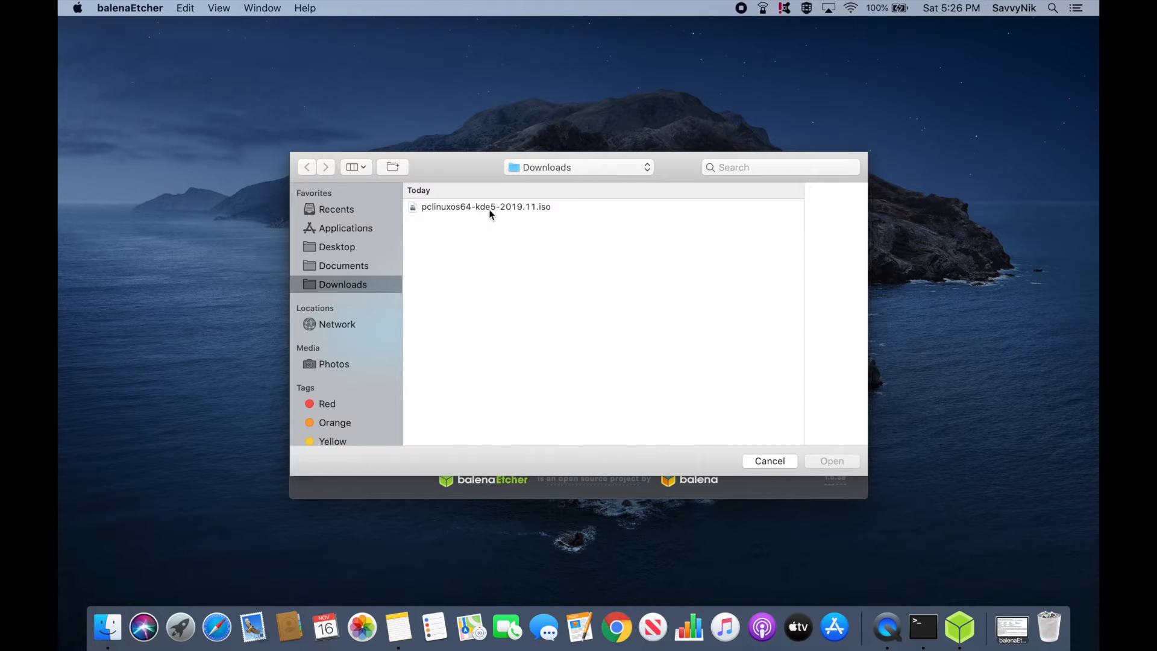
mouse_move(535, 215)
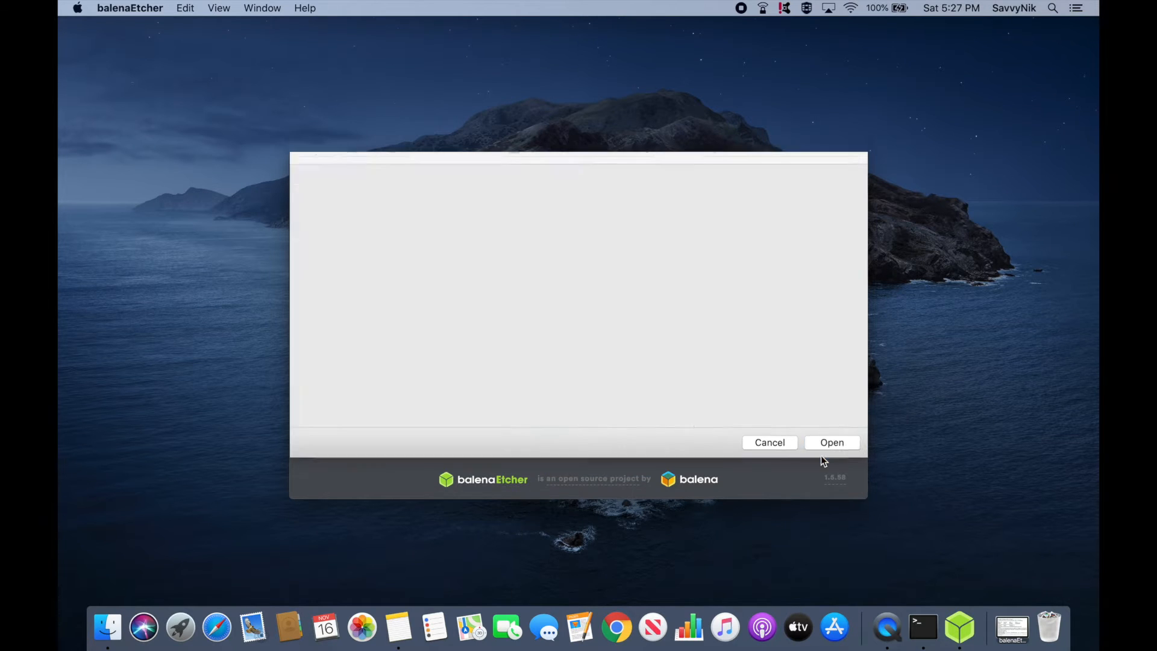
click(832, 442)
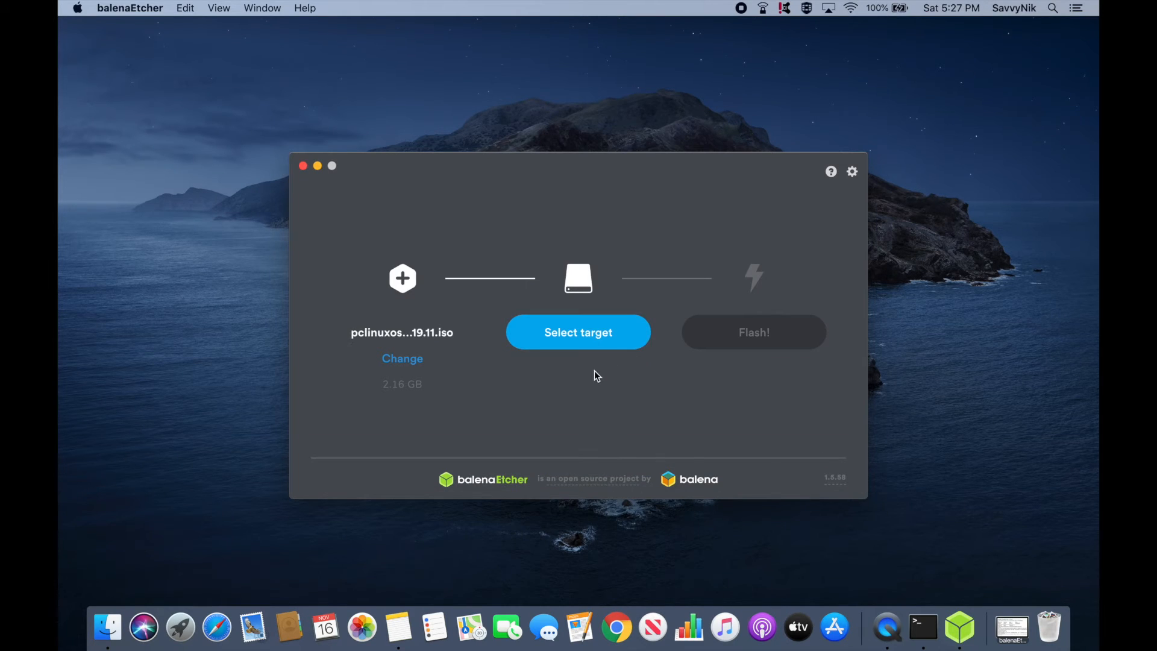
mouse_move(517, 290)
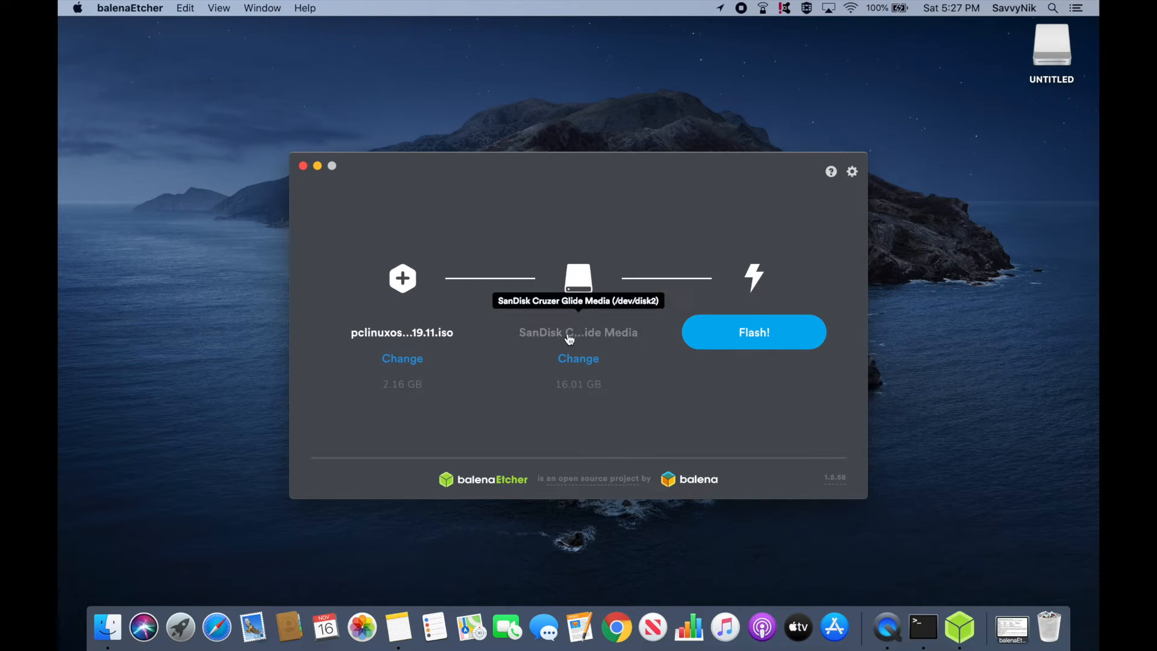
click(579, 358)
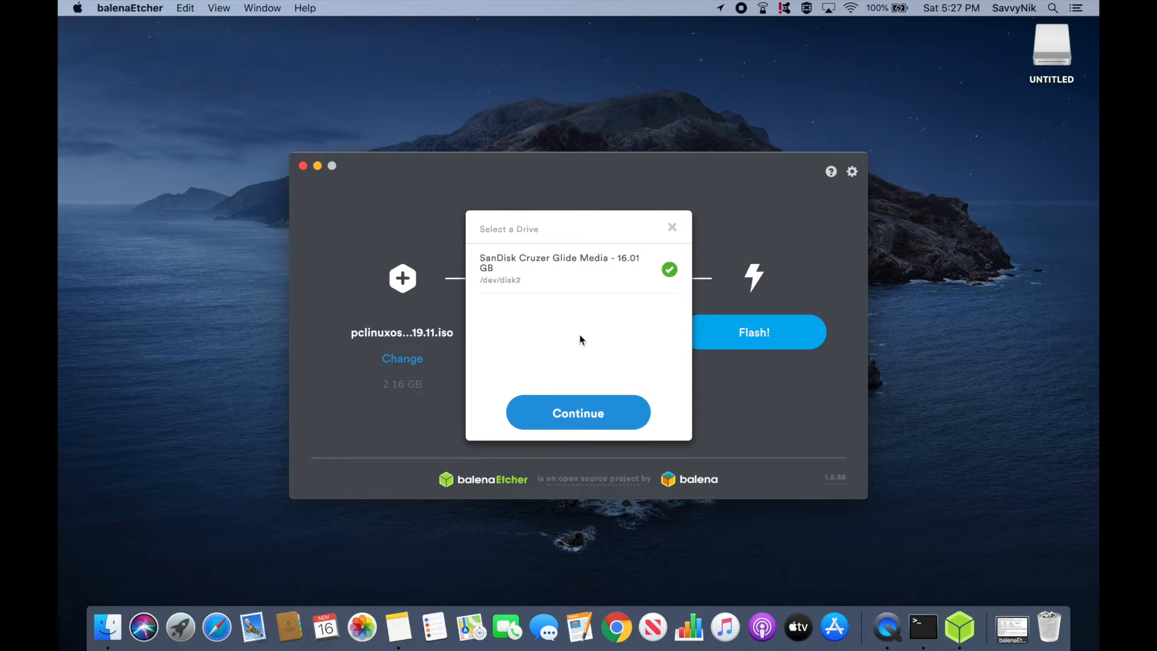
mouse_move(668, 255)
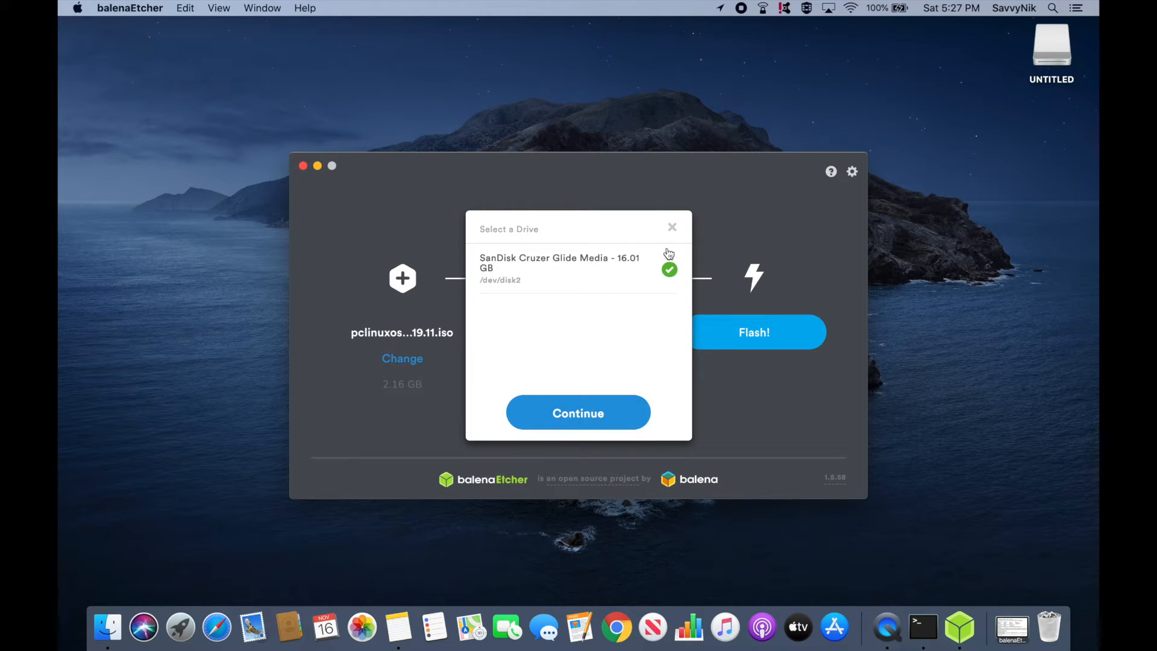
click(578, 413)
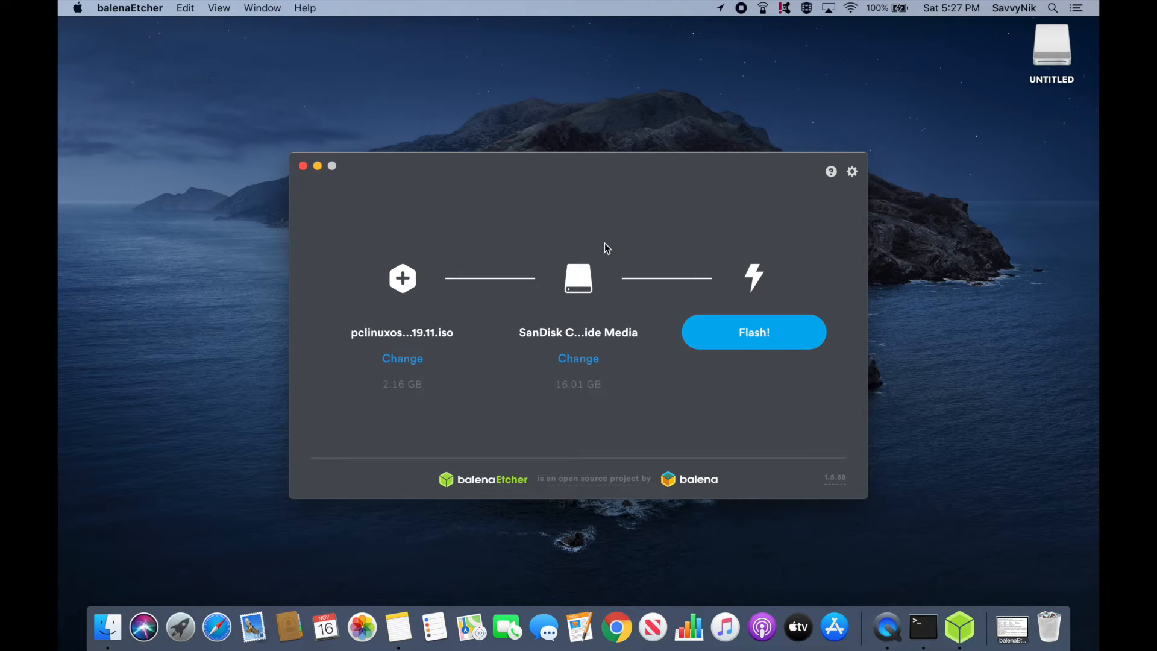
mouse_move(591, 239)
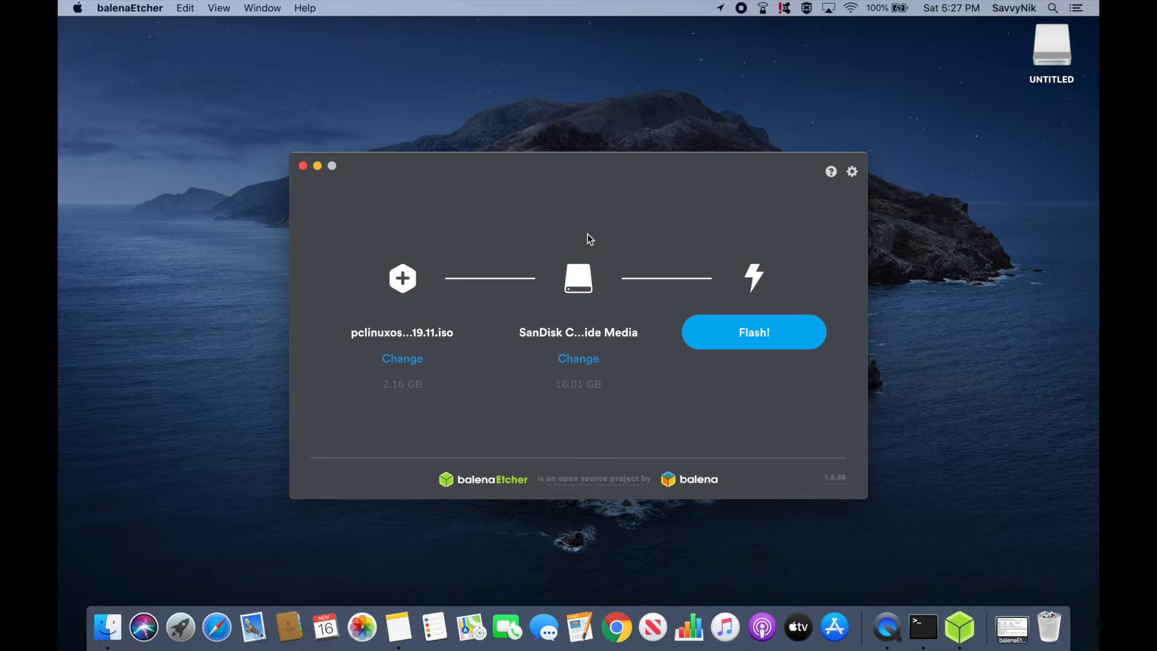
mouse_move(642, 249)
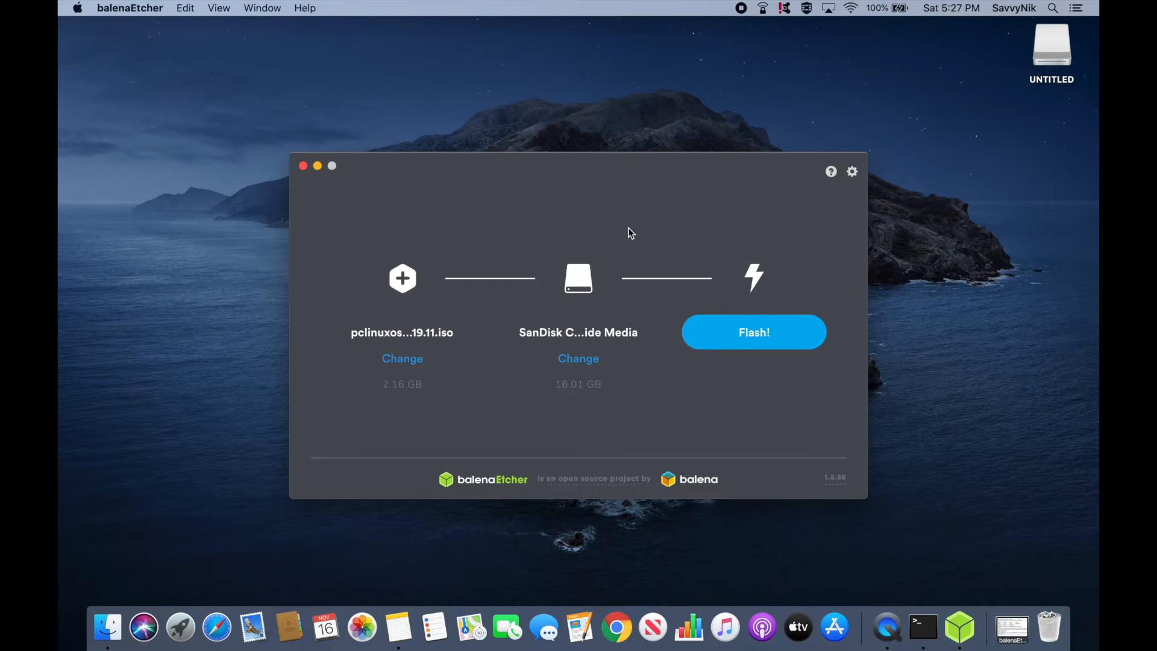
mouse_move(751, 349)
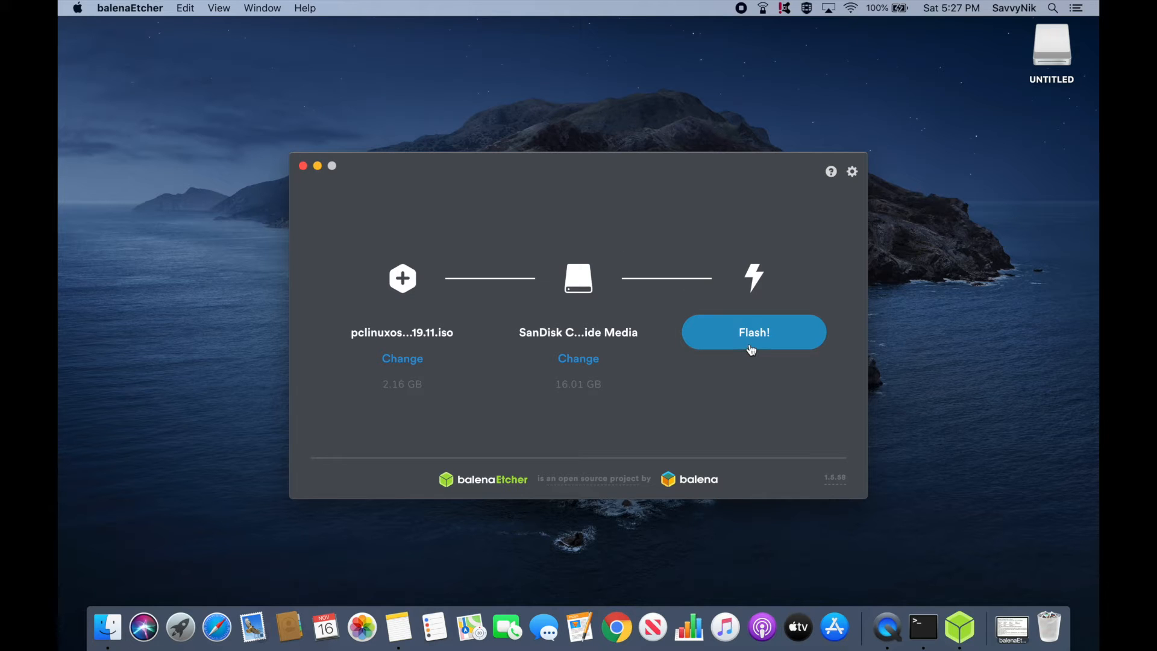
click(753, 332)
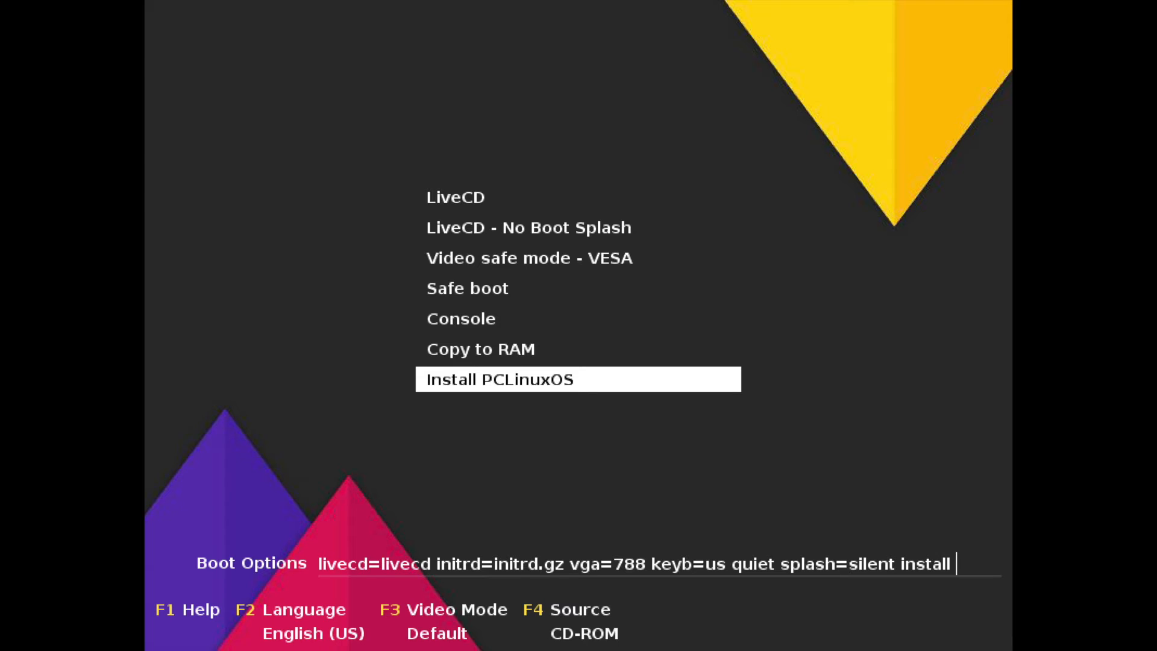
- Boot the Install PCLinuxOS entry from the boot menu
key(Return)
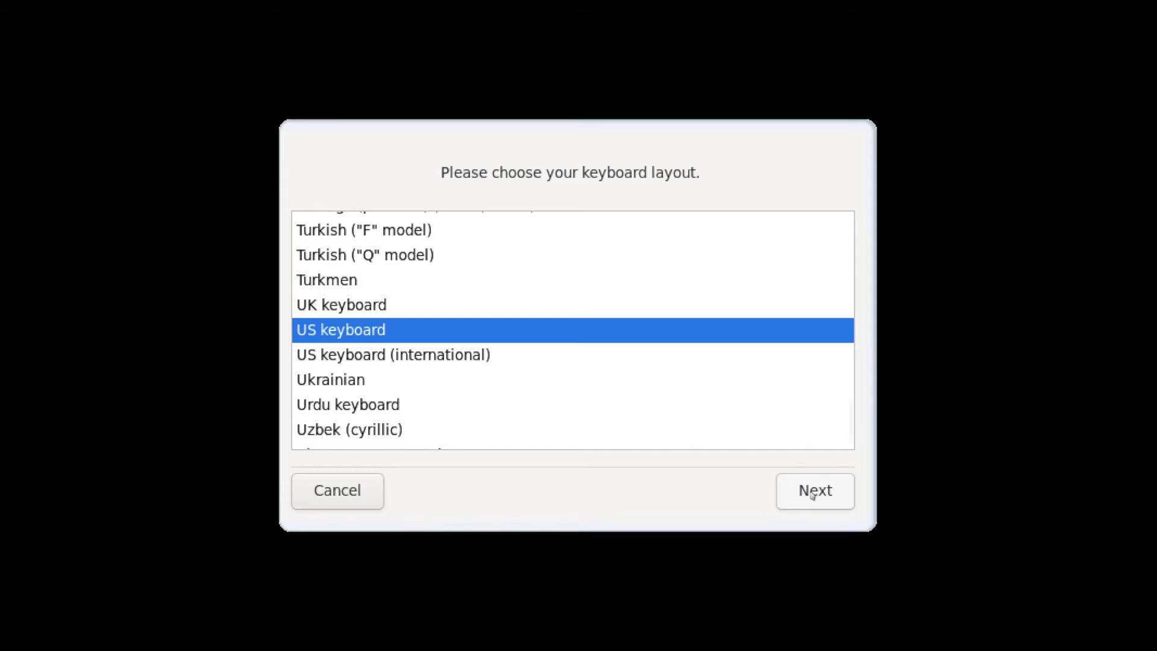
- Accept the US keyboard layout and pass the installation wizard welcome
click(814, 490)
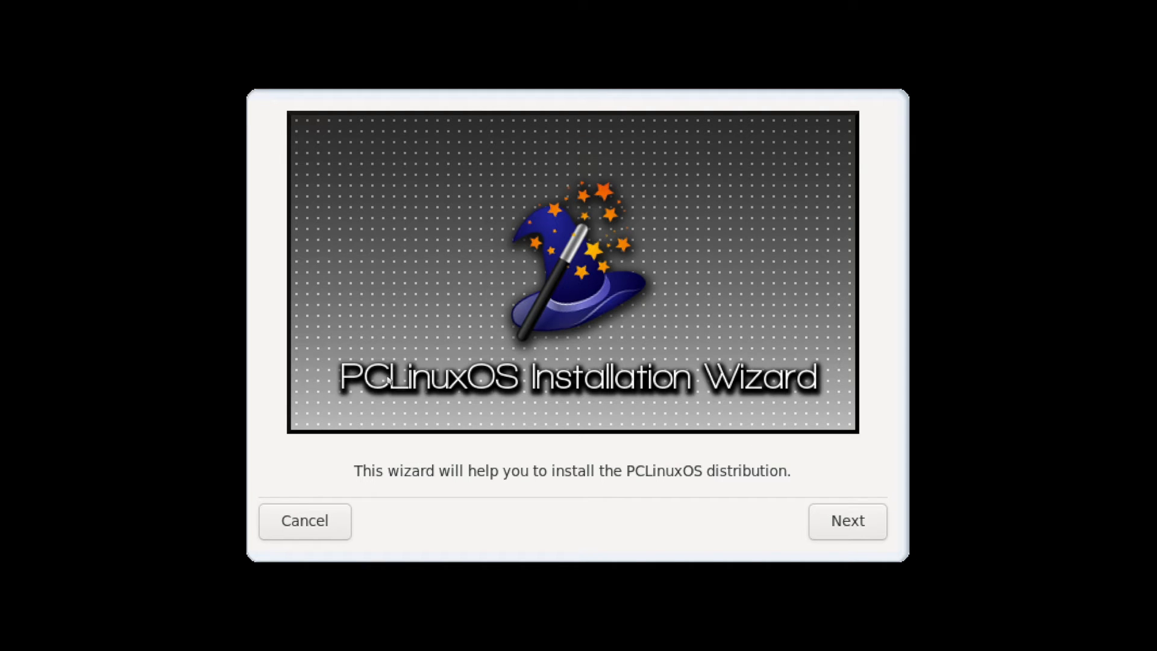
mouse_move(747, 411)
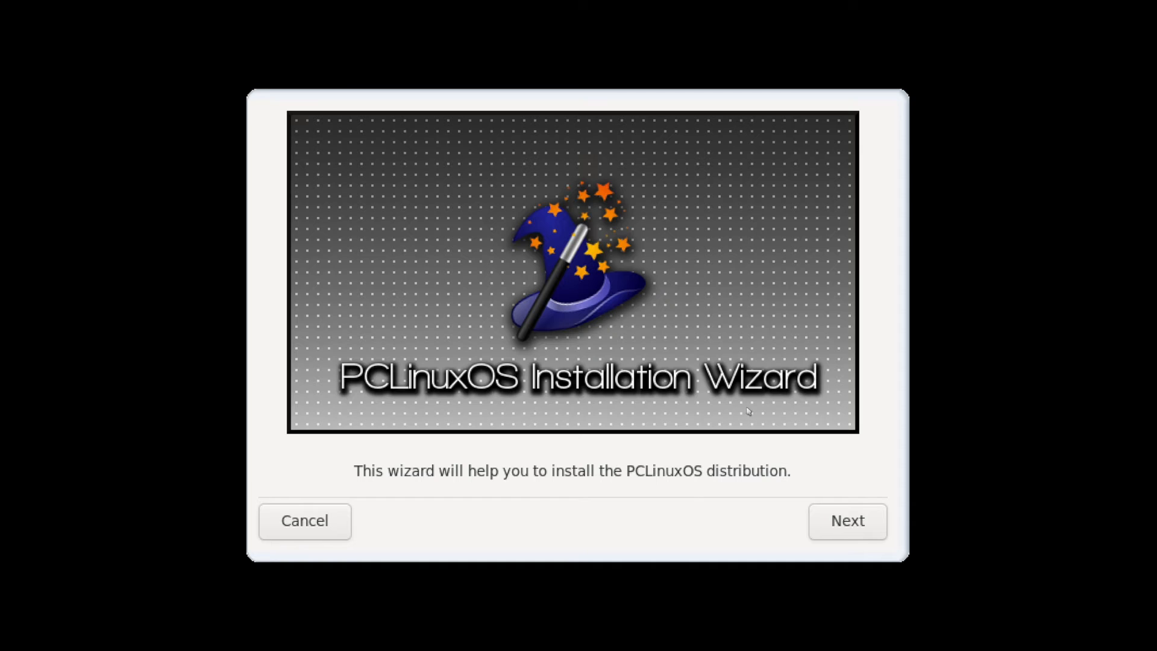
click(846, 521)
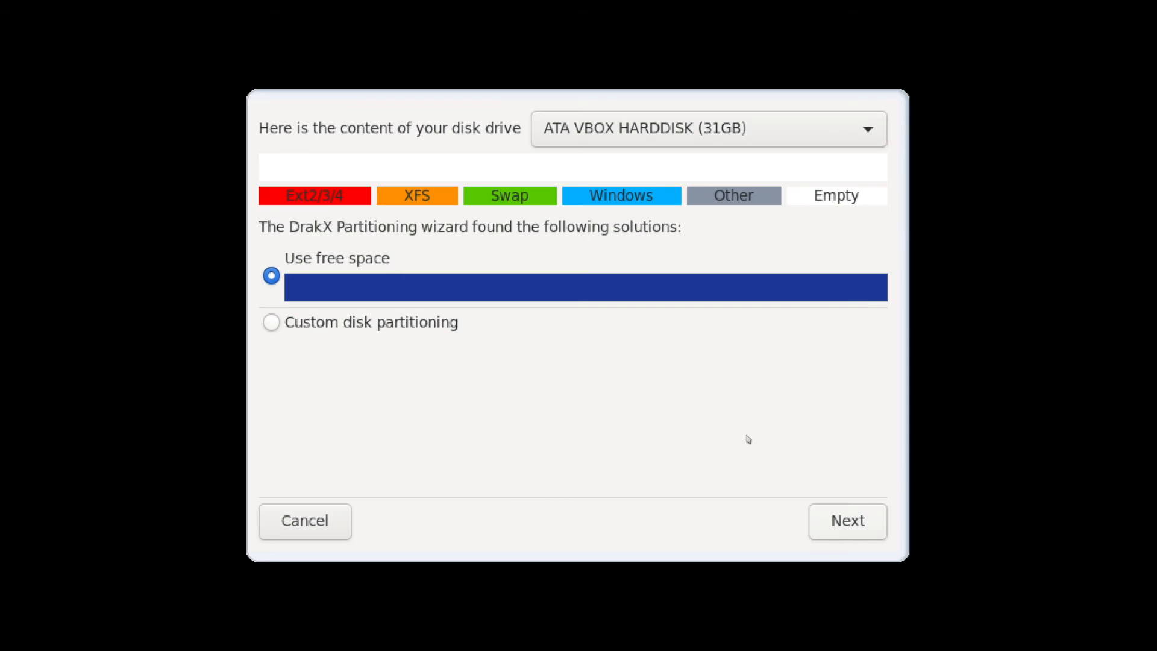
mouse_move(391, 144)
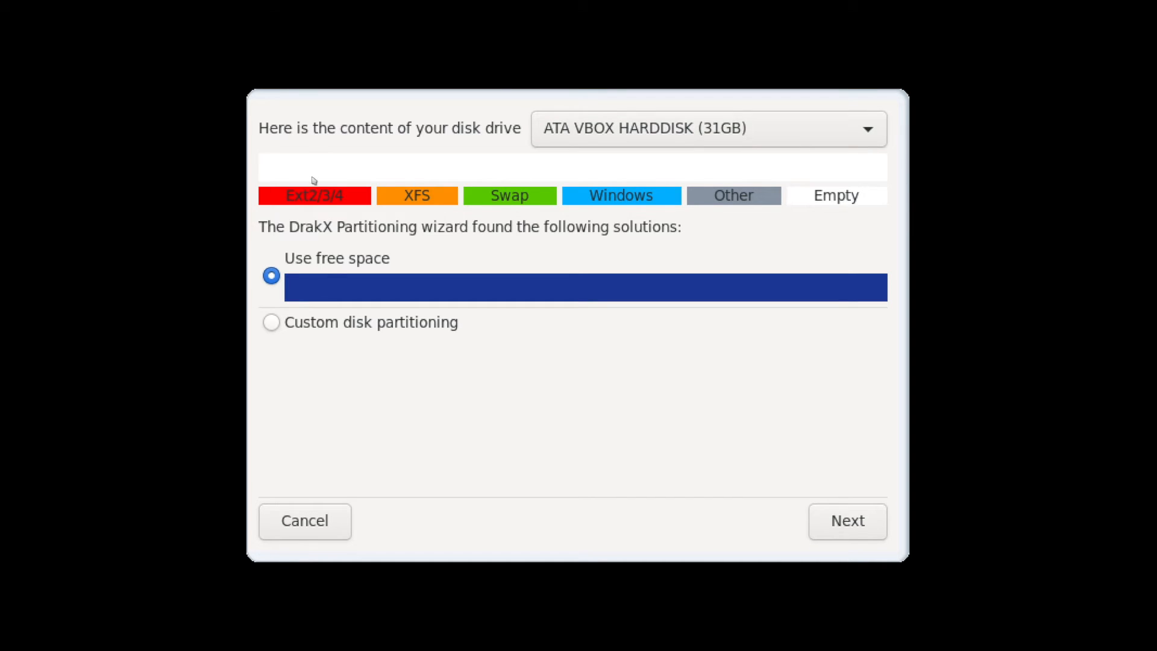
mouse_move(541, 200)
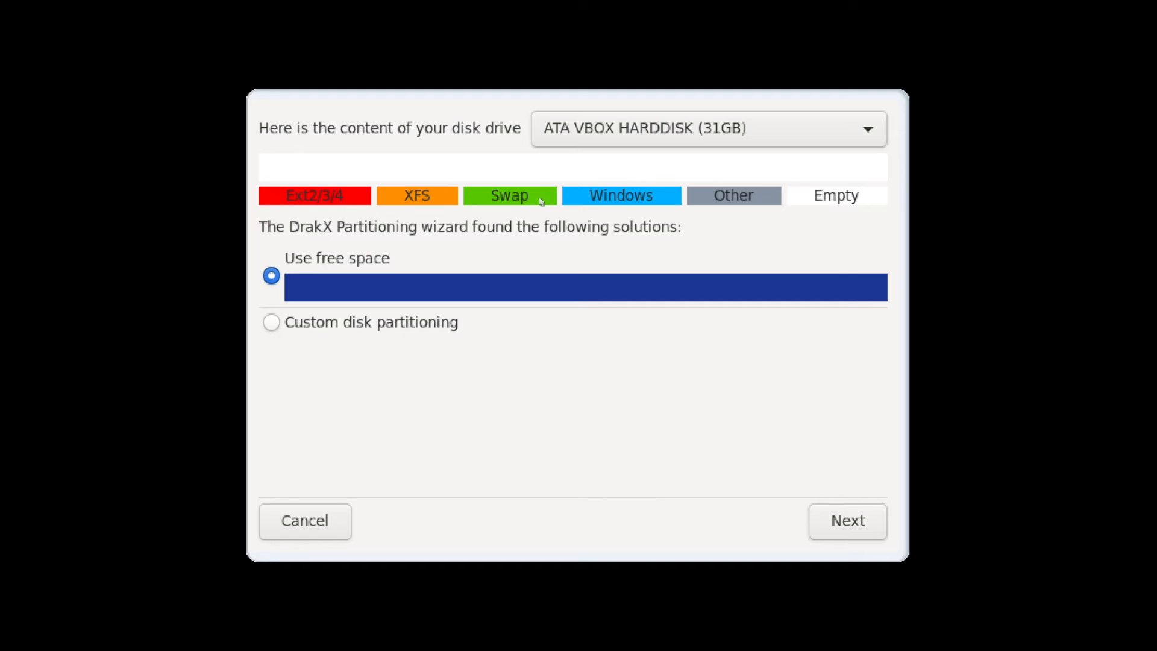
mouse_move(860, 215)
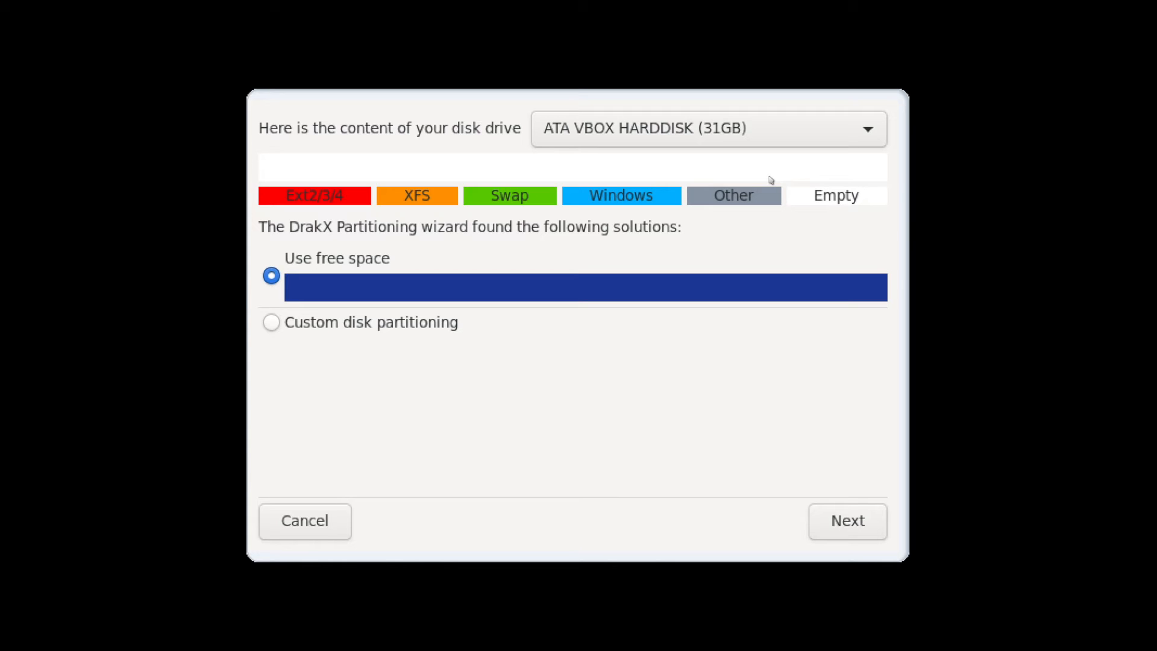
mouse_move(431, 171)
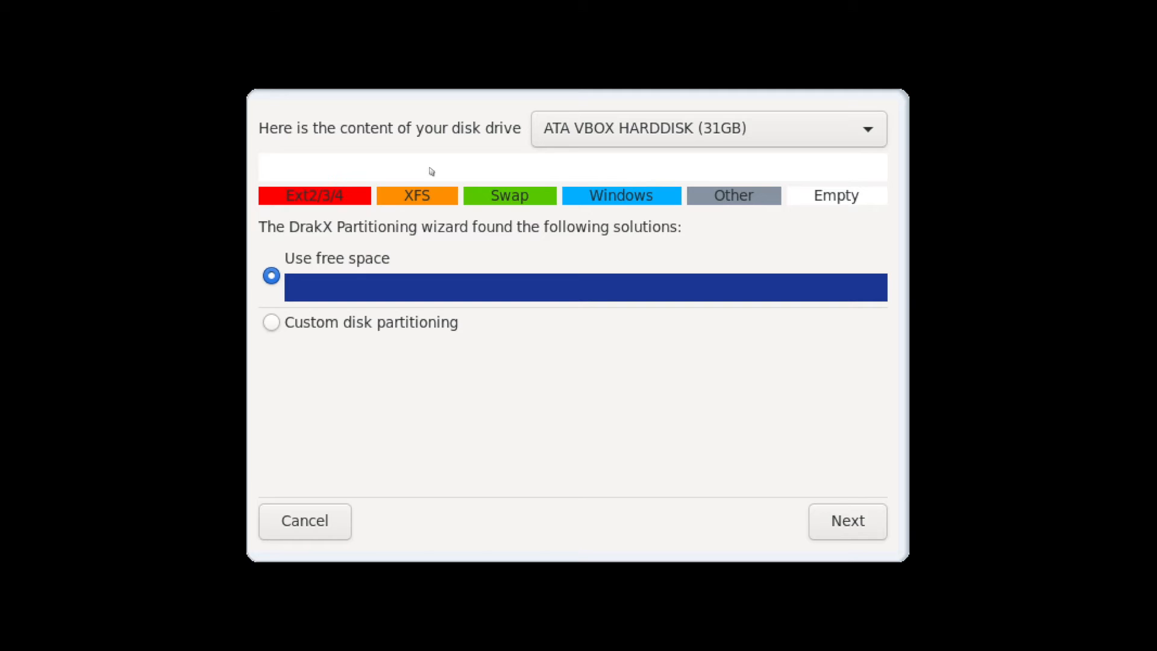
mouse_move(361, 217)
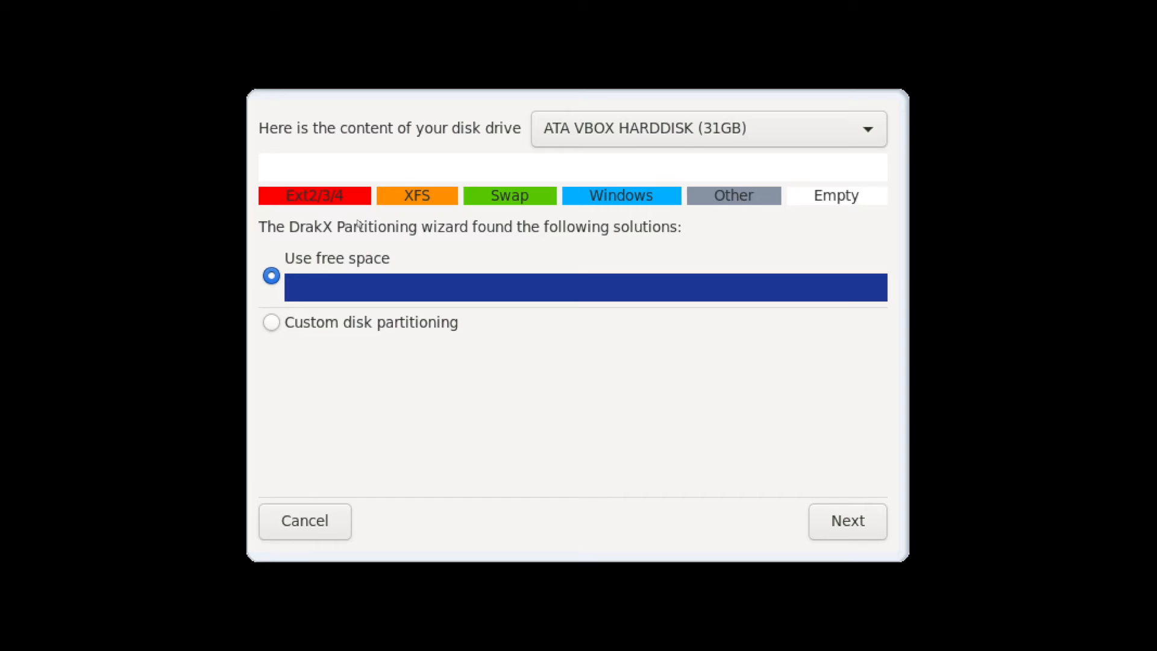
mouse_move(323, 218)
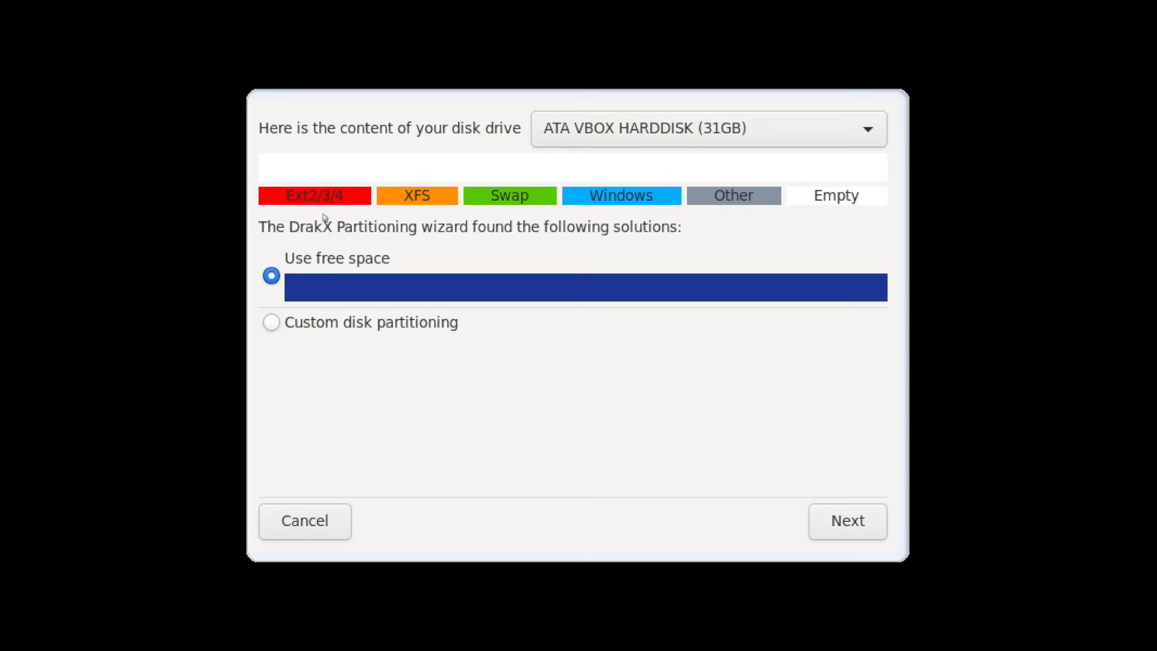
mouse_move(636, 226)
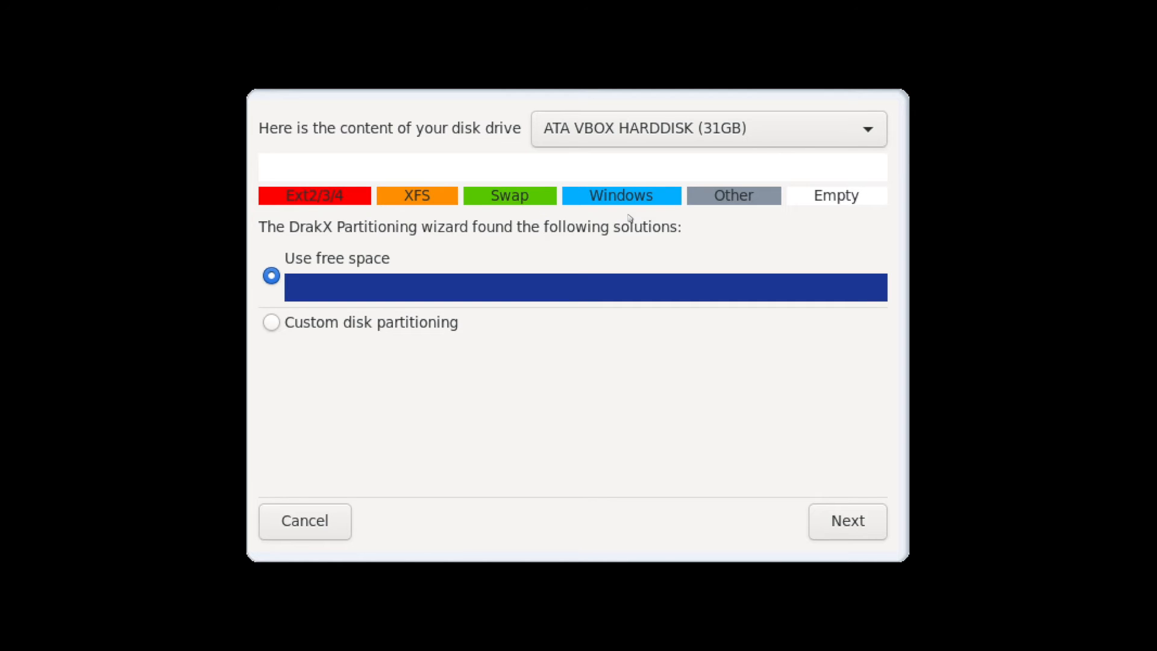
mouse_move(313, 176)
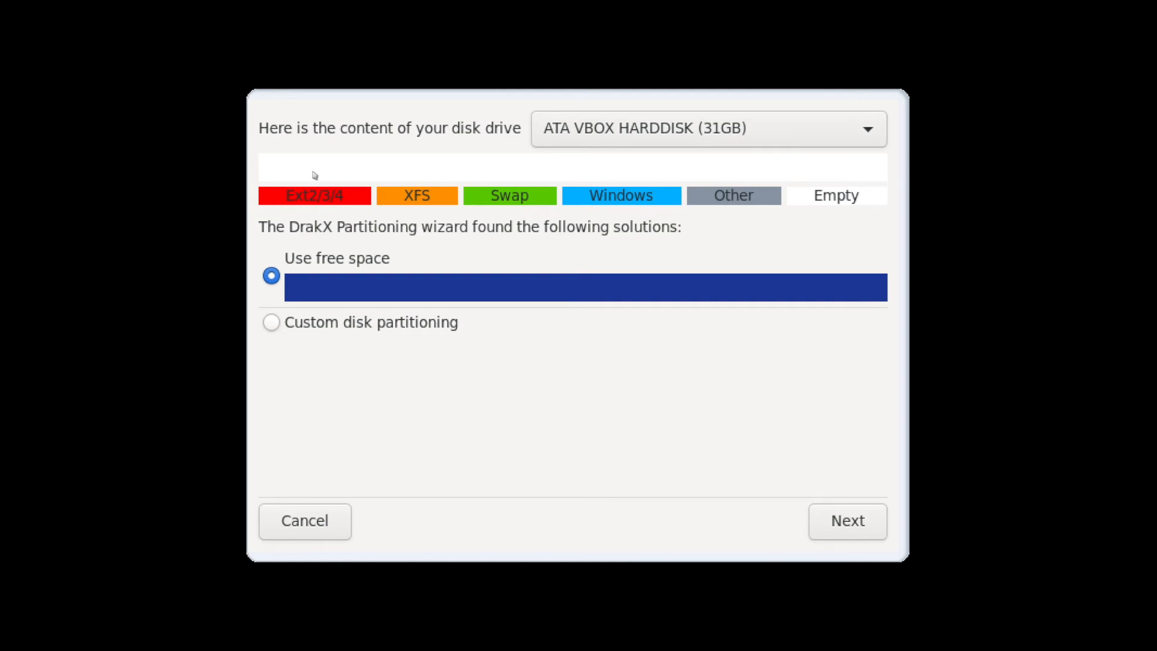
mouse_move(382, 306)
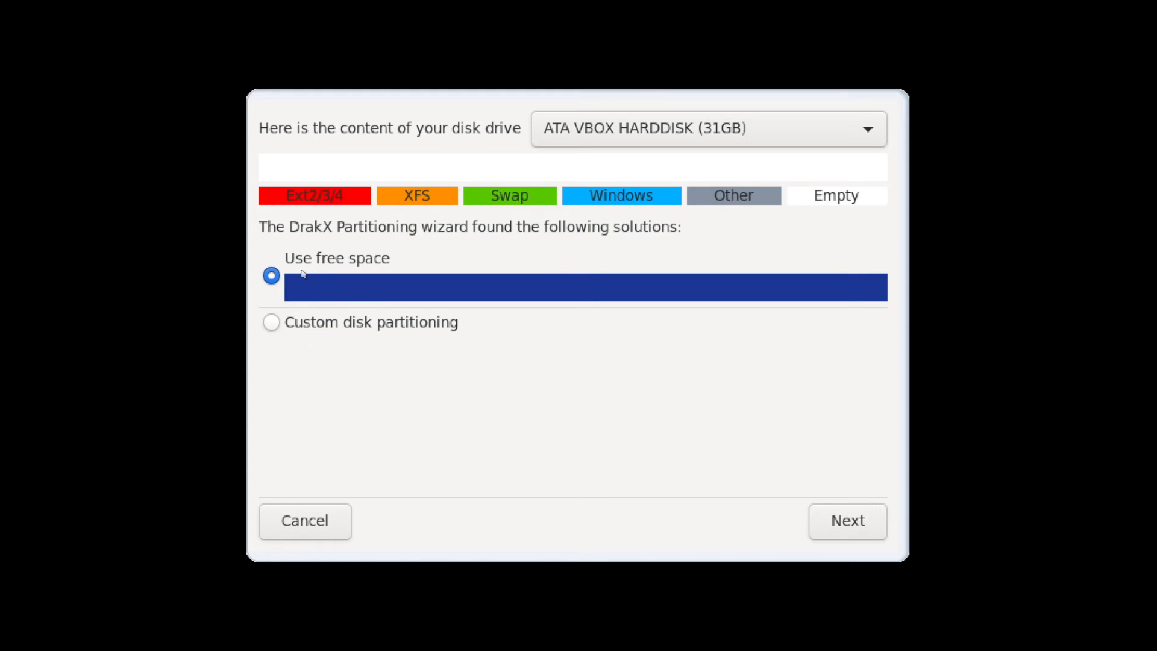
mouse_move(365, 327)
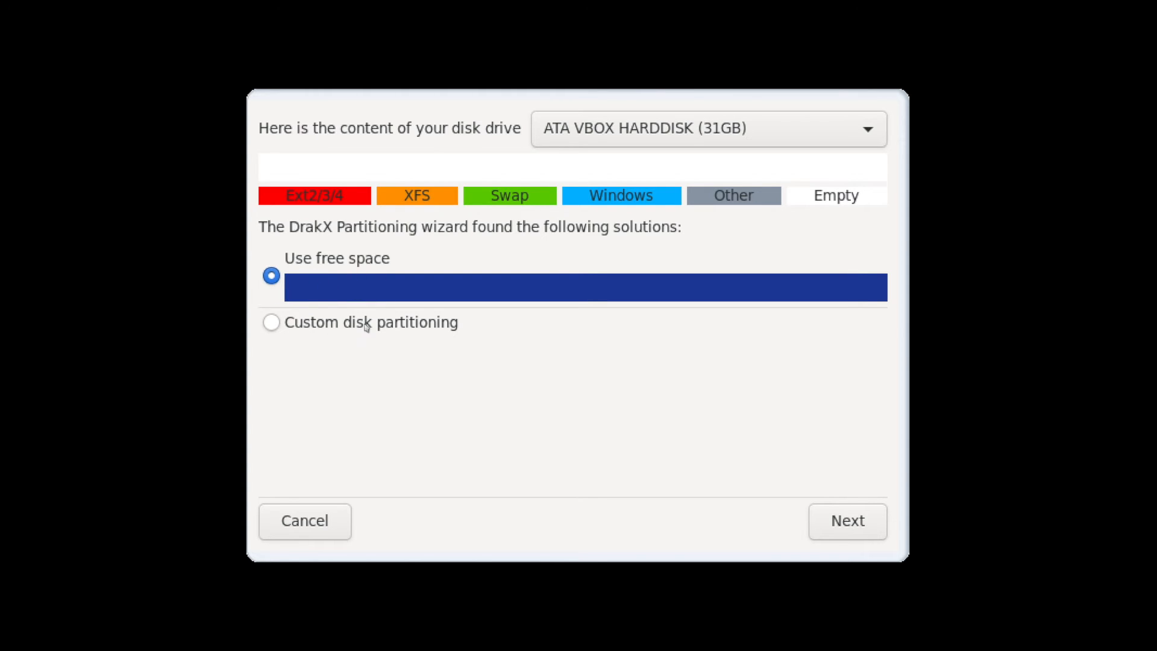
mouse_move(434, 325)
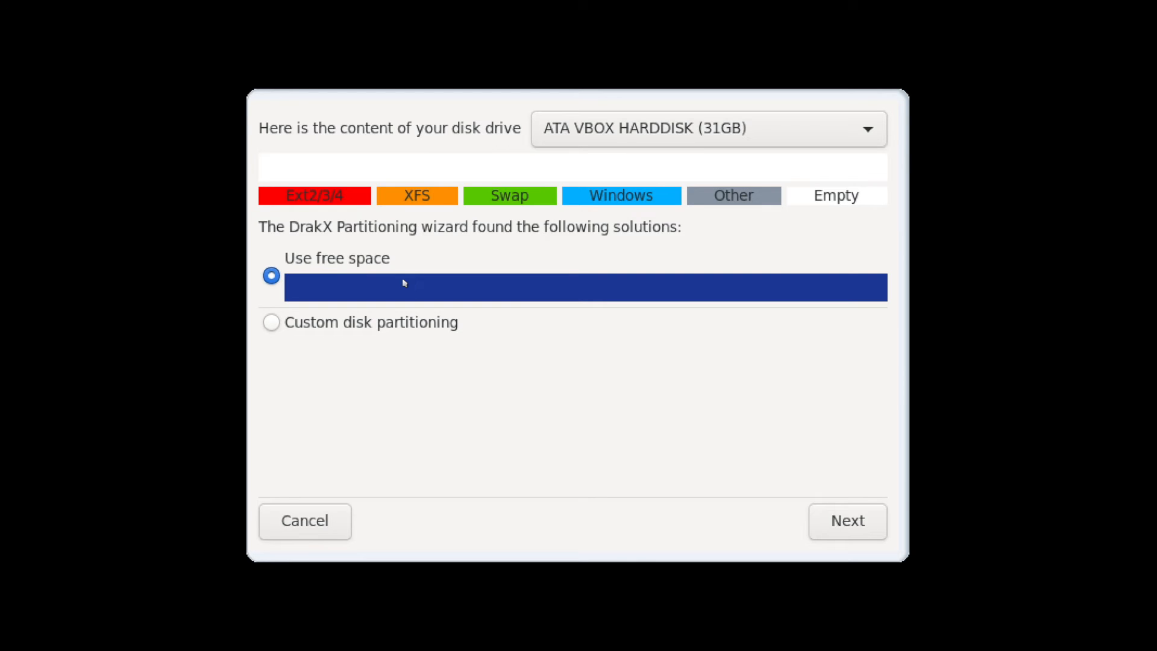
- Install into the disk's free space and confirm formatting the selected partitions
click(847, 521)
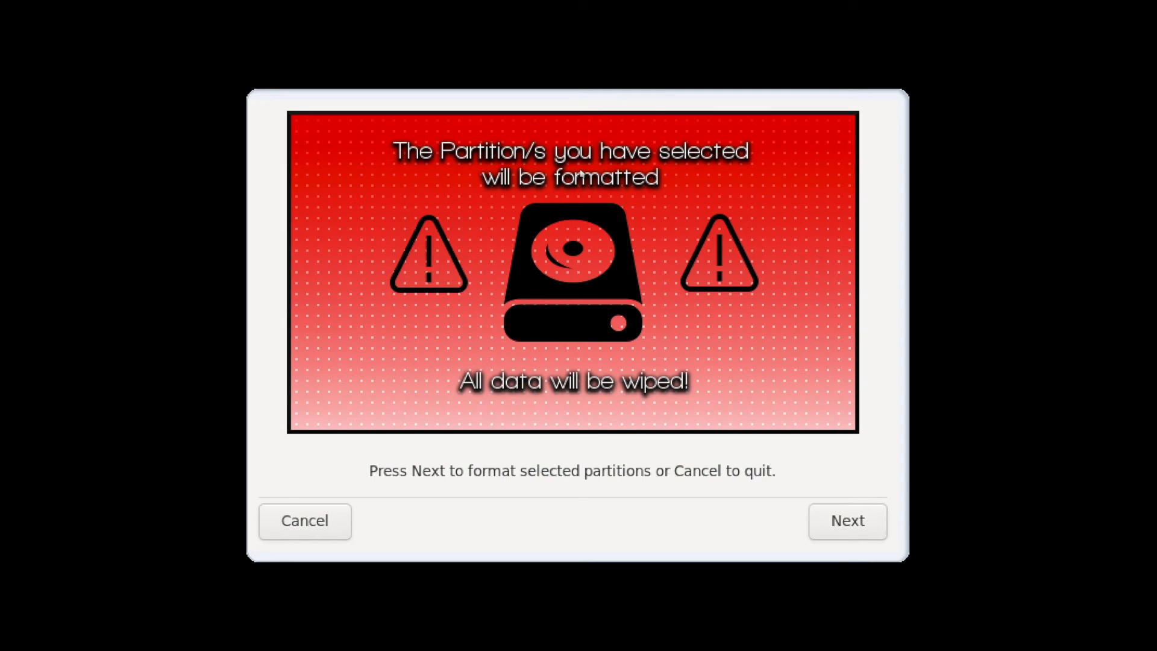
mouse_move(467, 400)
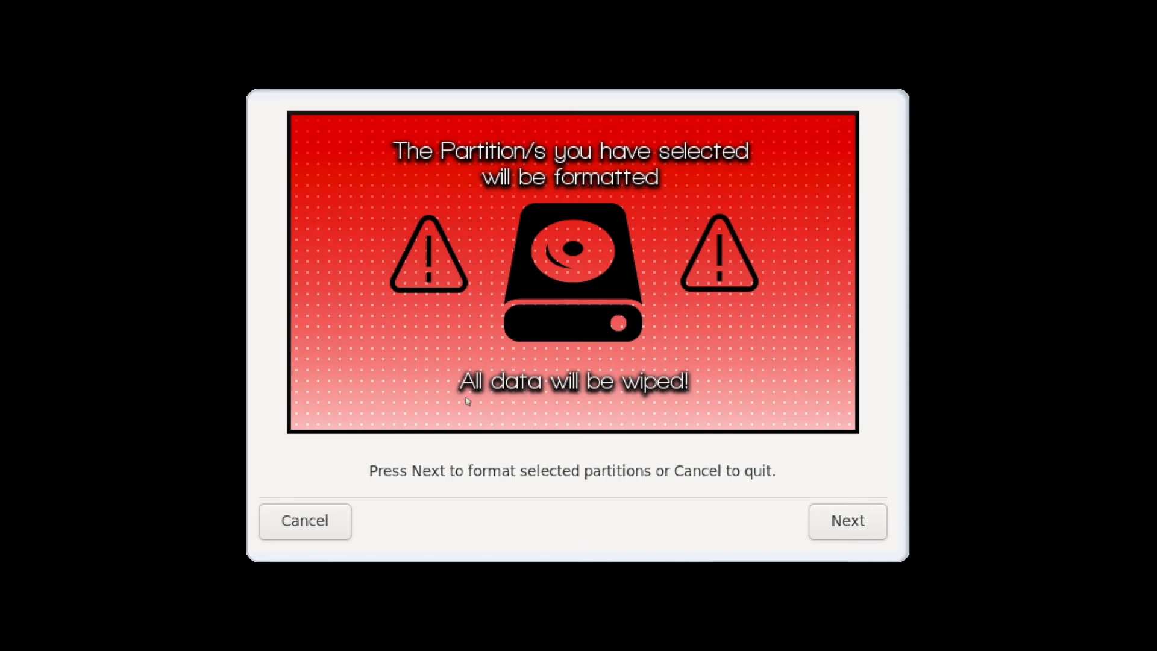
mouse_move(601, 412)
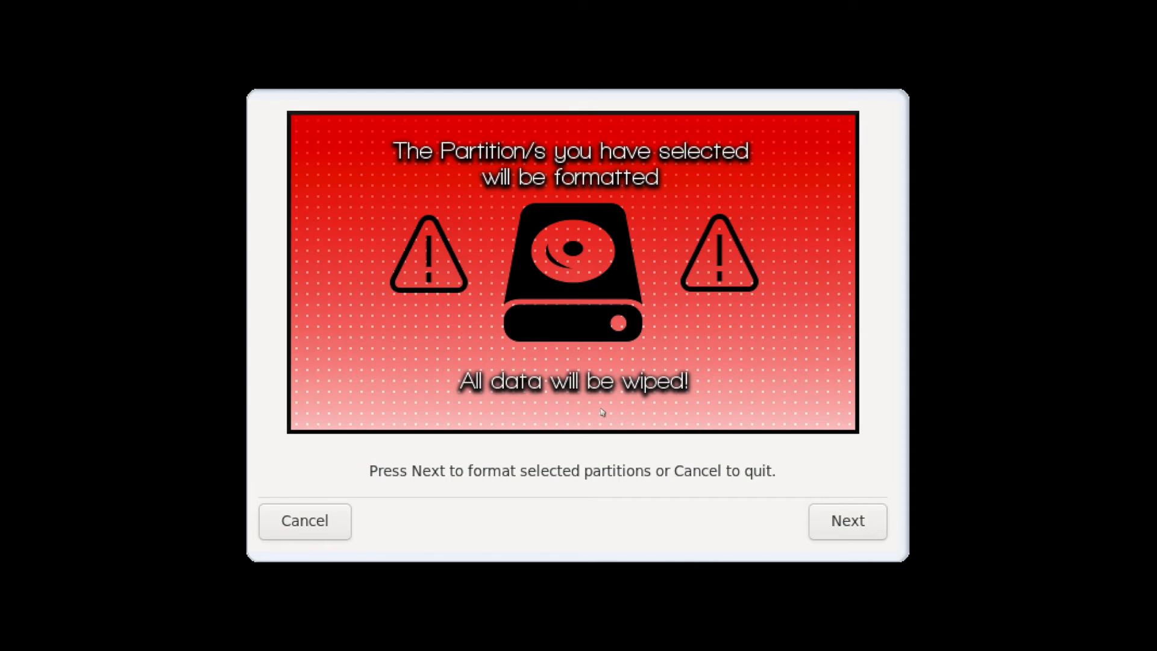
mouse_move(665, 428)
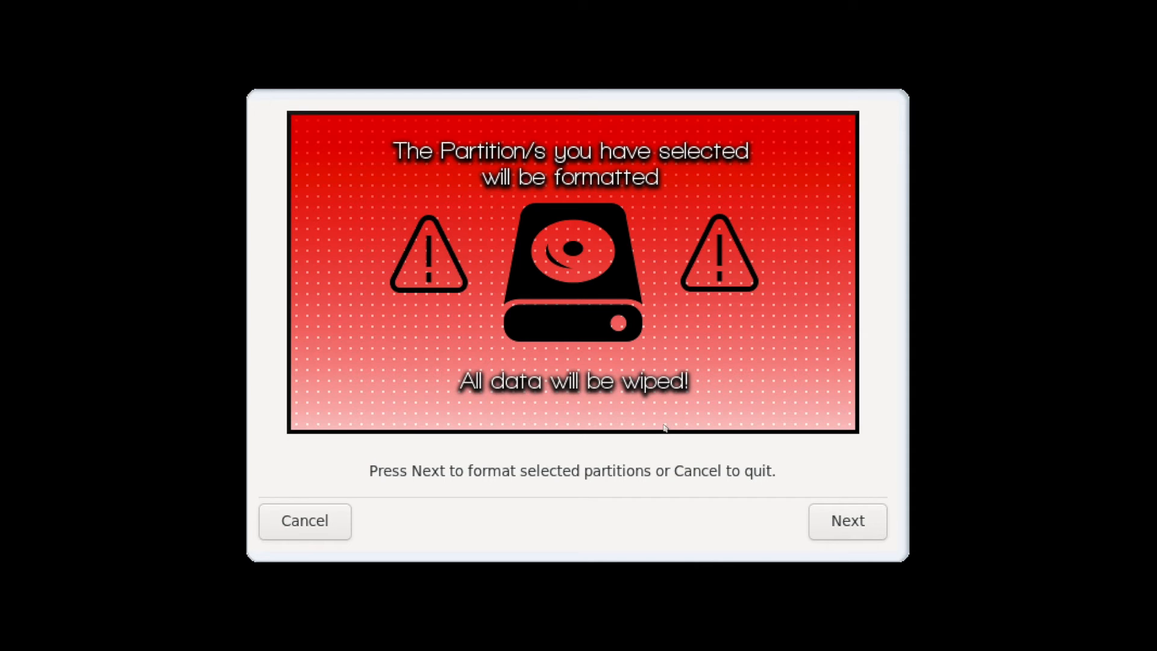
mouse_move(800, 486)
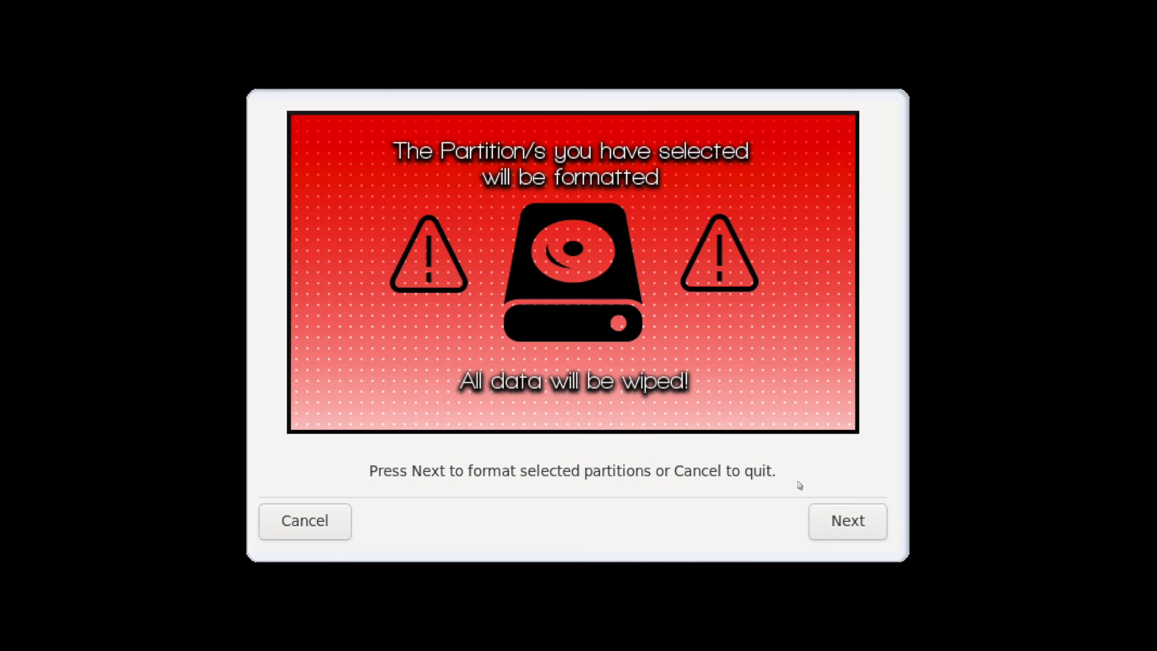
click(847, 520)
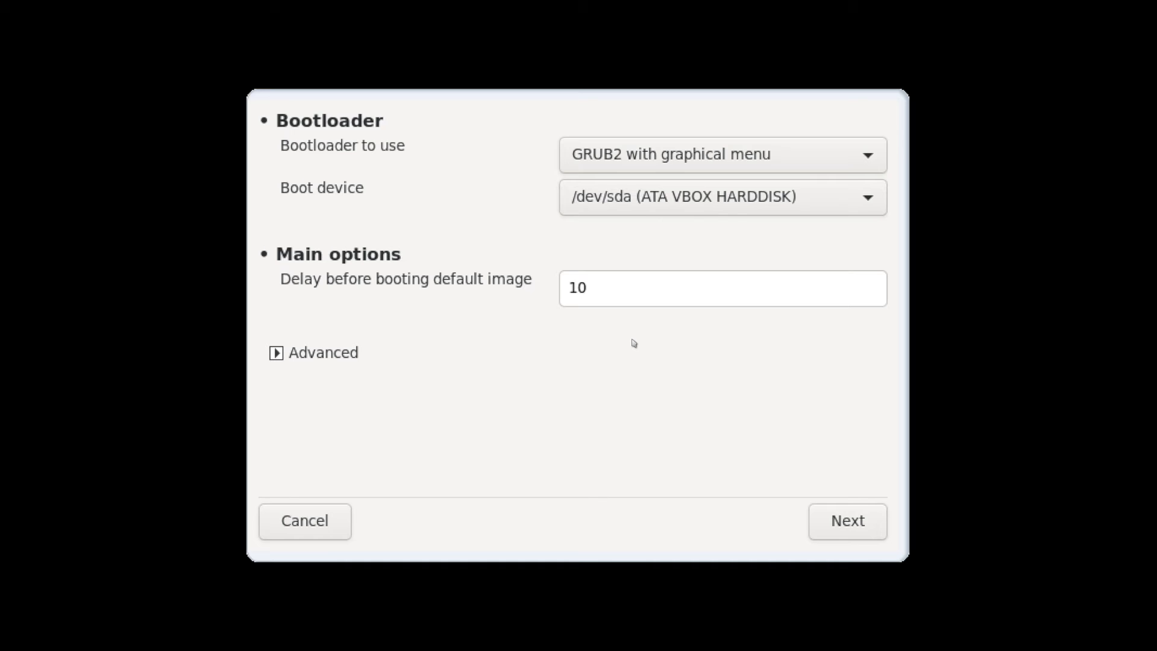
mouse_move(434, 172)
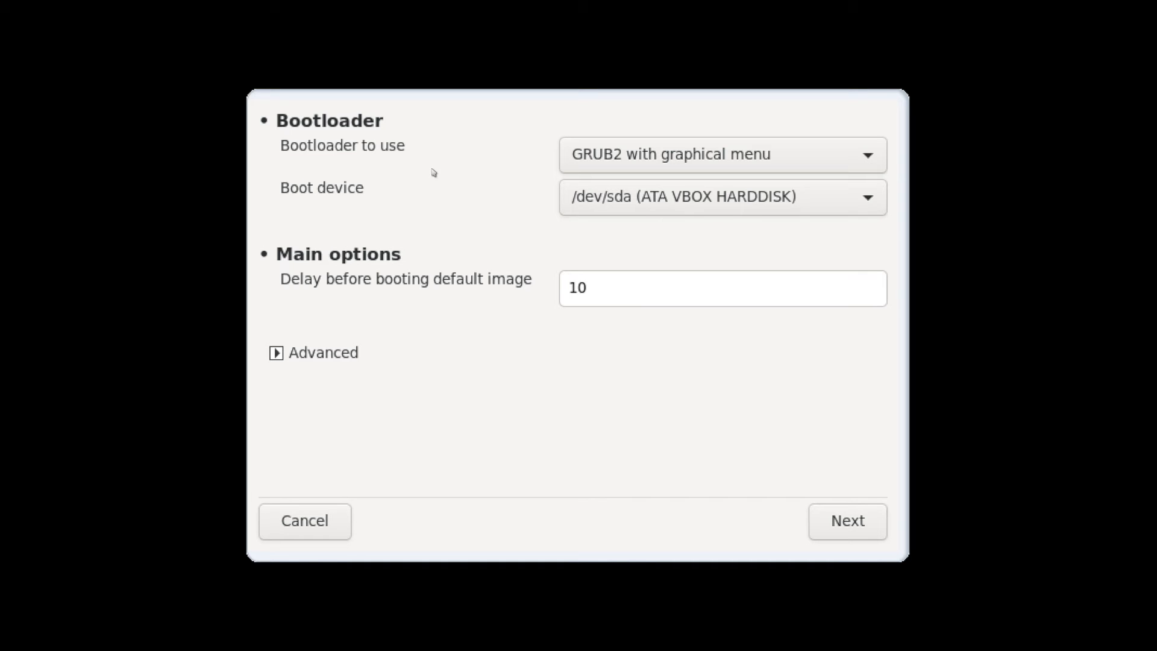
mouse_move(466, 193)
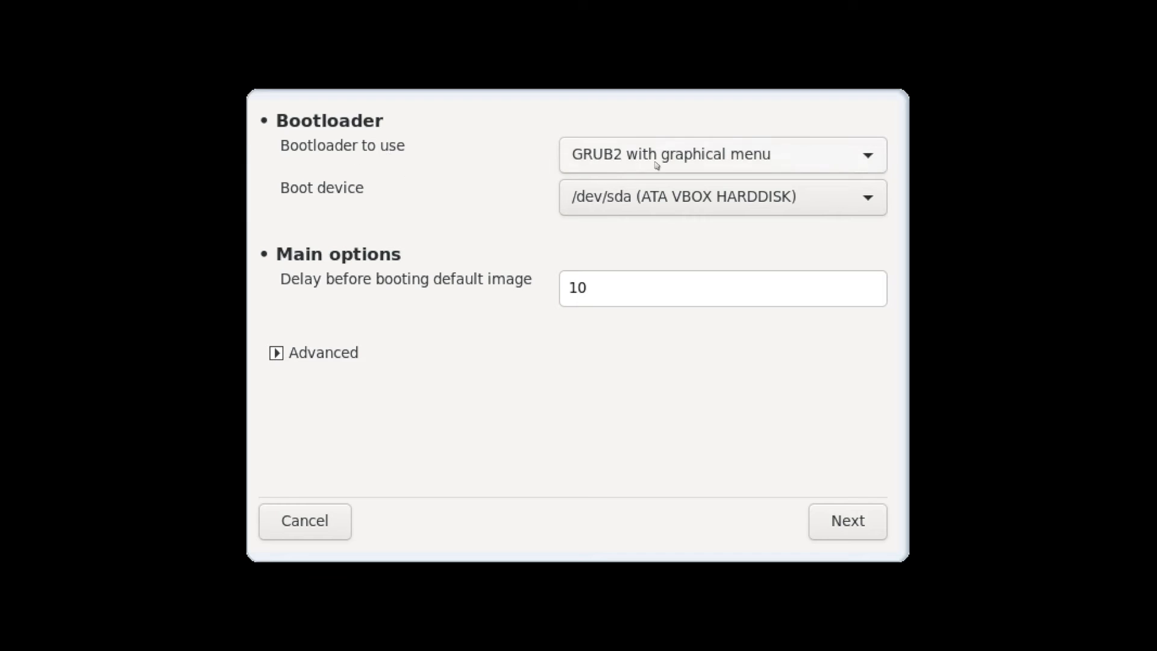
mouse_move(711, 162)
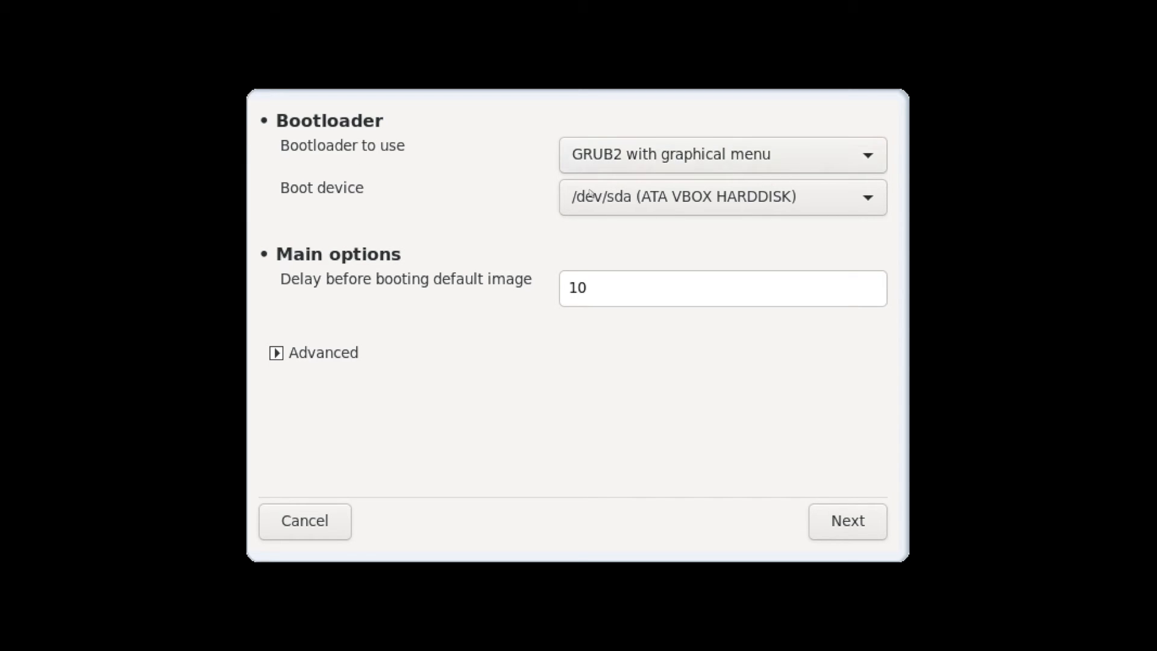
mouse_move(505, 204)
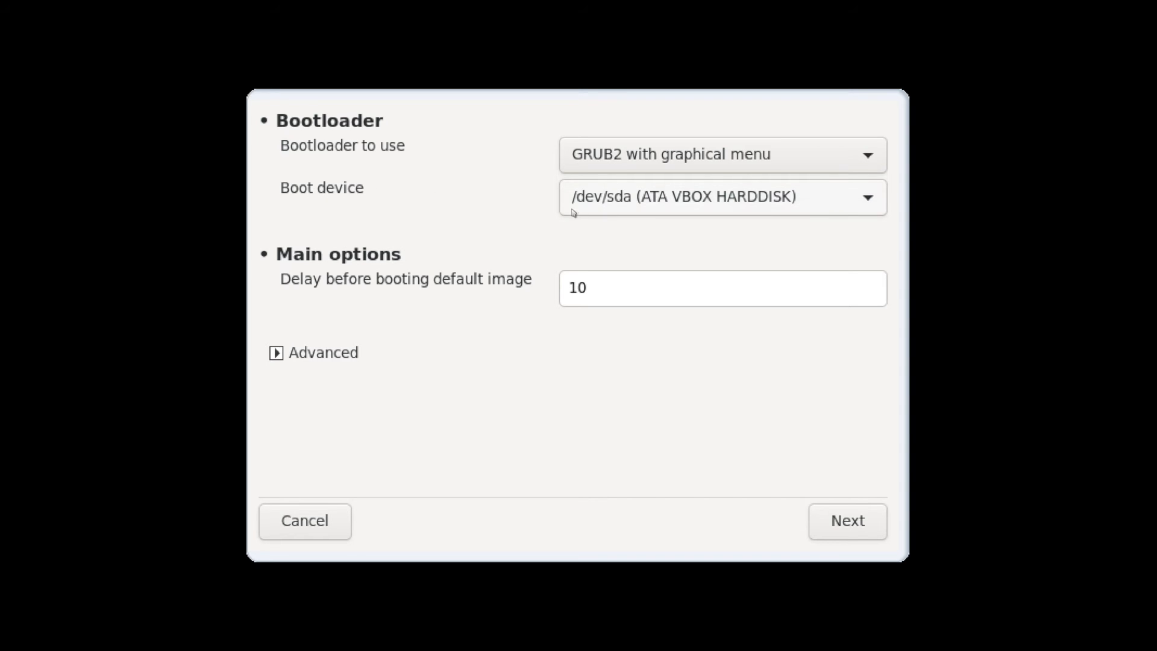
- Change the boot delay before the default image from 10 to 5 seconds
click(722, 197)
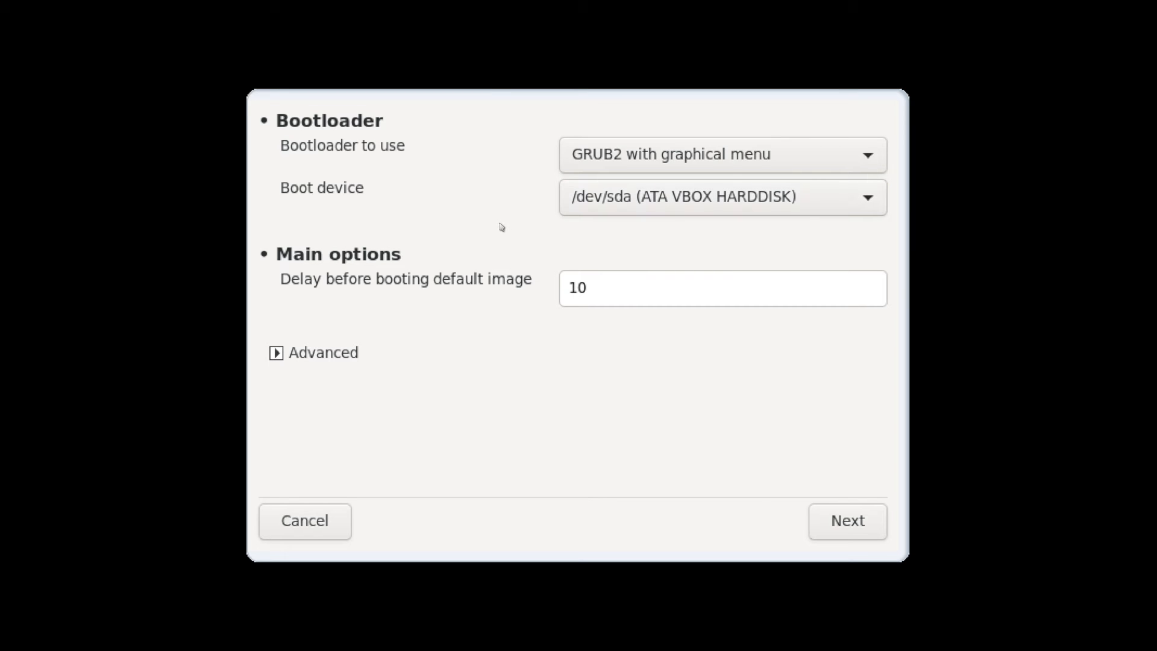
mouse_move(415, 290)
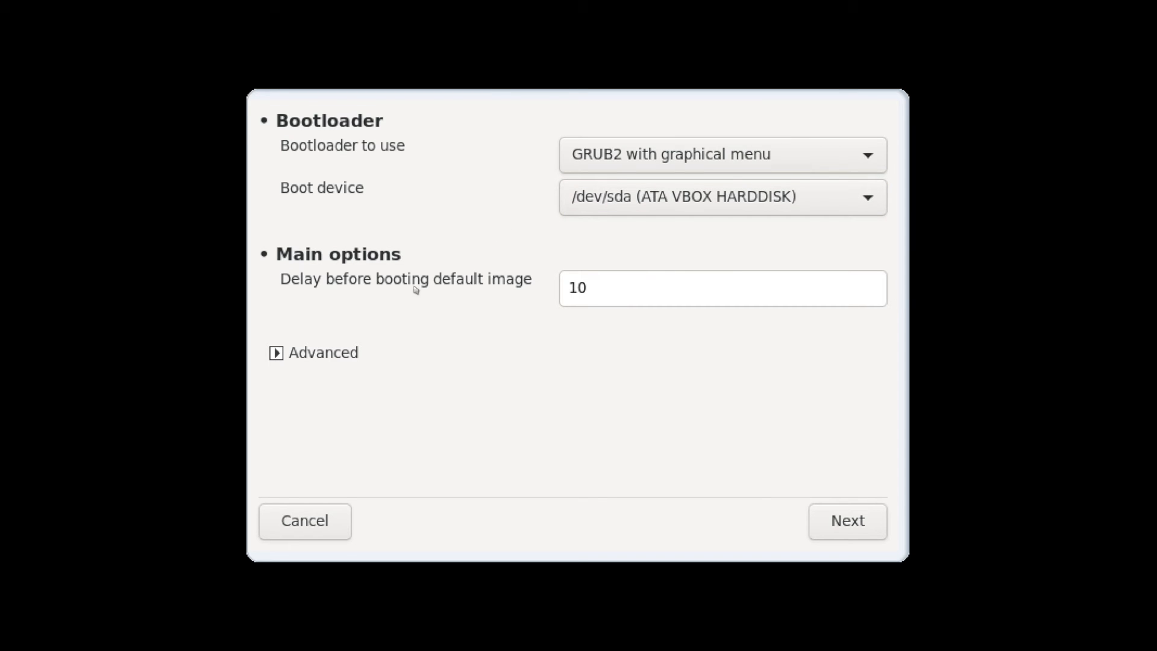
mouse_move(535, 291)
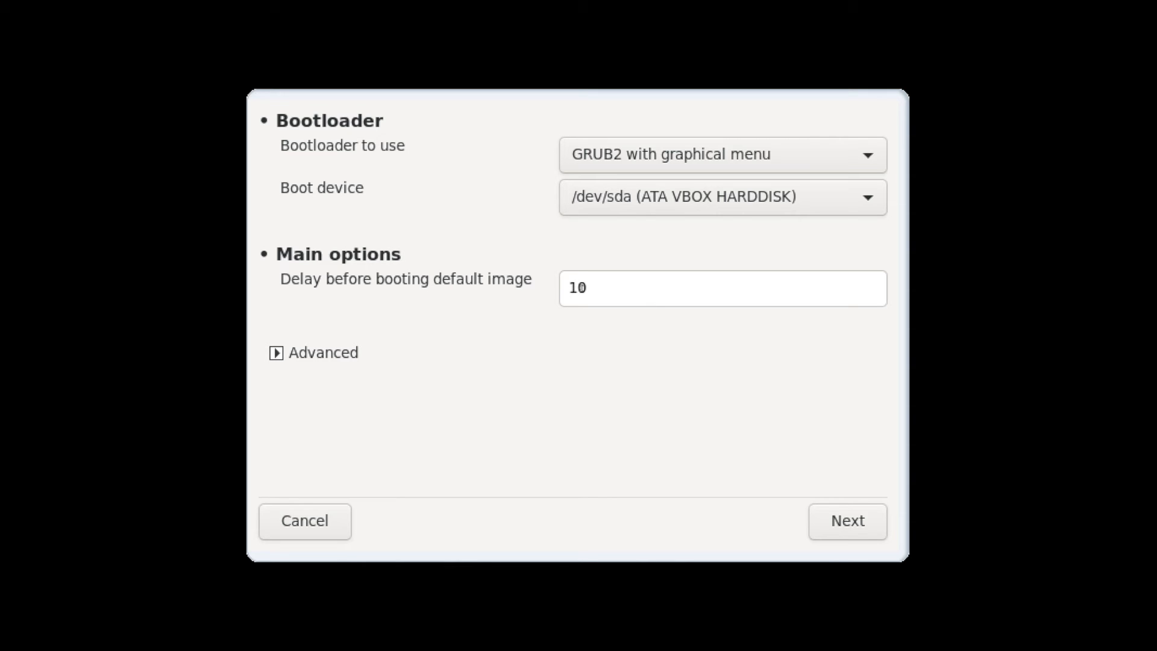
mouse_move(529, 269)
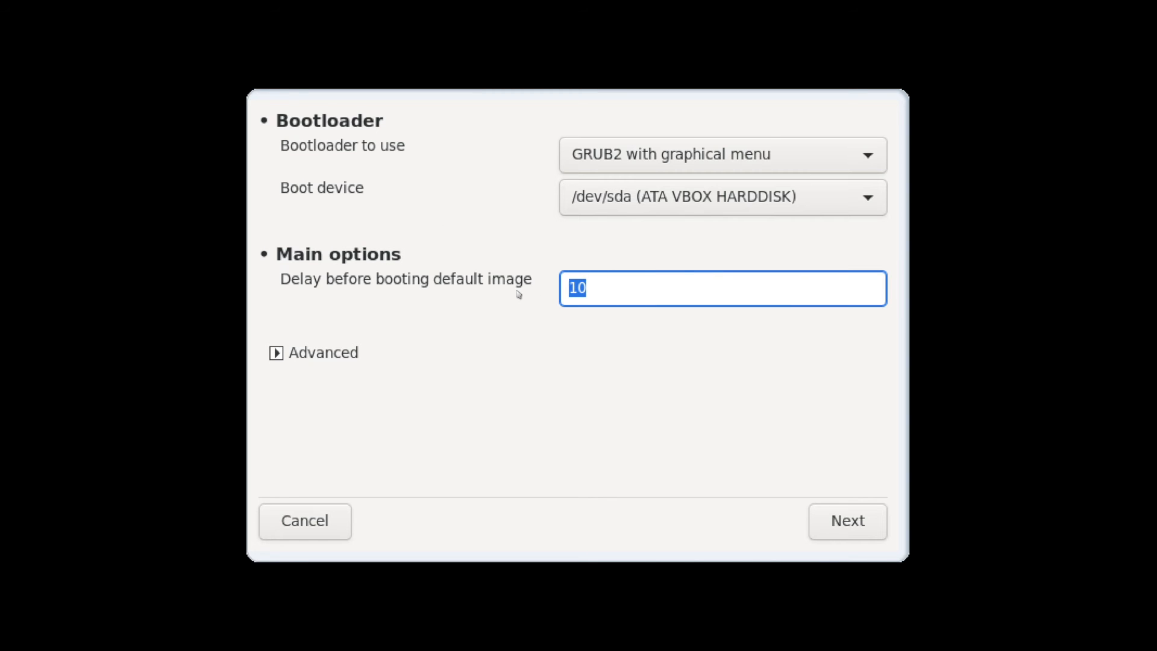
text(5)
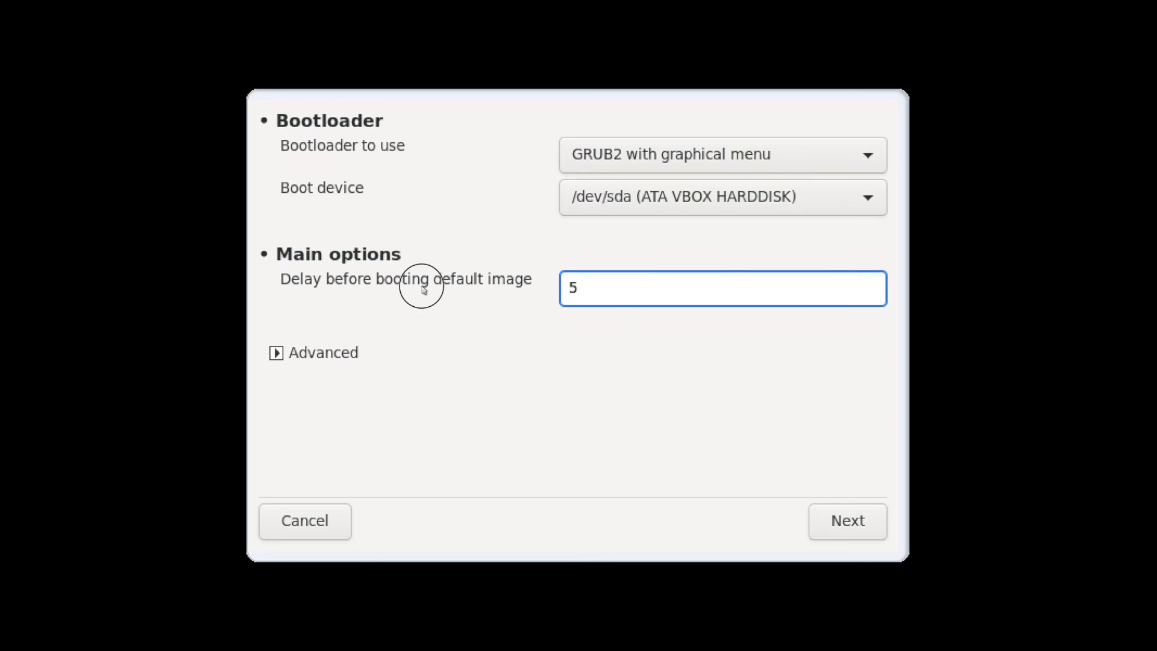
mouse_move(336, 365)
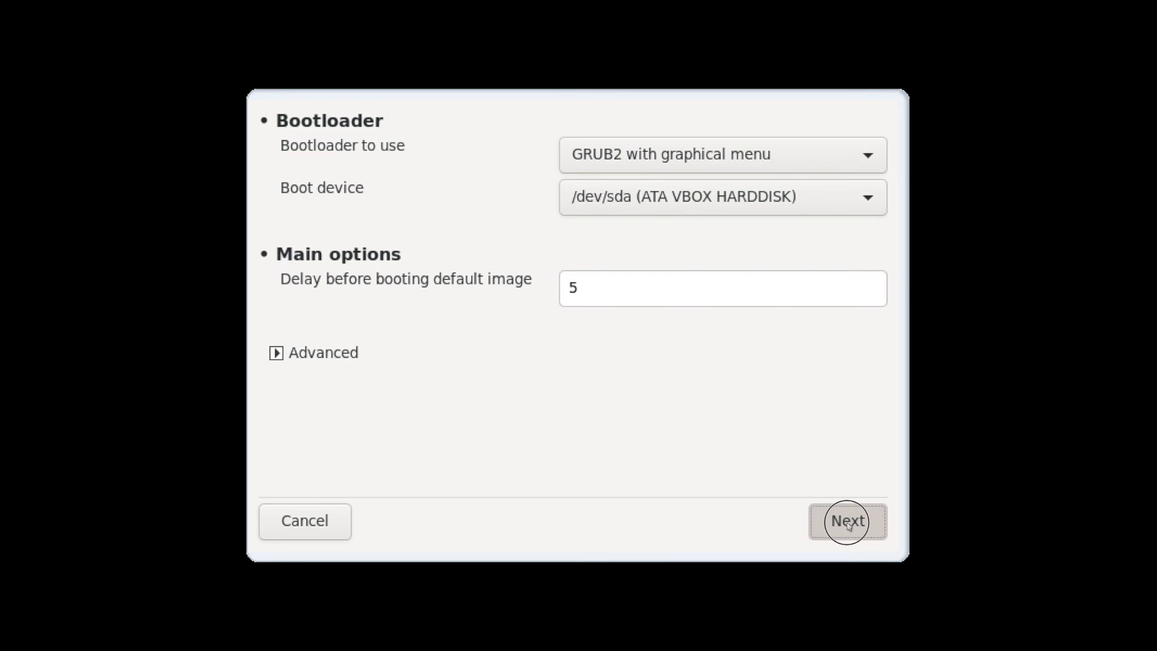
- Accept the DrakX bootloader settings and advance to the final 'Please click finish' page
click(848, 520)
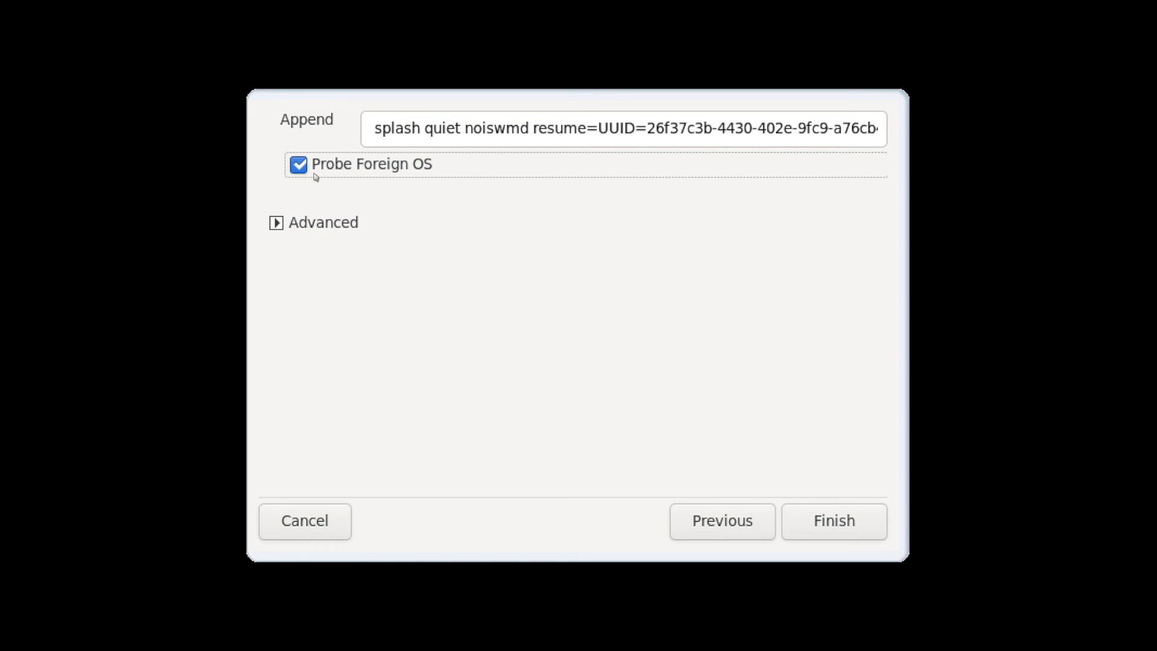
mouse_move(447, 175)
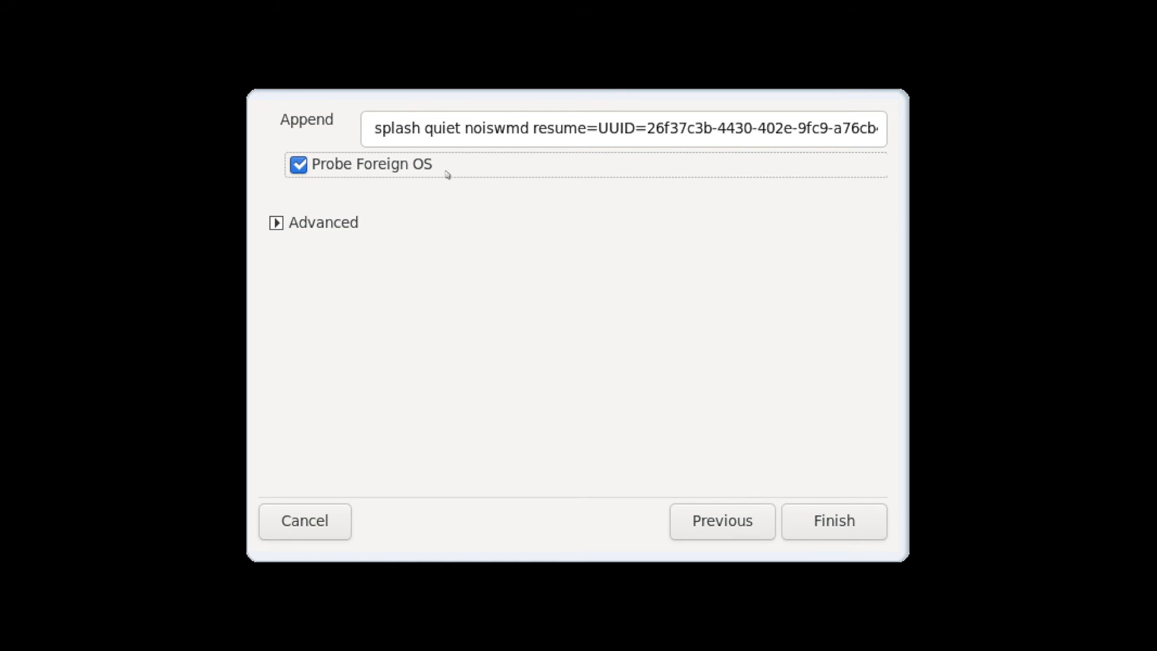
mouse_move(426, 176)
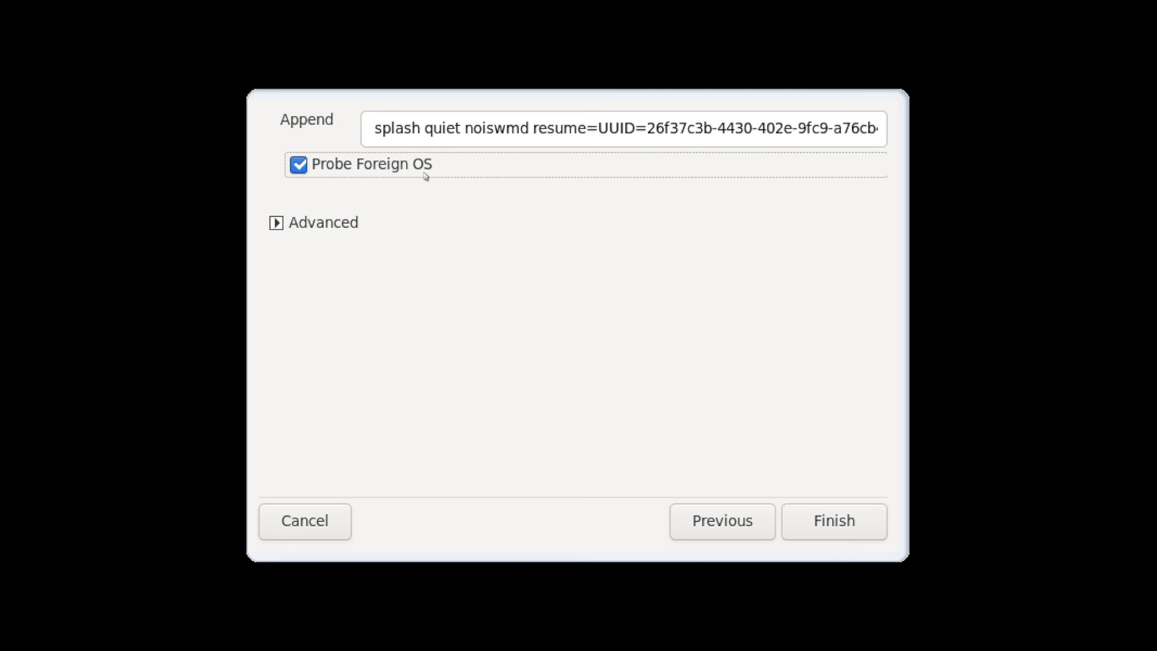
mouse_move(463, 147)
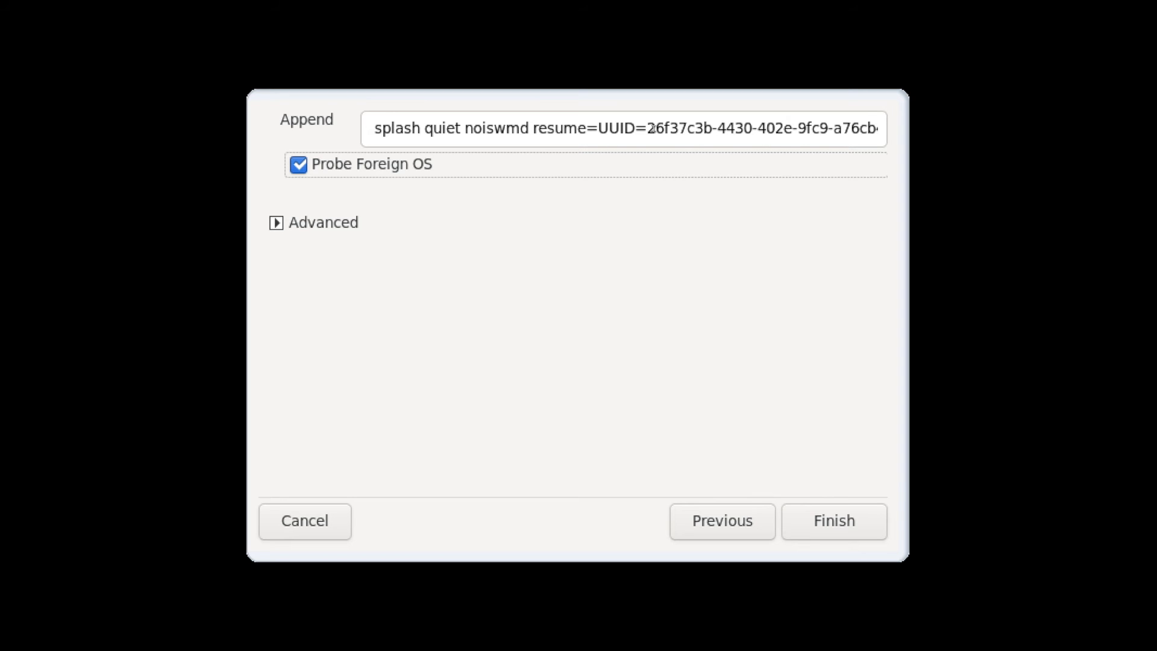
mouse_move(696, 428)
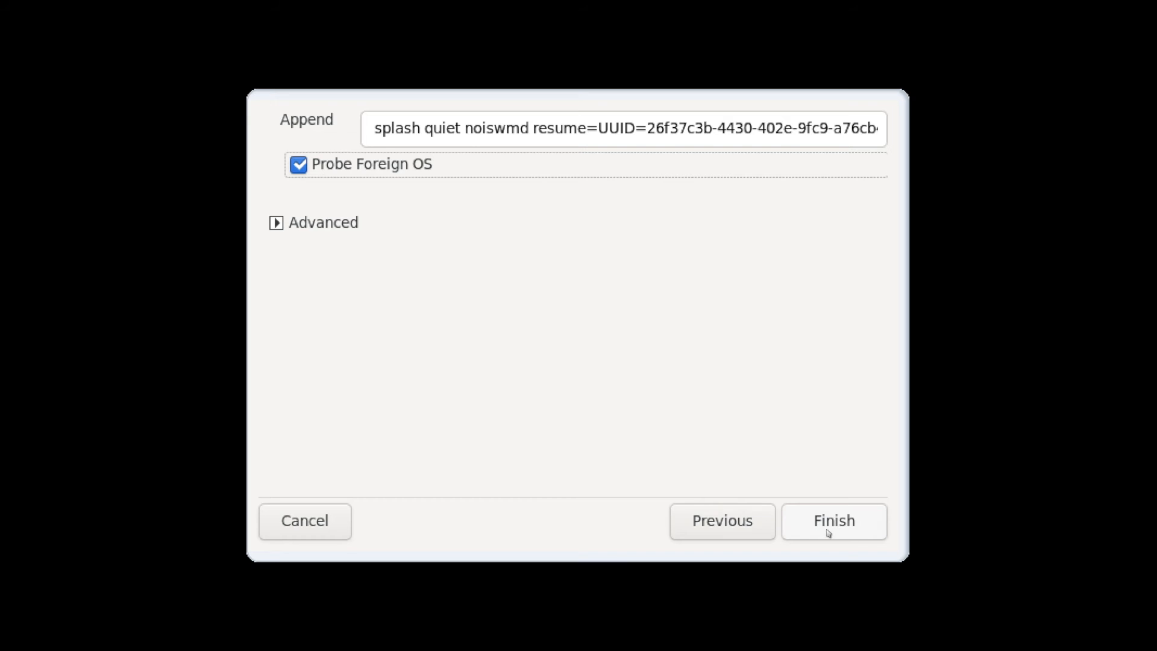
click(832, 520)
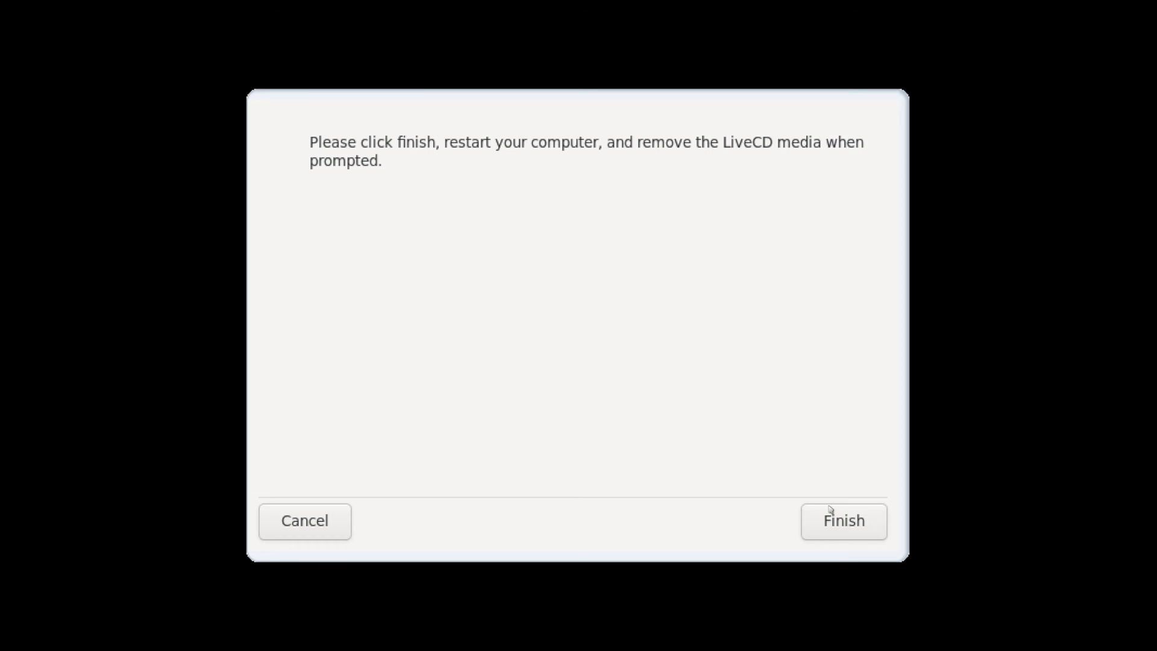
- Finish the installation and wait for the 'Which is your timezone?' list
click(843, 520)
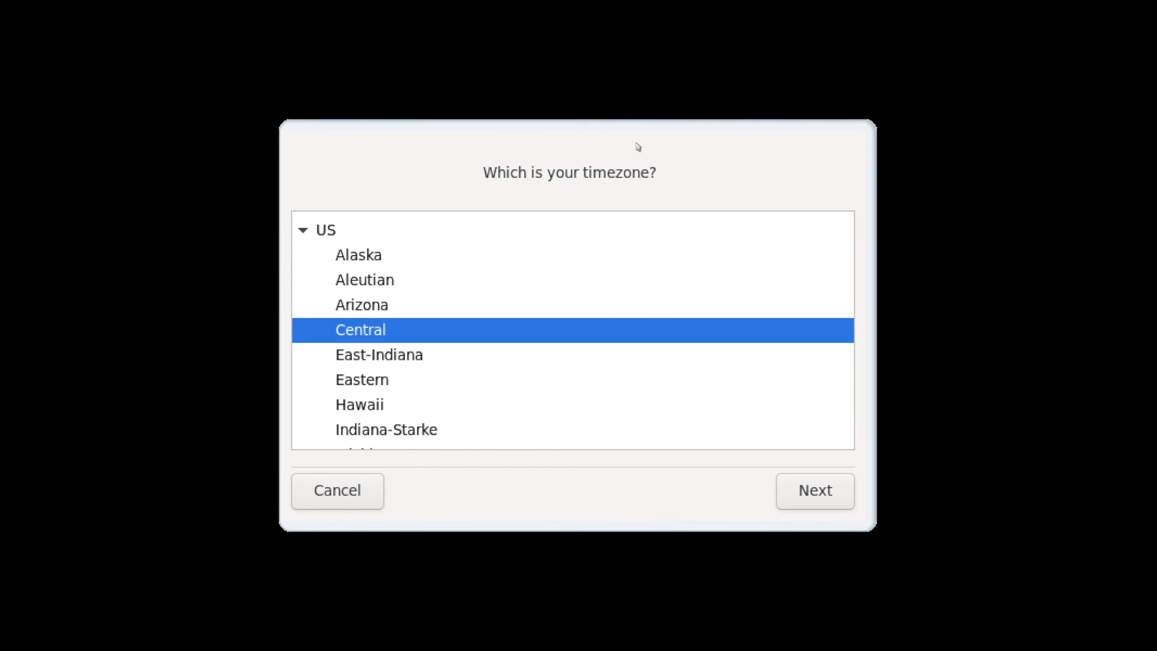
mouse_move(622, 194)
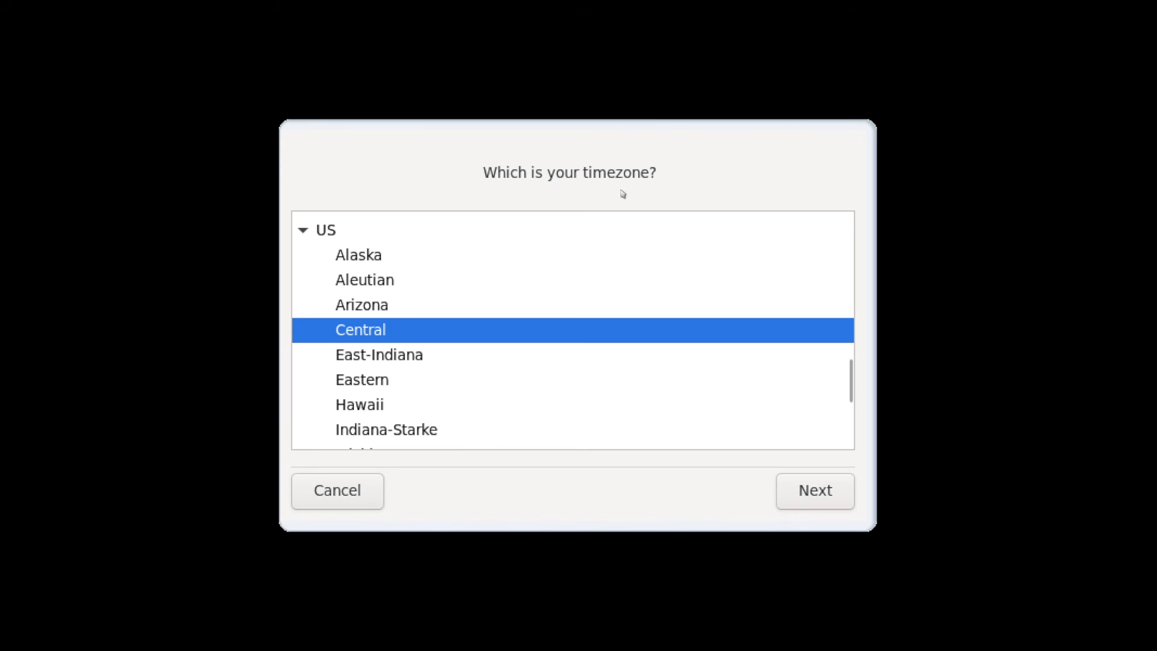
- Choose US Eastern as the timezone and continue to the clock settings
click(362, 379)
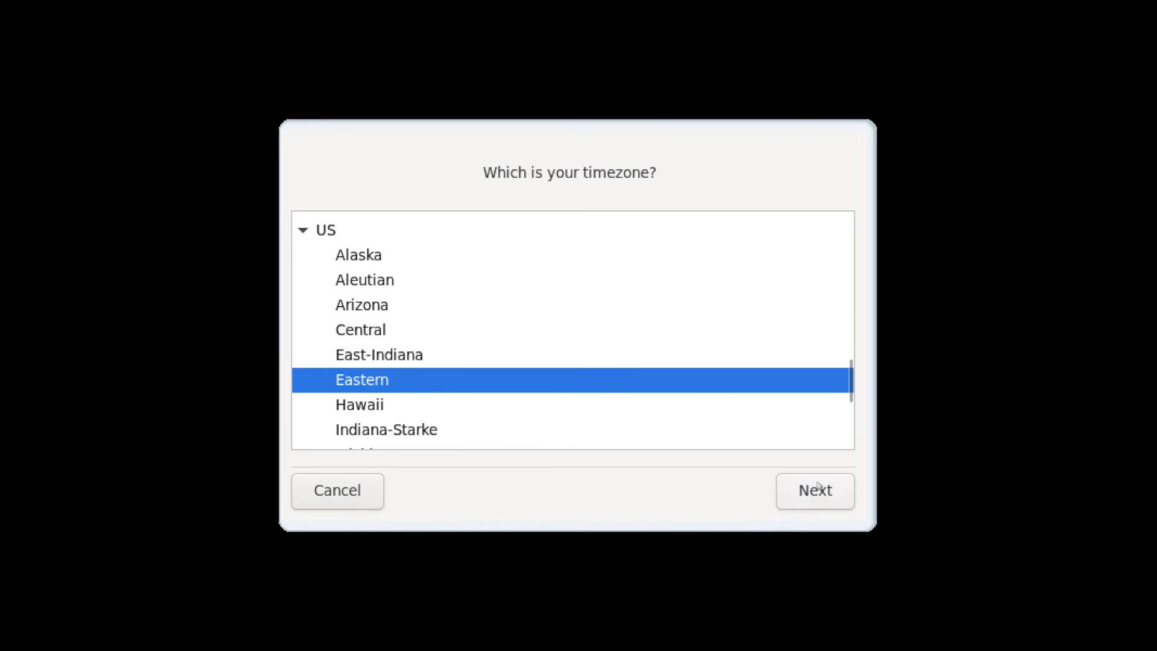
click(814, 490)
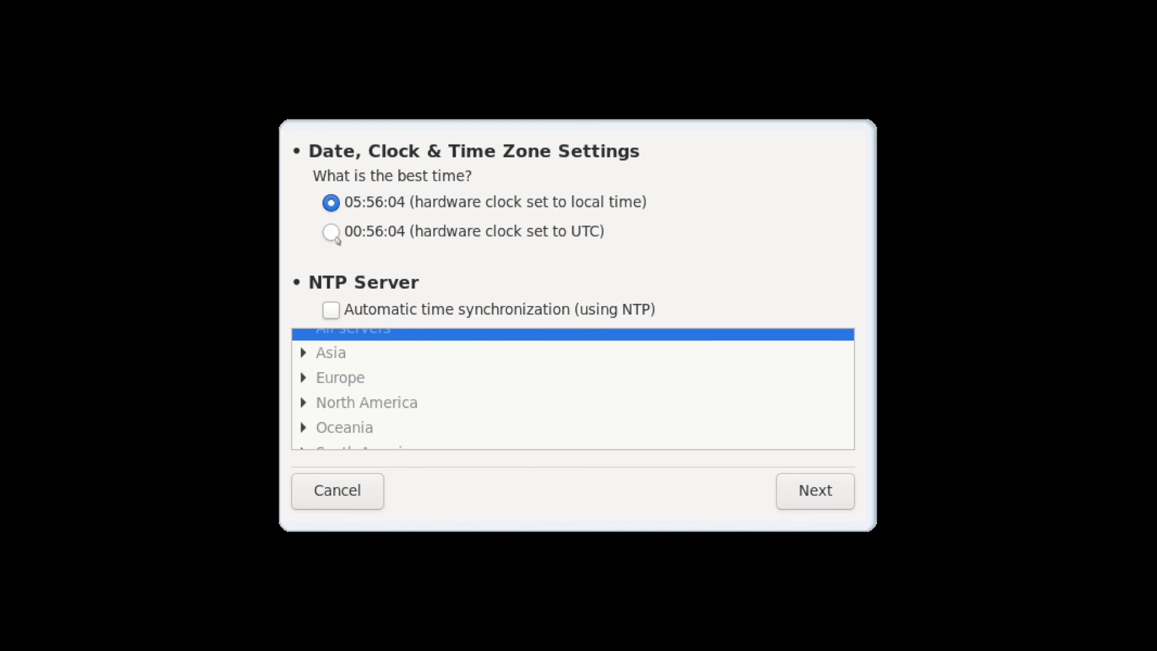
mouse_move(350, 213)
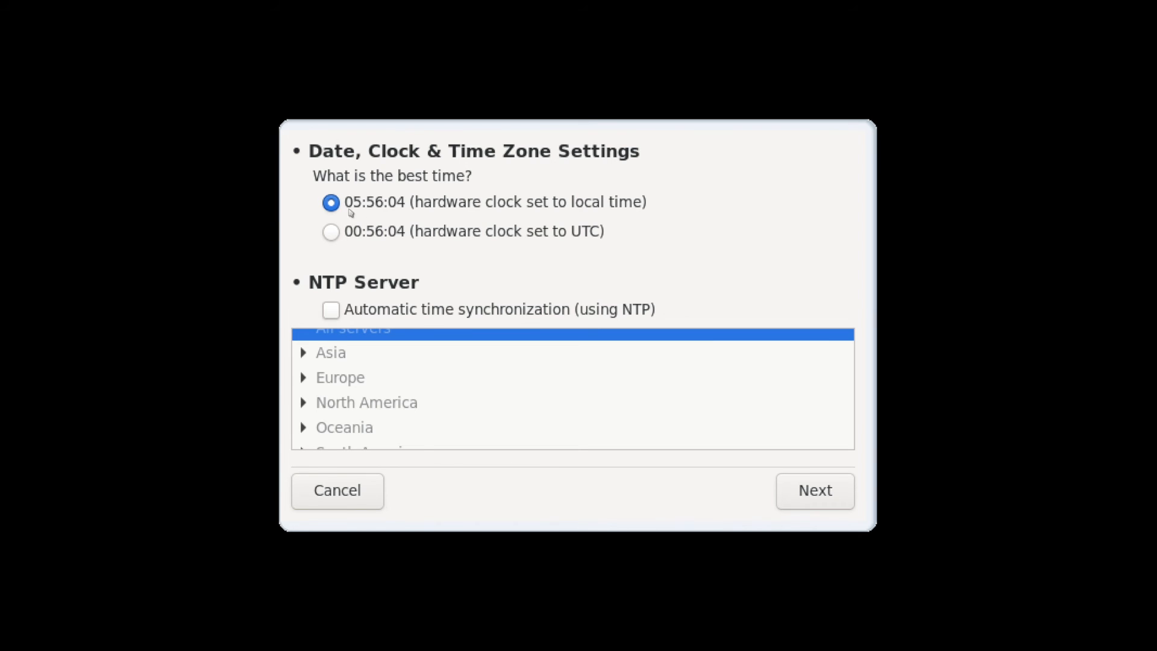
mouse_move(381, 378)
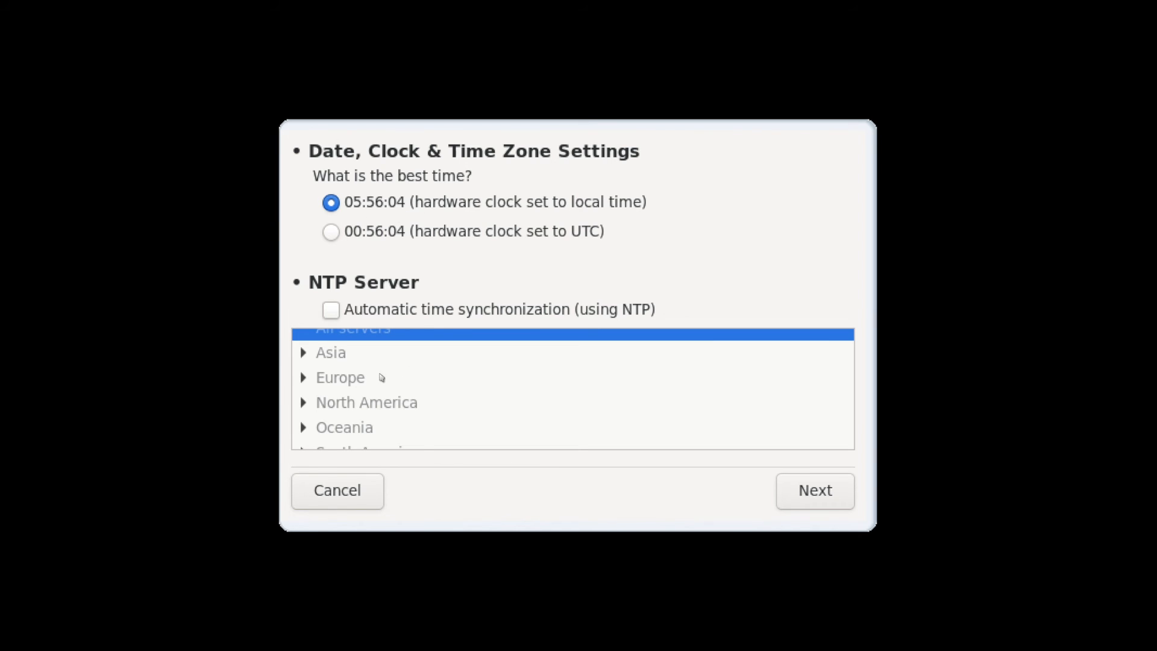
mouse_move(574, 311)
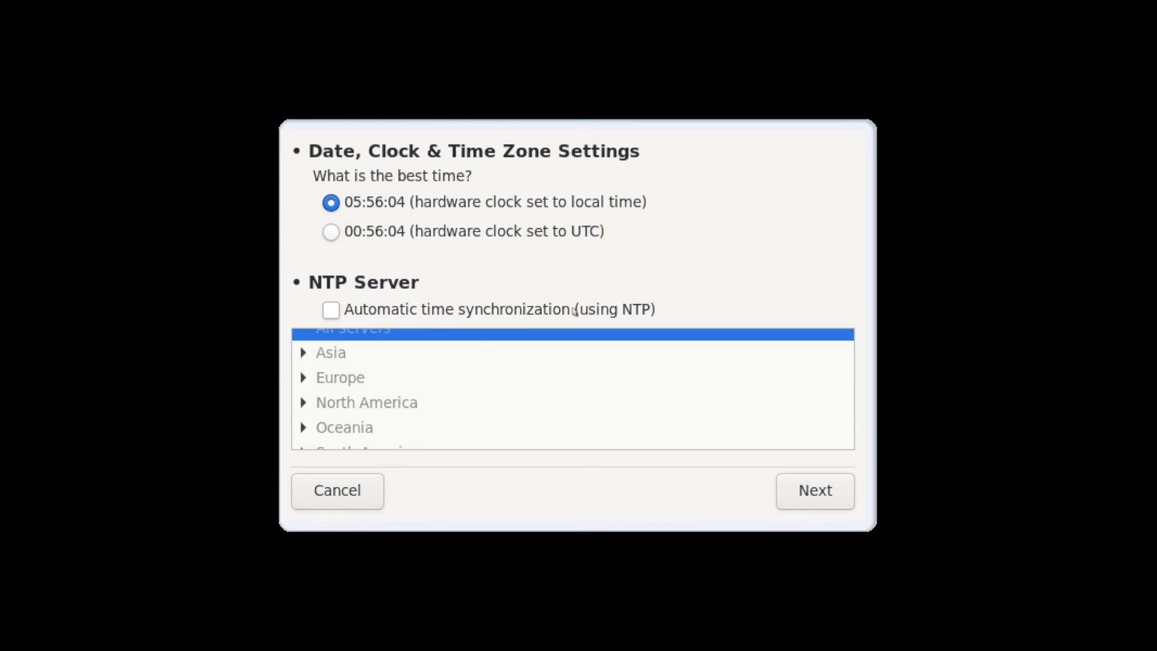
mouse_move(468, 305)
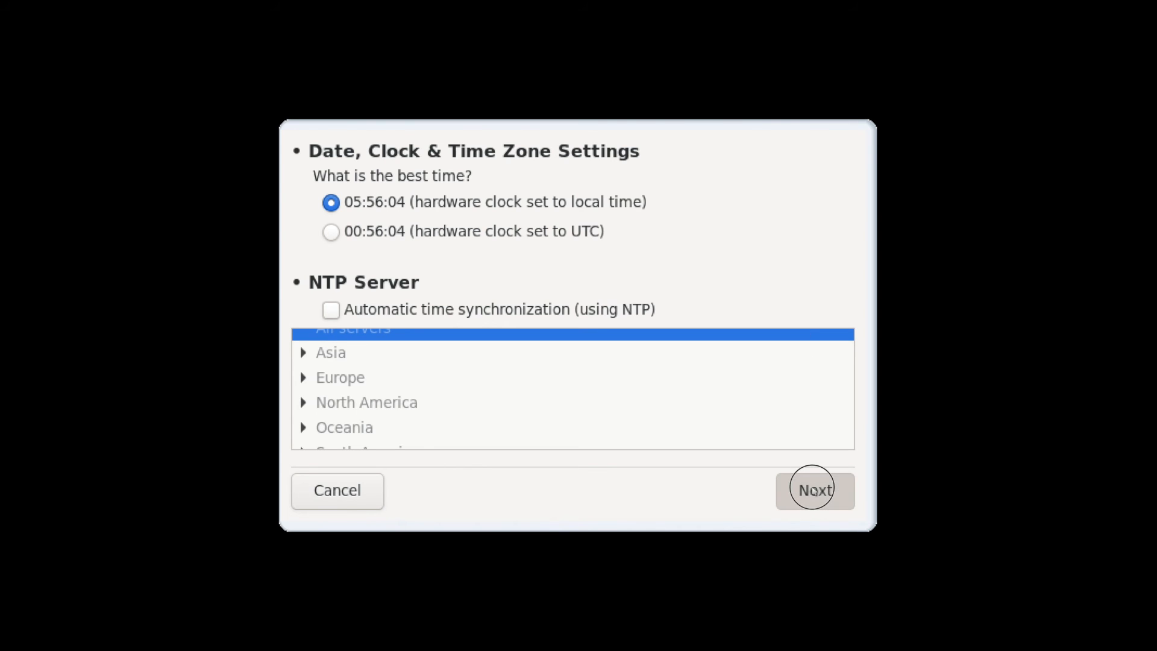
- Keep the hardware clock on local time and enter the root password twice
click(814, 491)
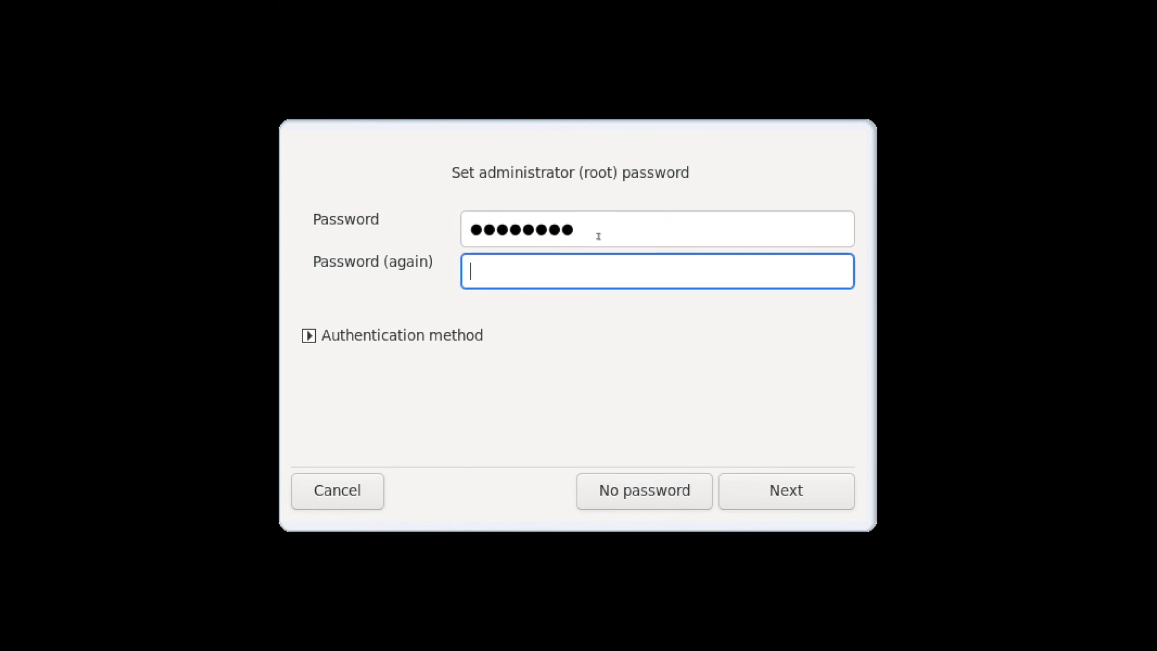
text(password)
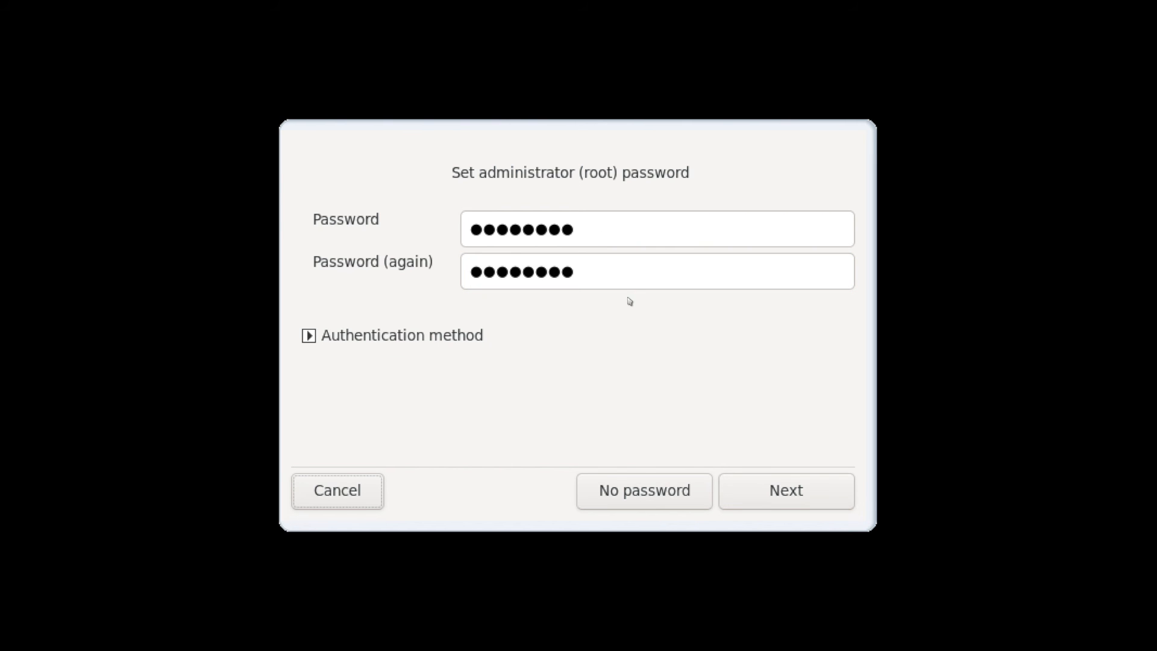
click(785, 490)
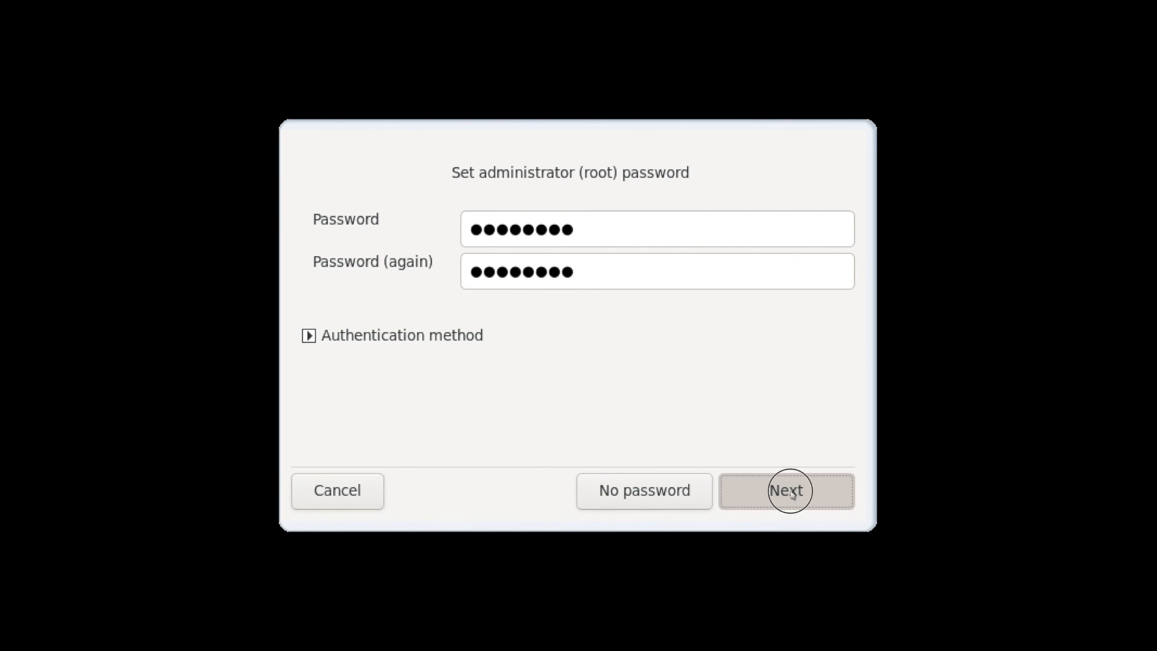
click(786, 491)
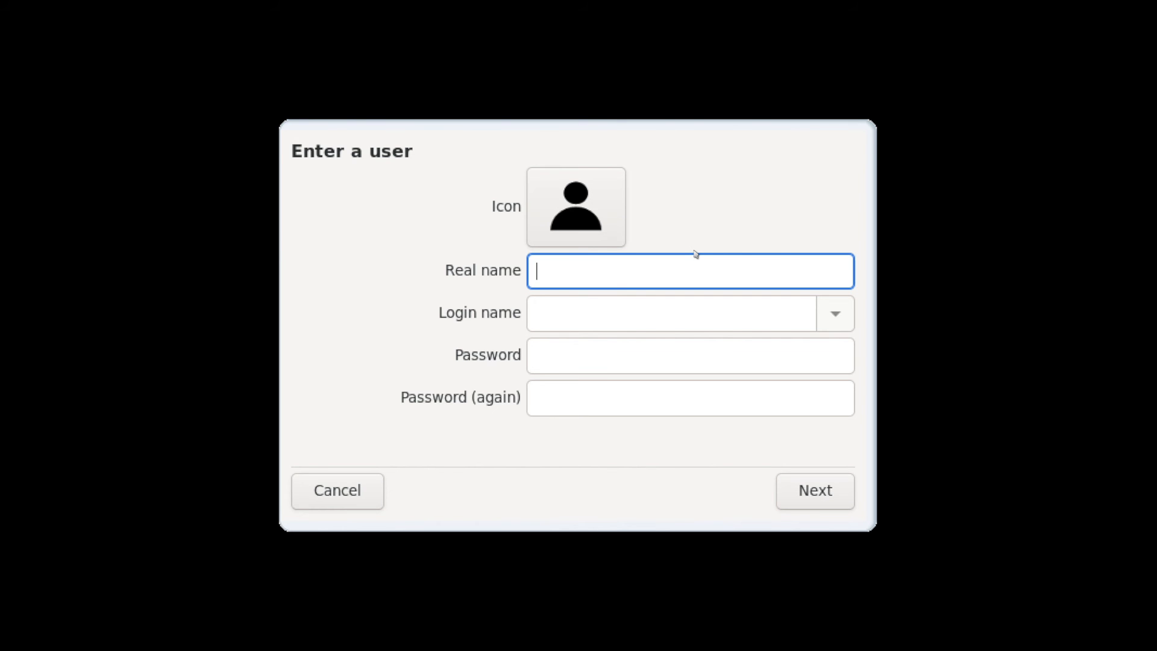
- Create user 'savvynik' with login 'savvynik' and its password, then submit it
text(savv)
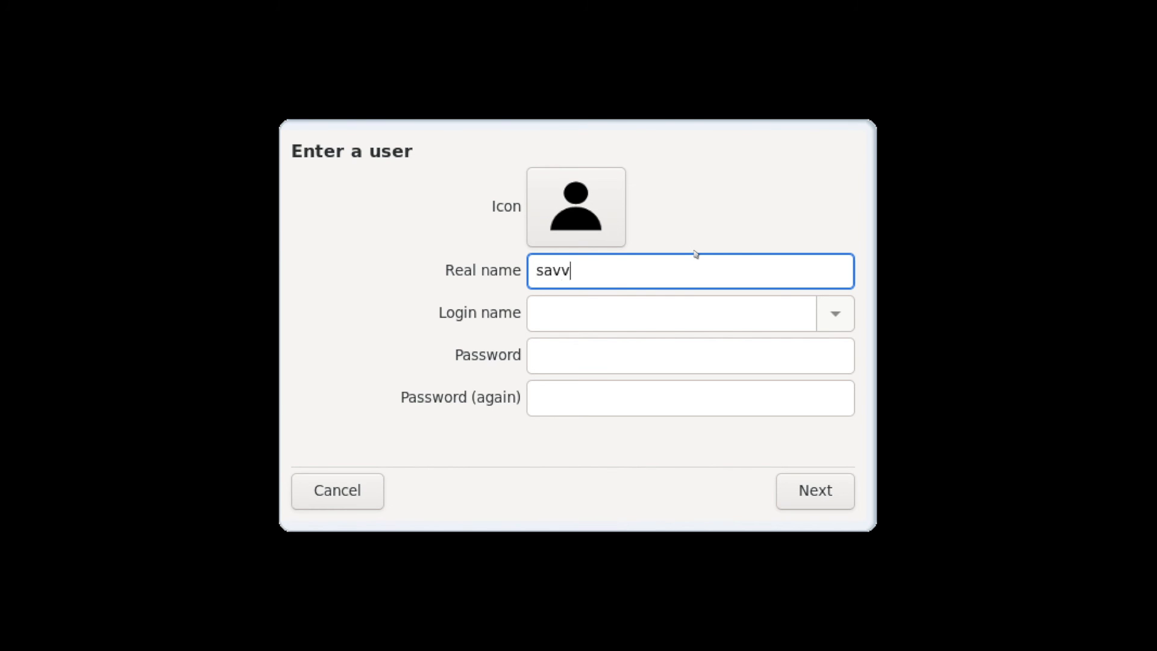
text(ynik)
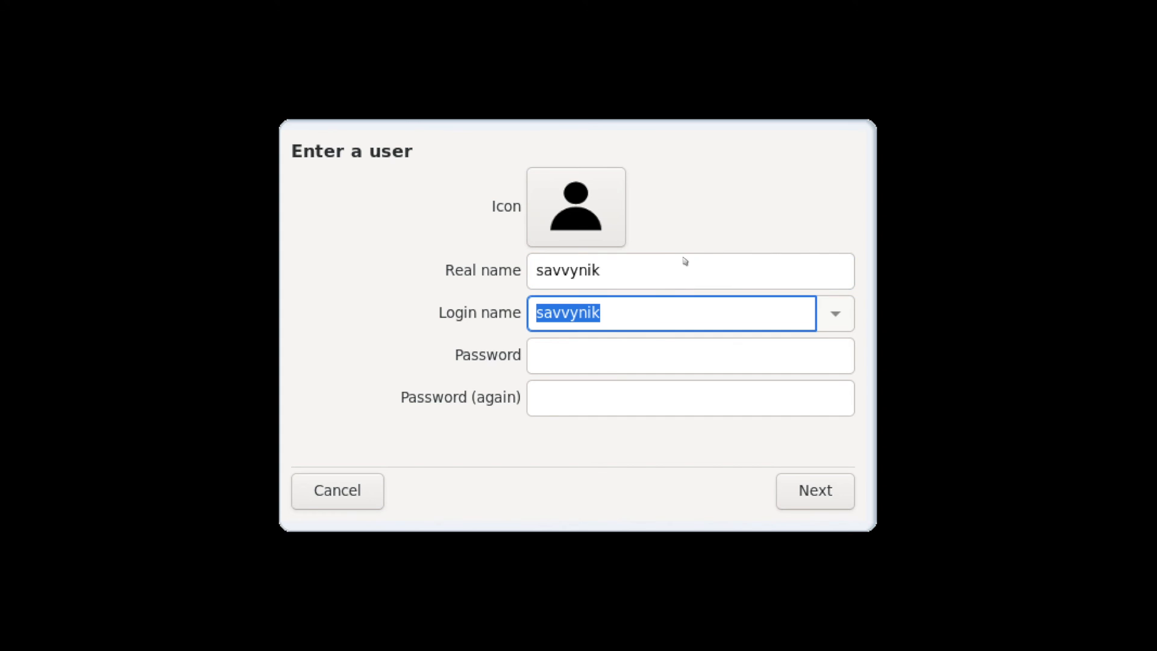
click(689, 355)
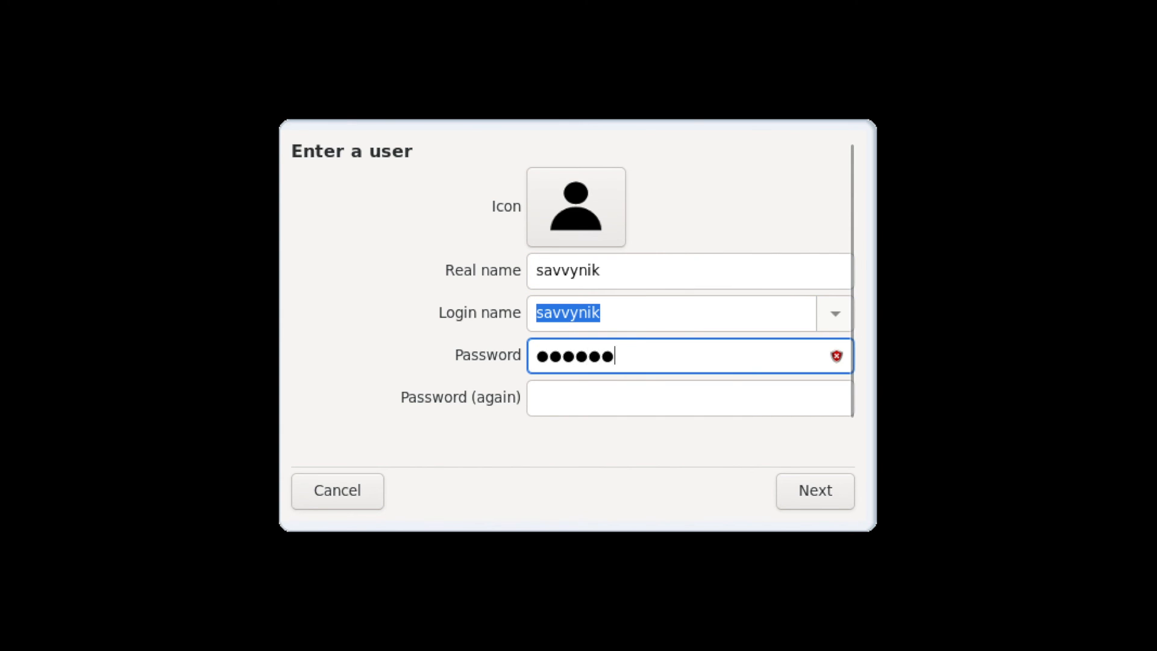
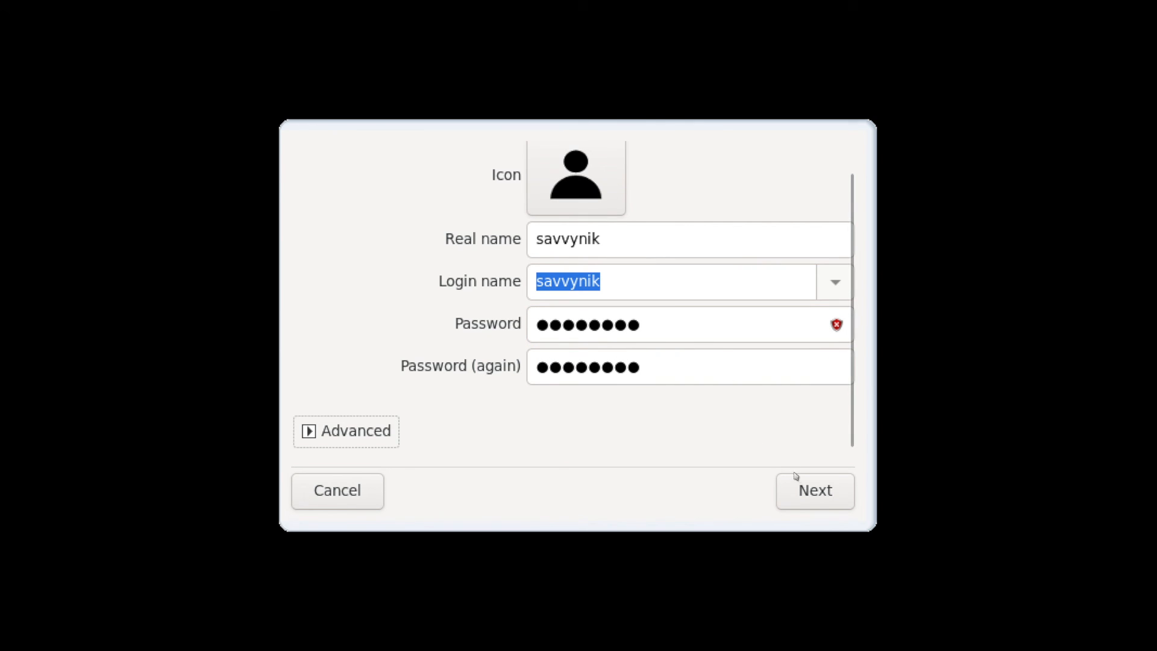
click(814, 490)
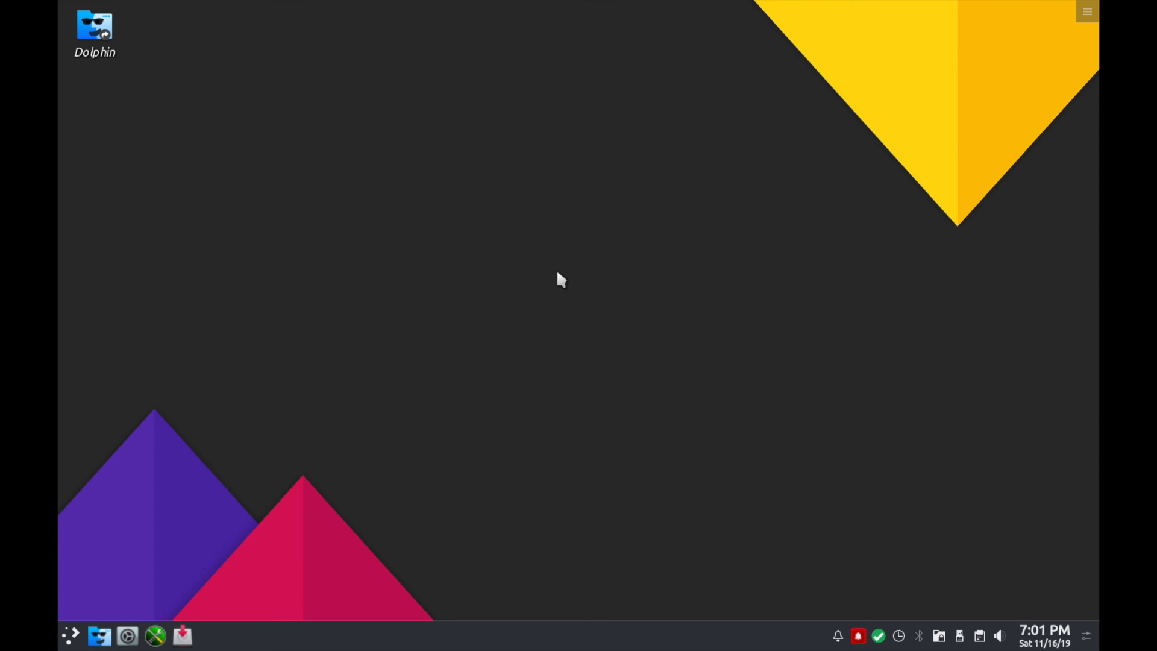
mouse_move(1078, 27)
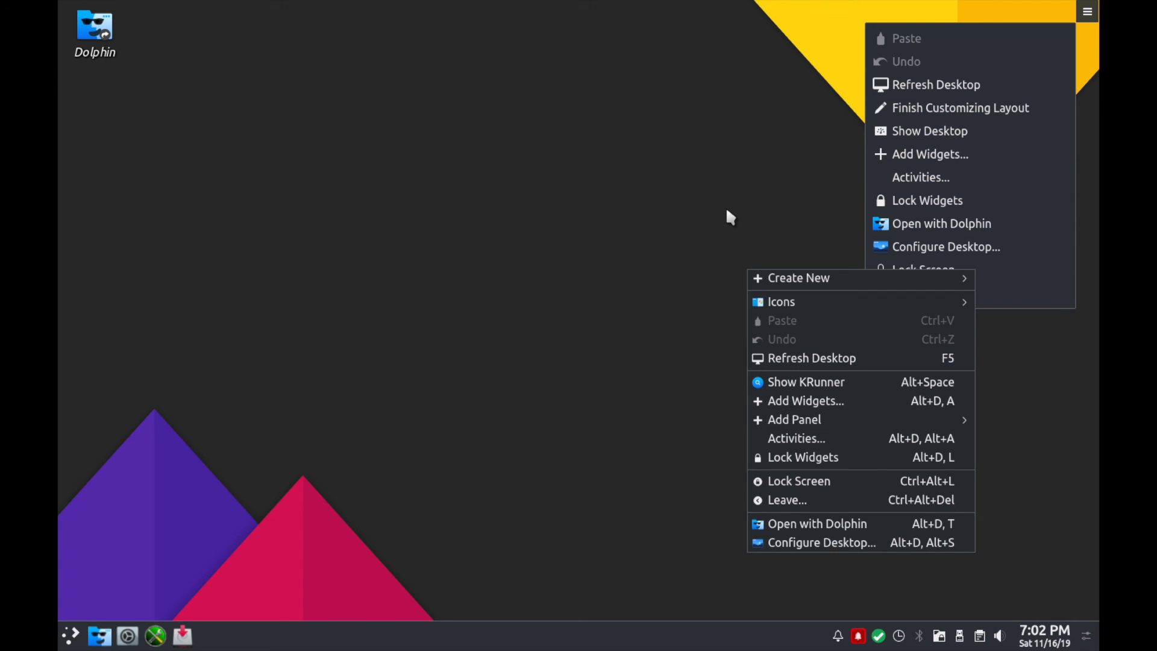
mouse_move(803, 542)
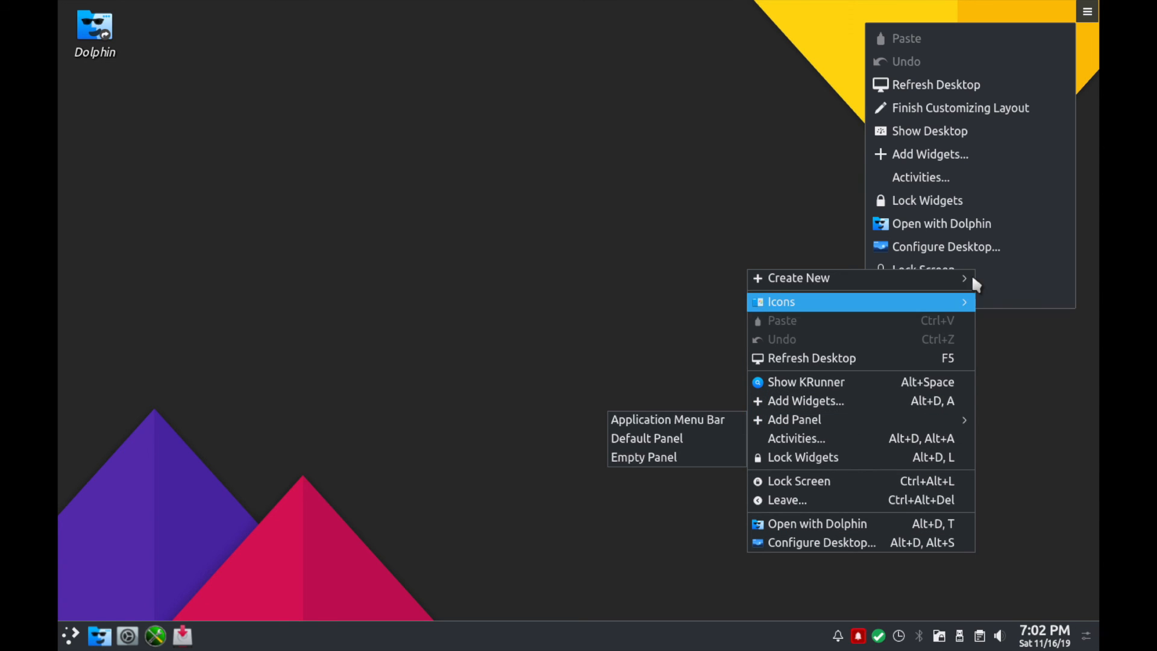
mouse_move(927, 131)
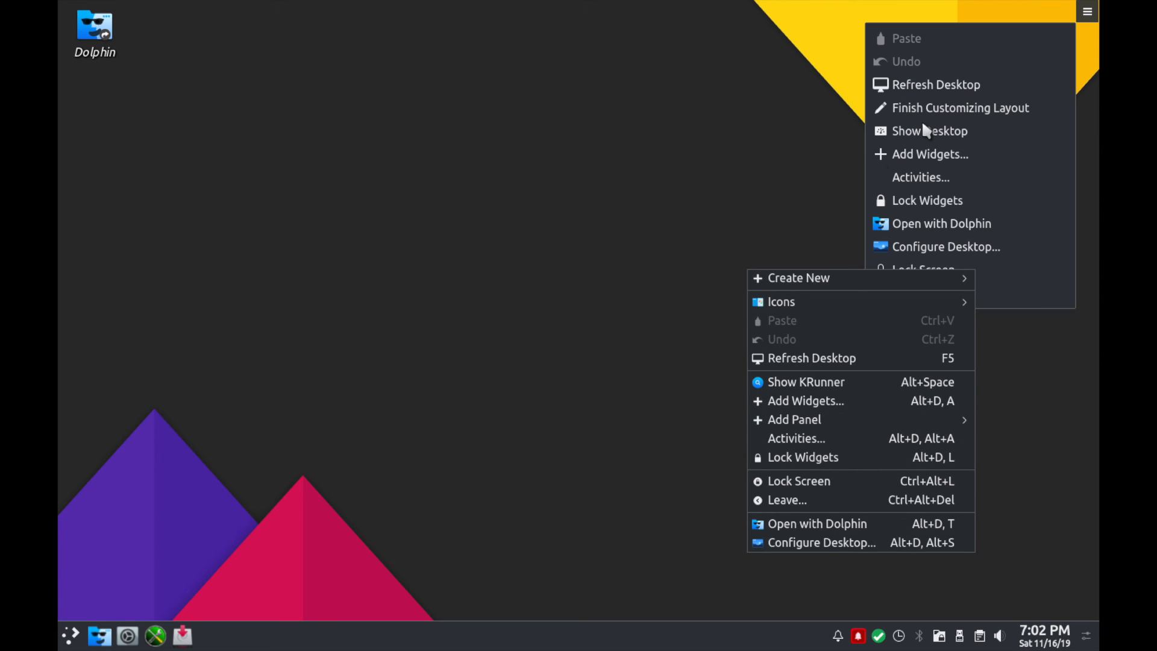
mouse_move(976, 122)
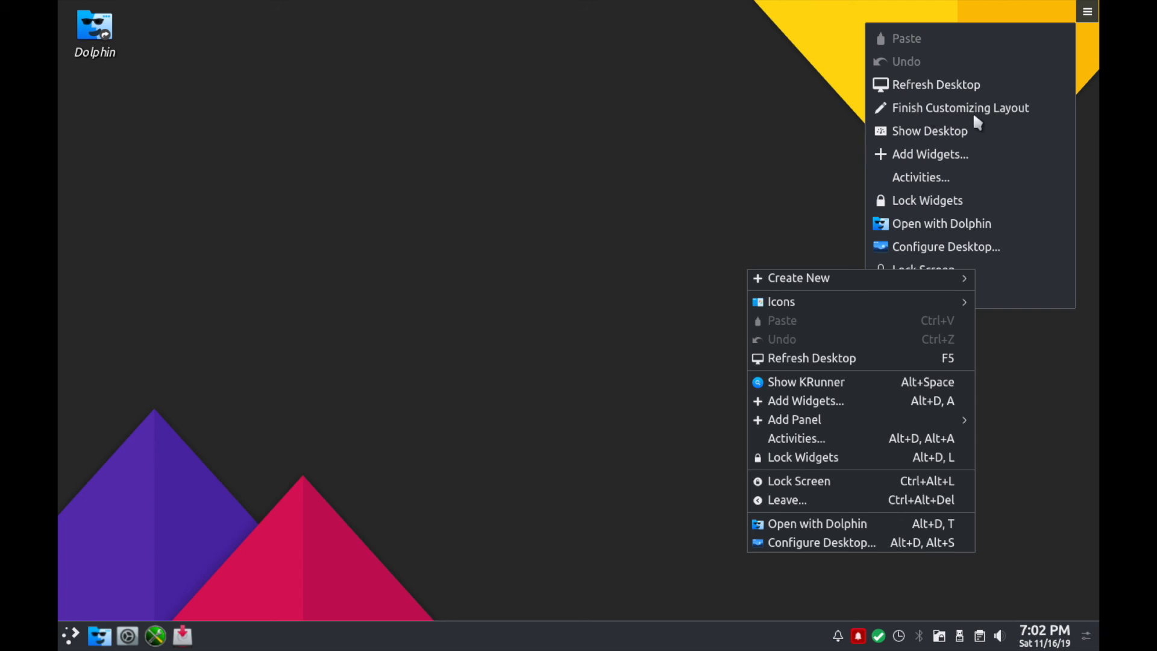
click(1088, 13)
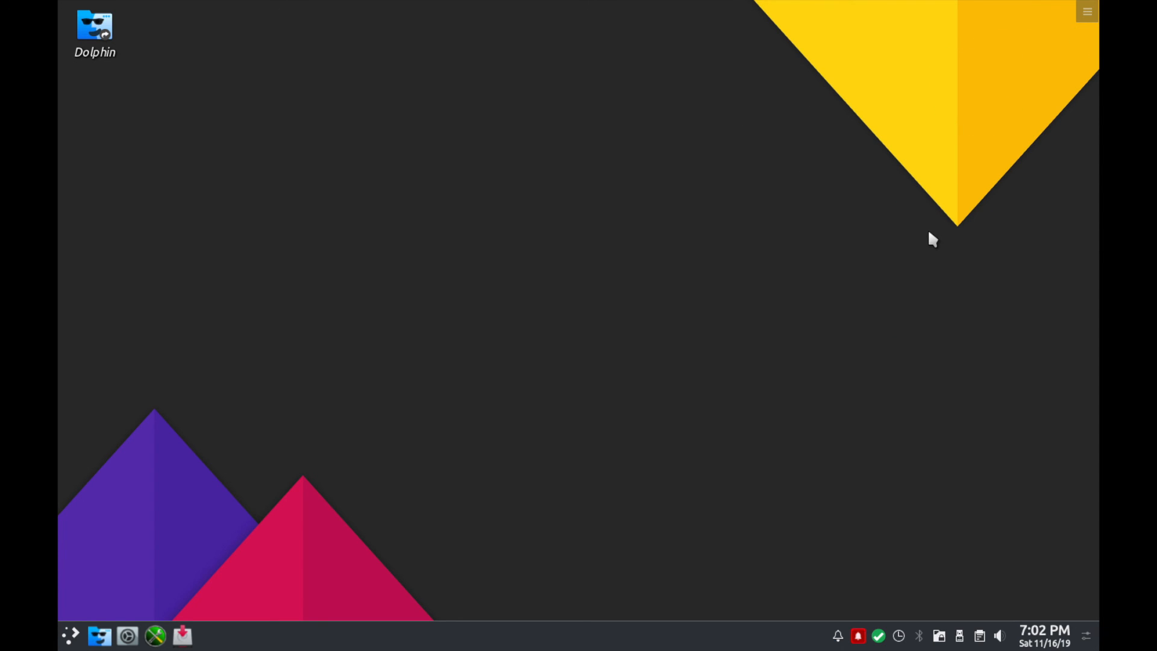
click(1043, 636)
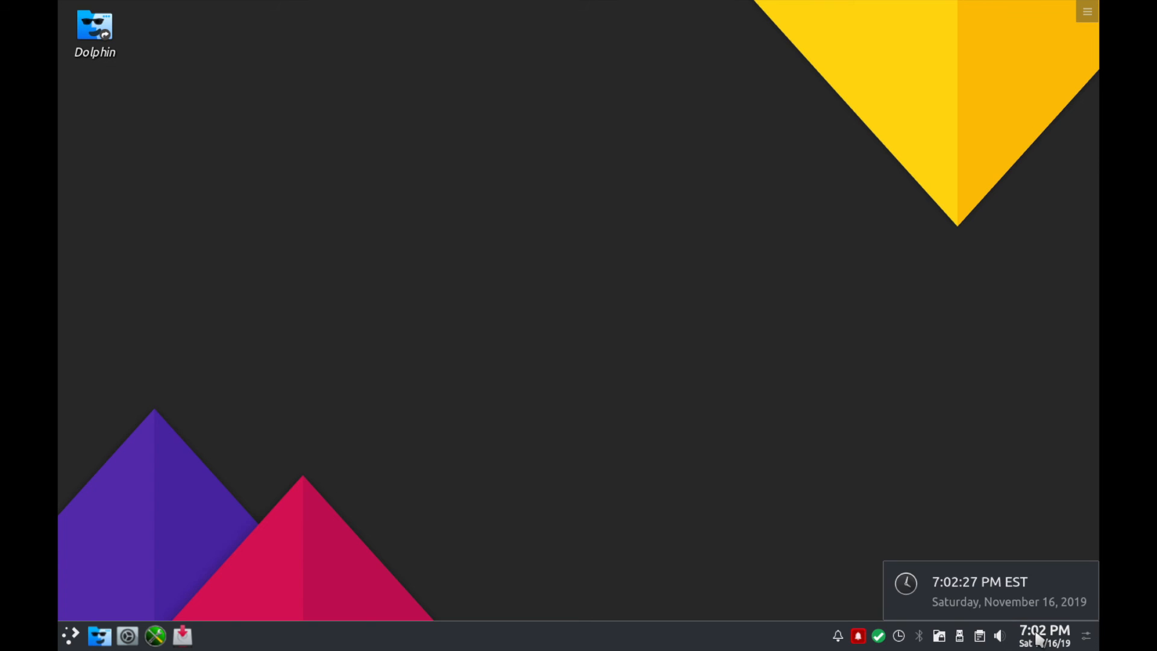
click(1000, 637)
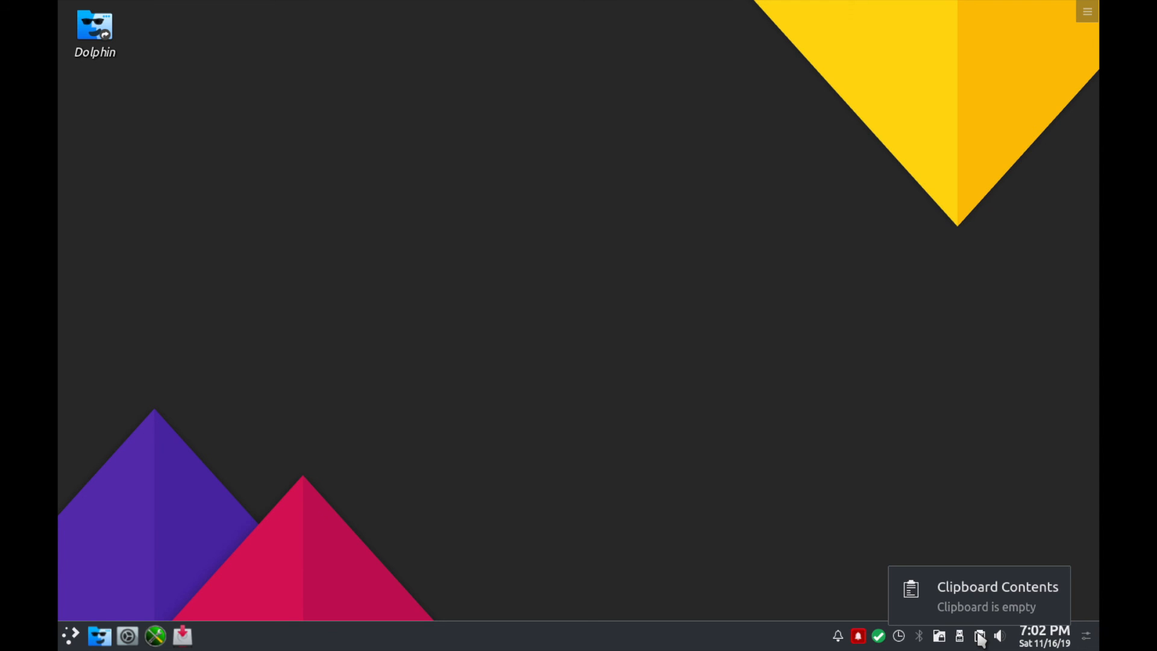
mouse_move(920, 636)
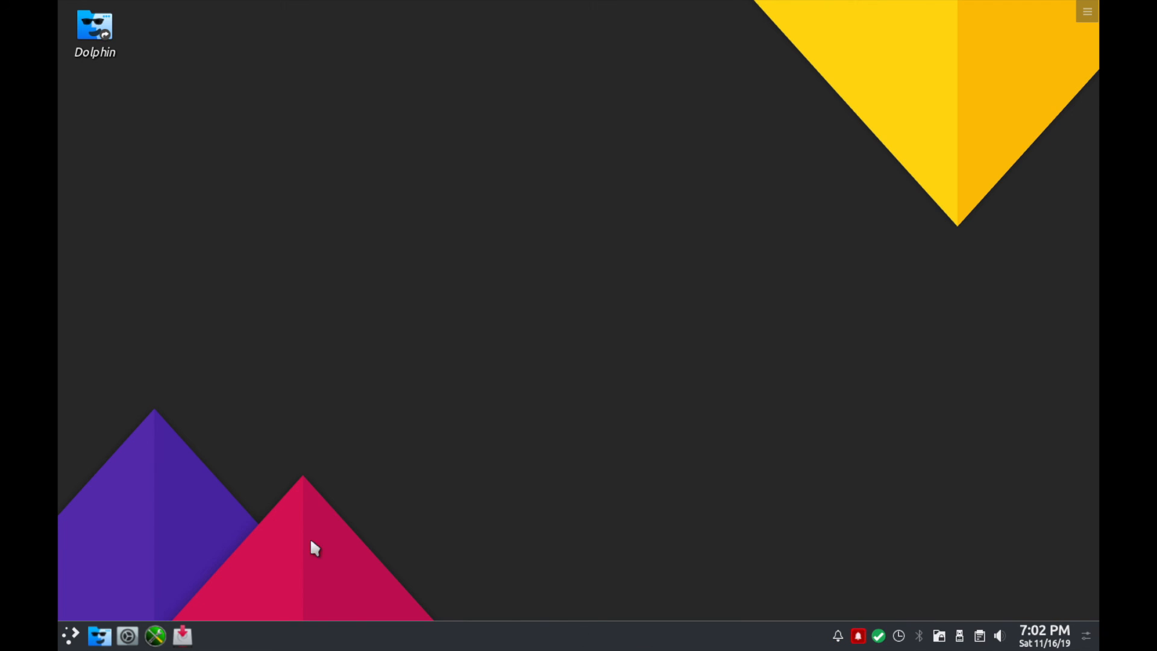
mouse_move(183, 637)
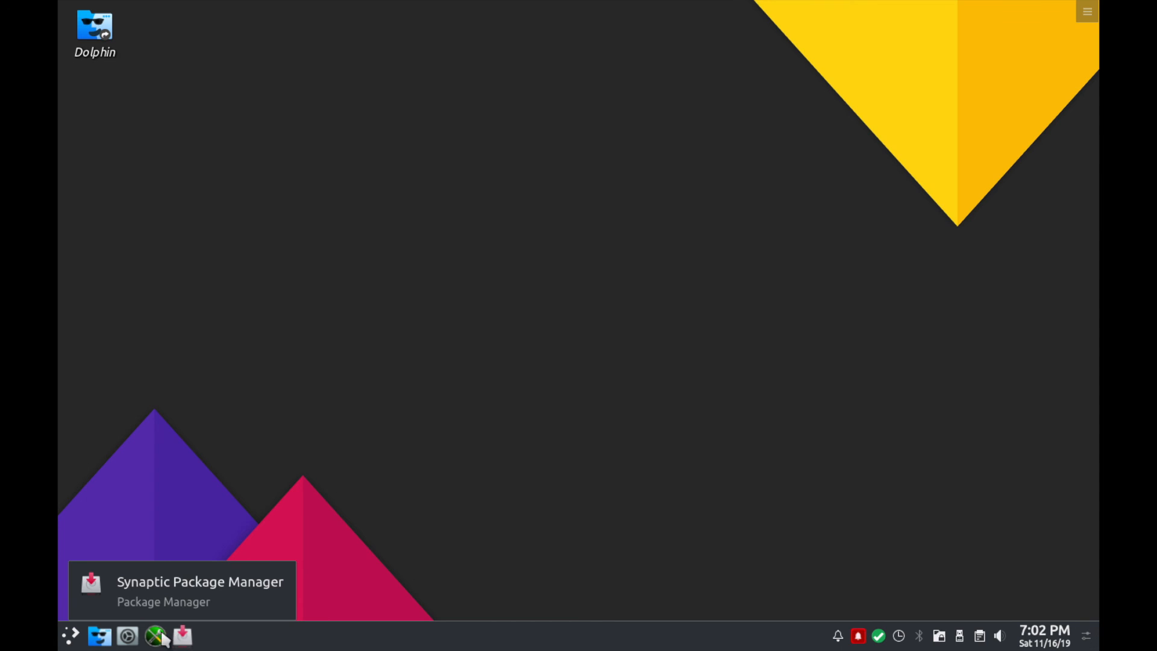
mouse_move(127, 636)
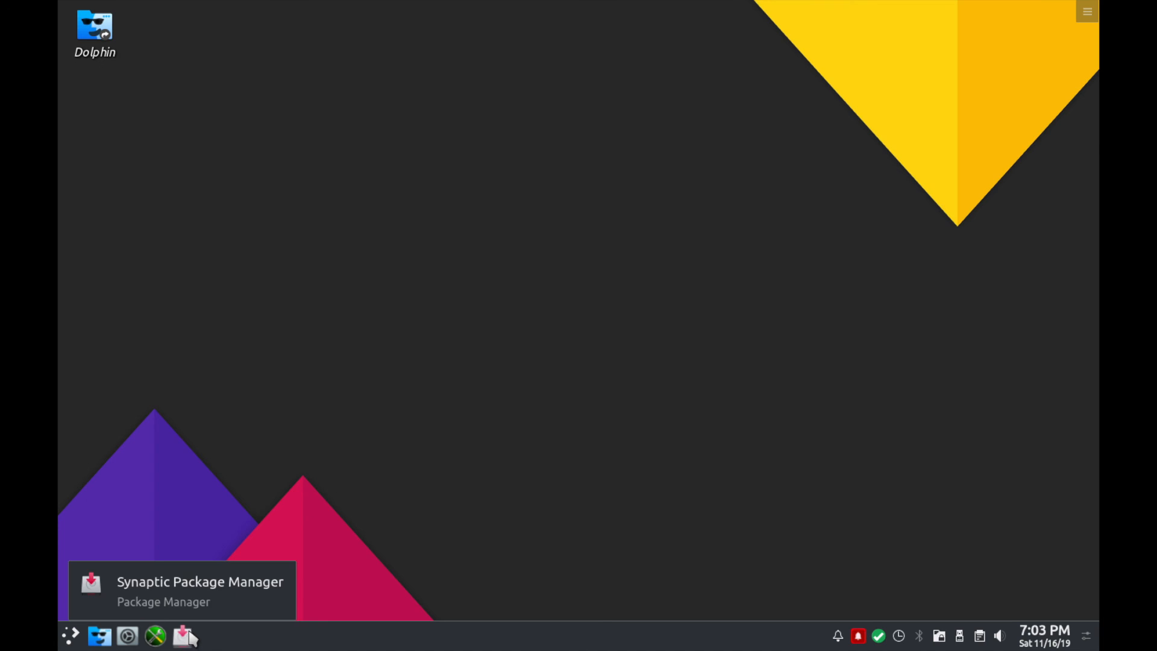
click(72, 637)
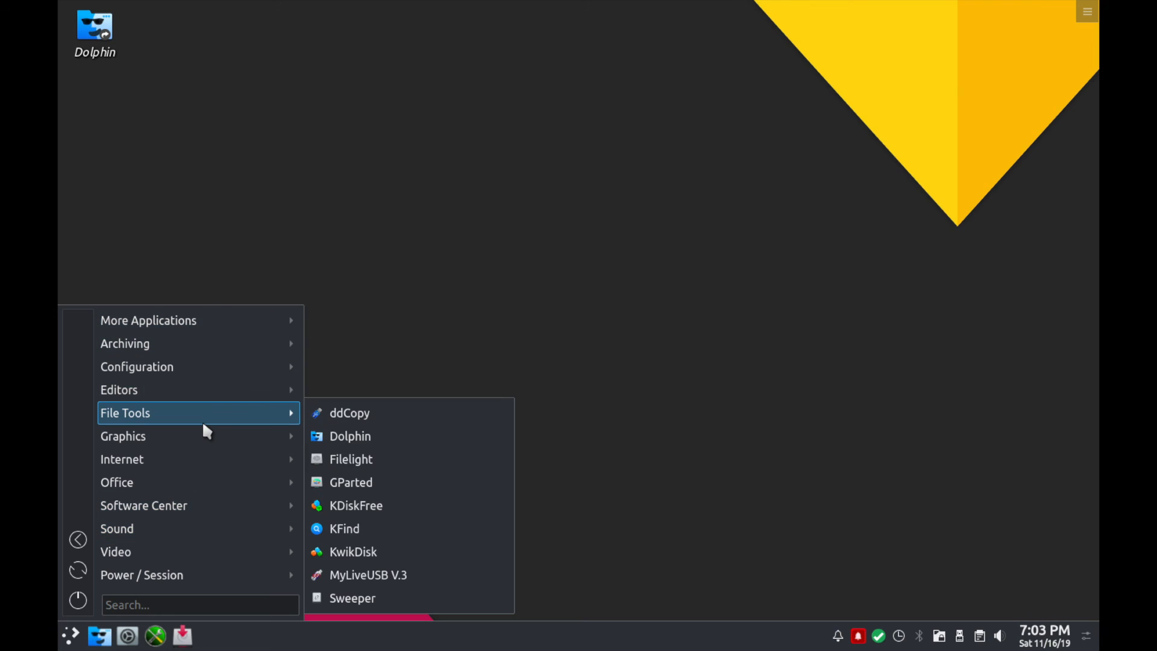
mouse_move(177, 575)
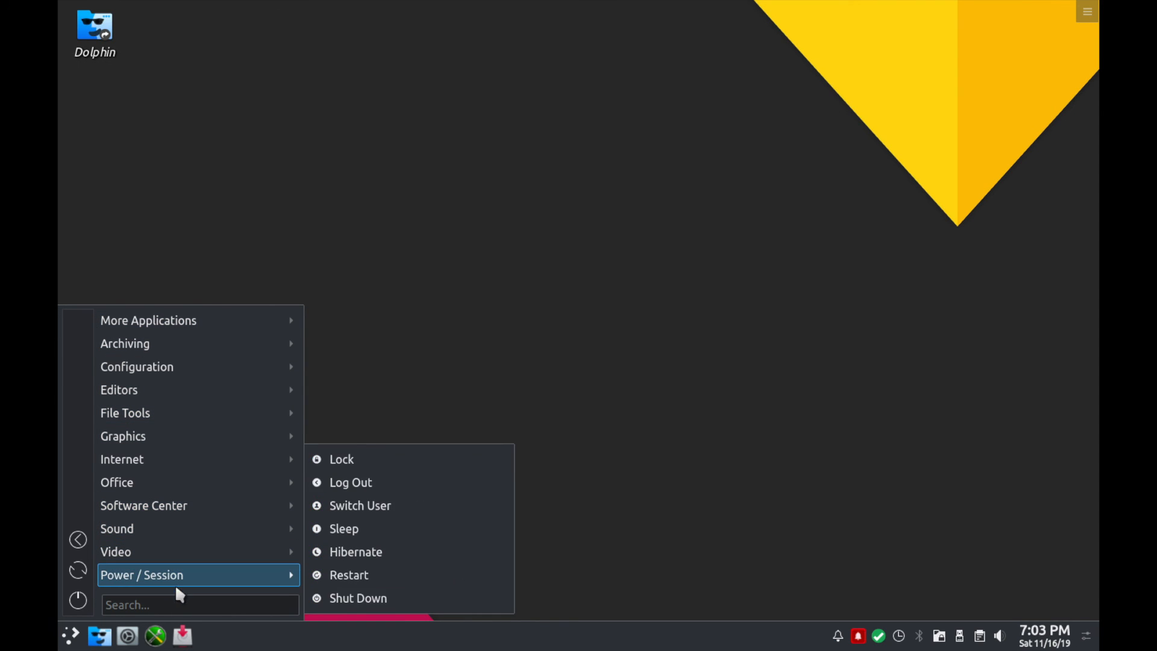
click(200, 604)
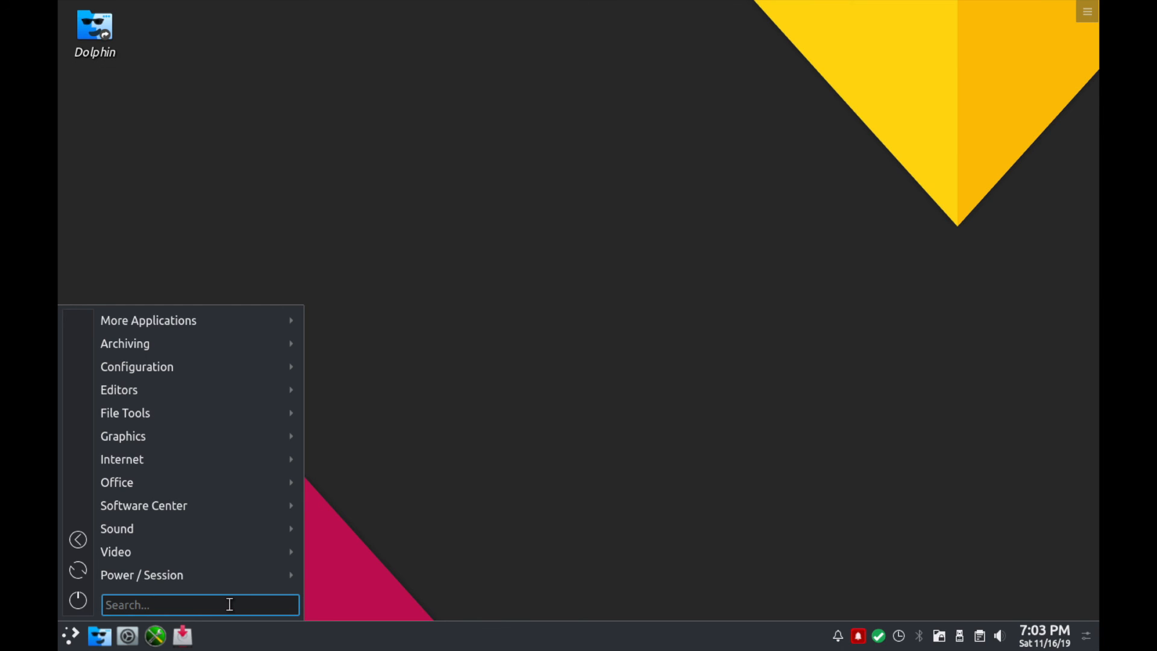
click(555, 350)
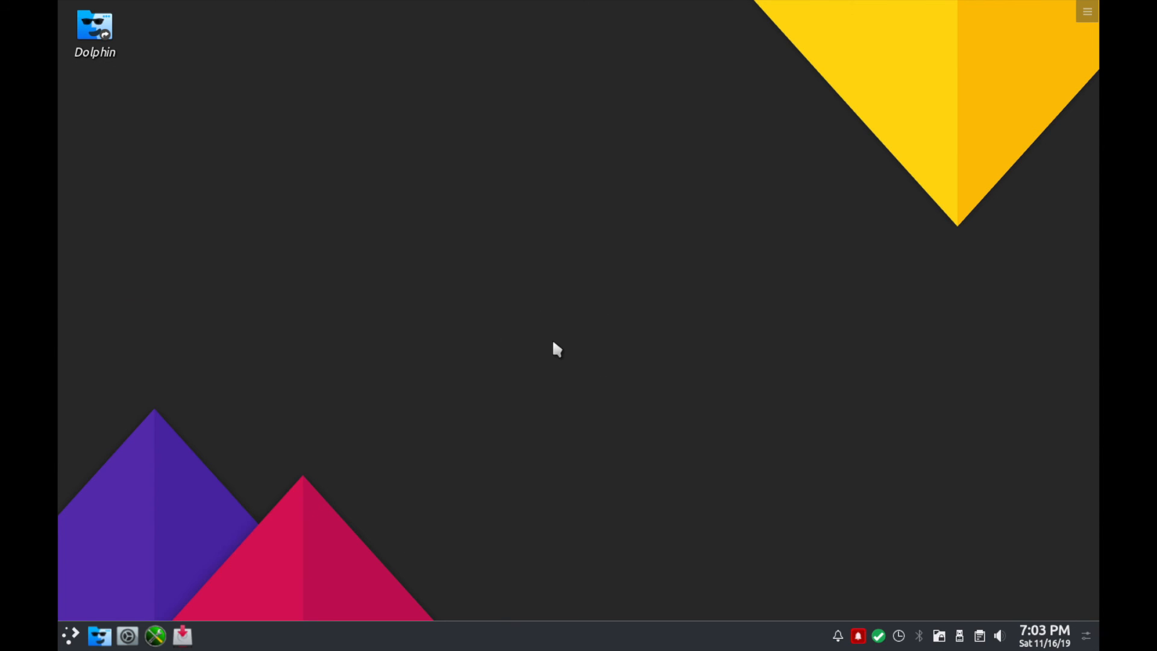